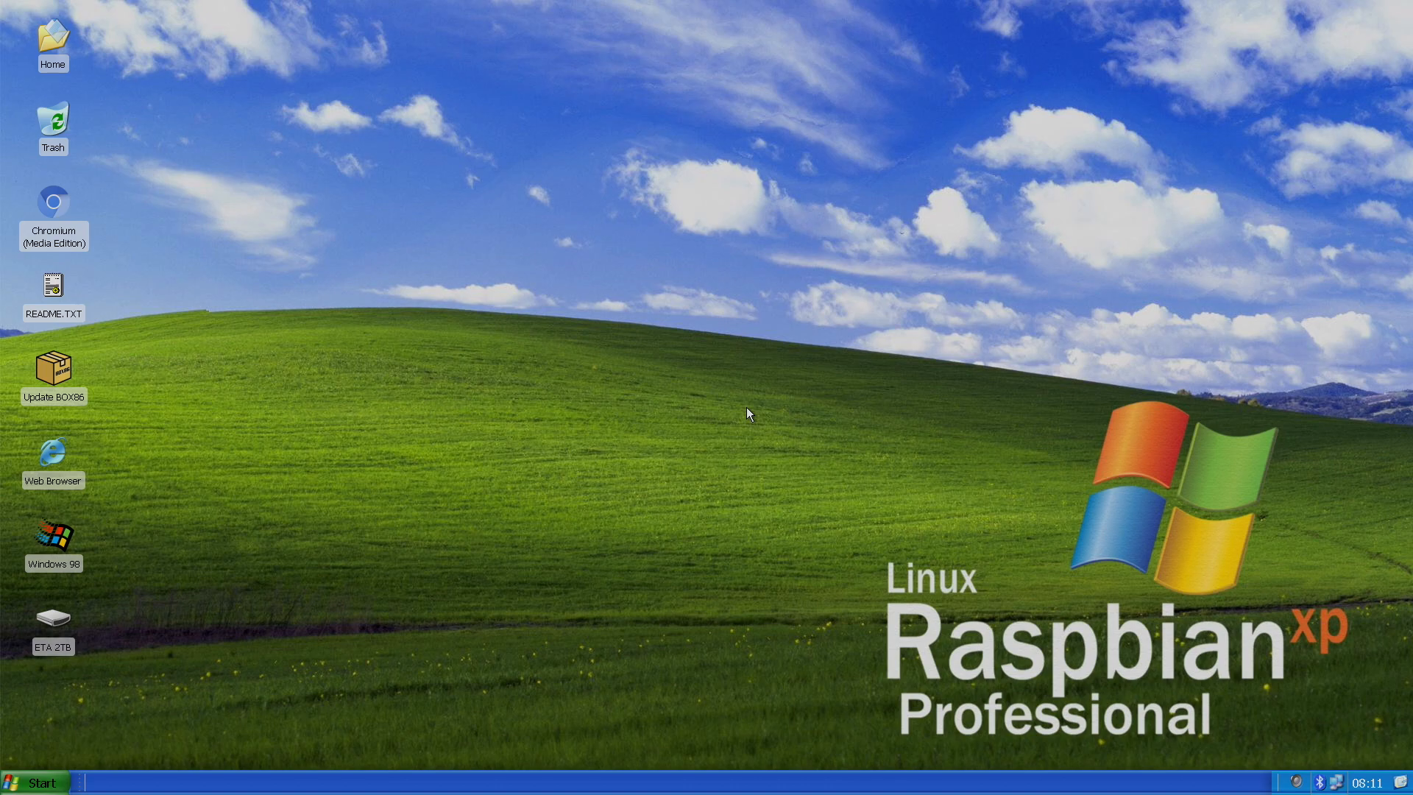
mouse_move(1358, 669)
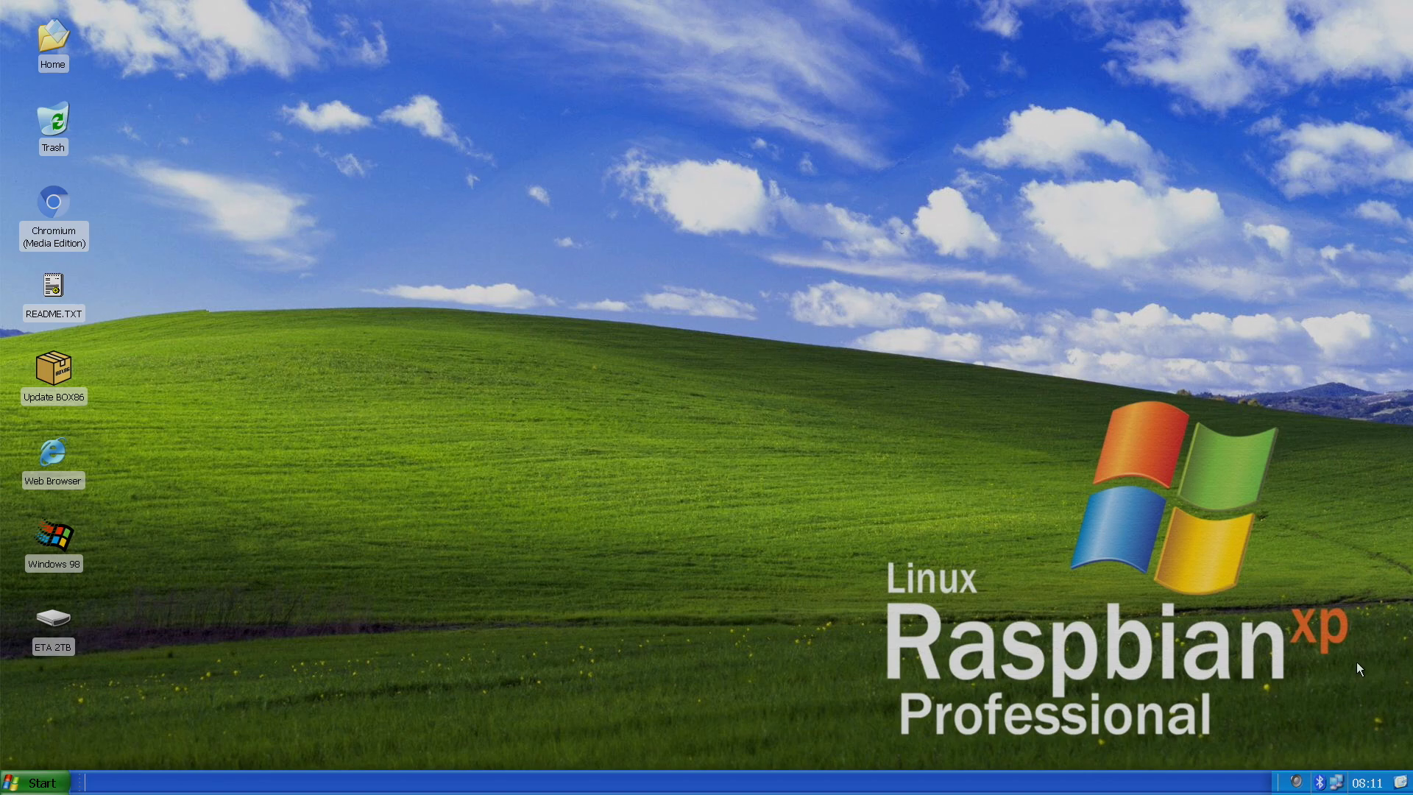
mouse_move(789, 454)
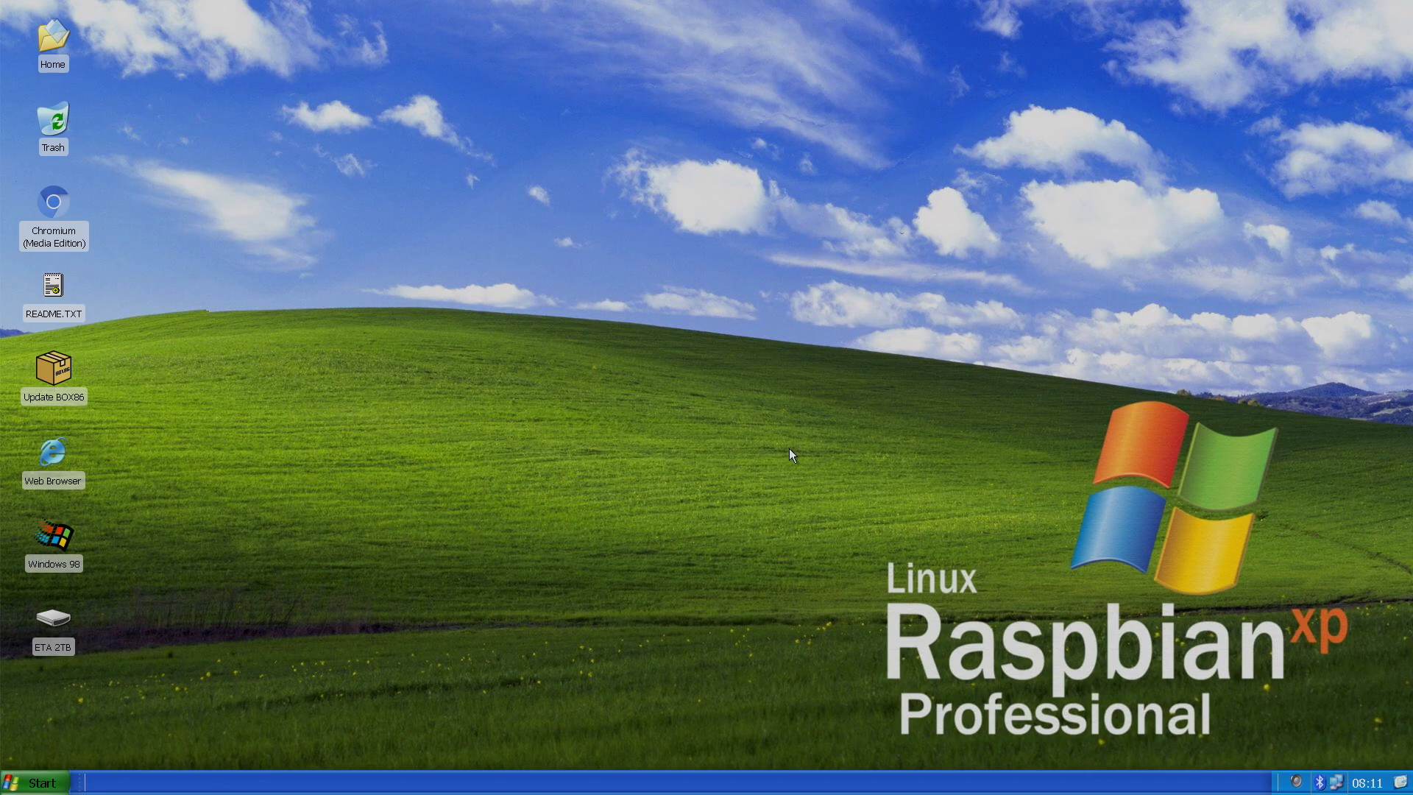
mouse_move(848, 477)
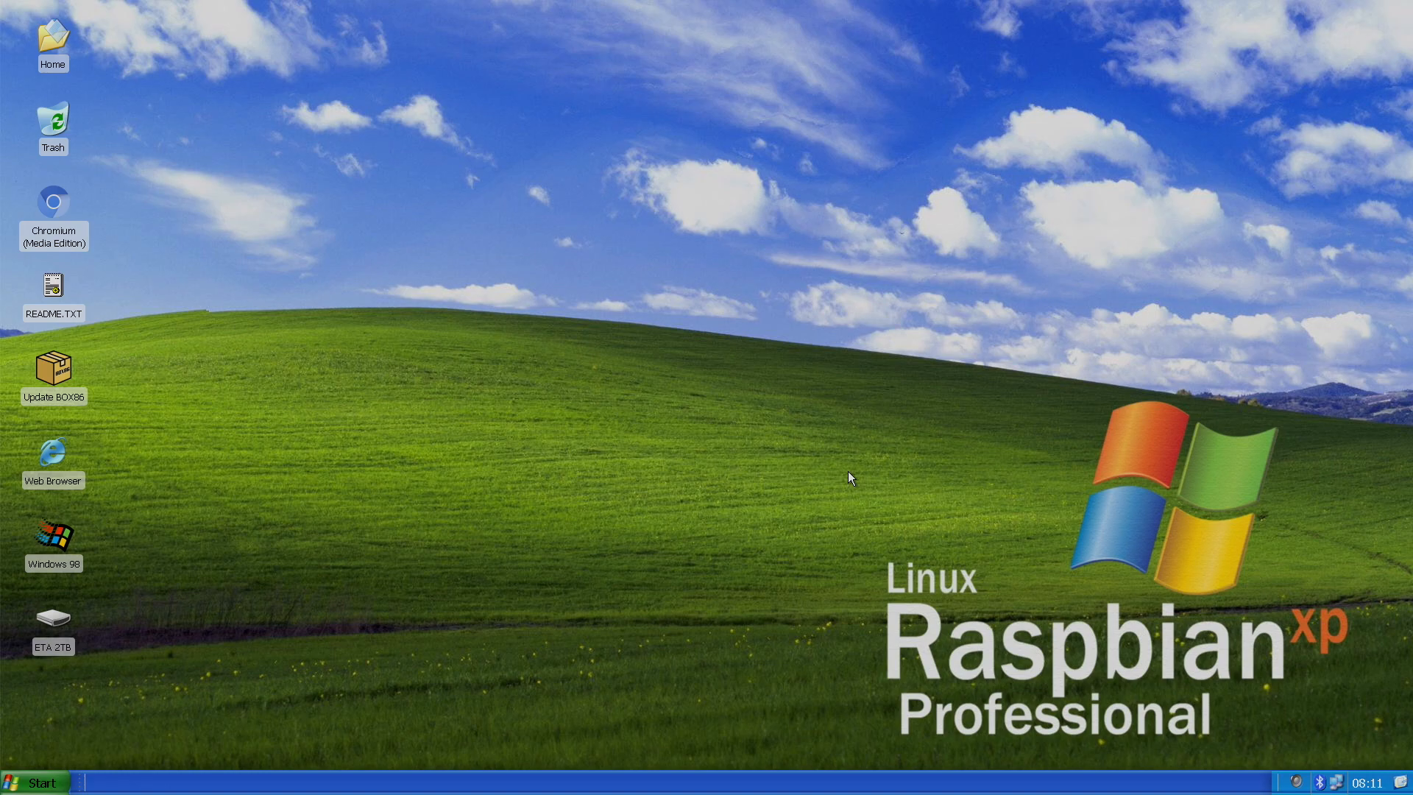
mouse_move(637, 381)
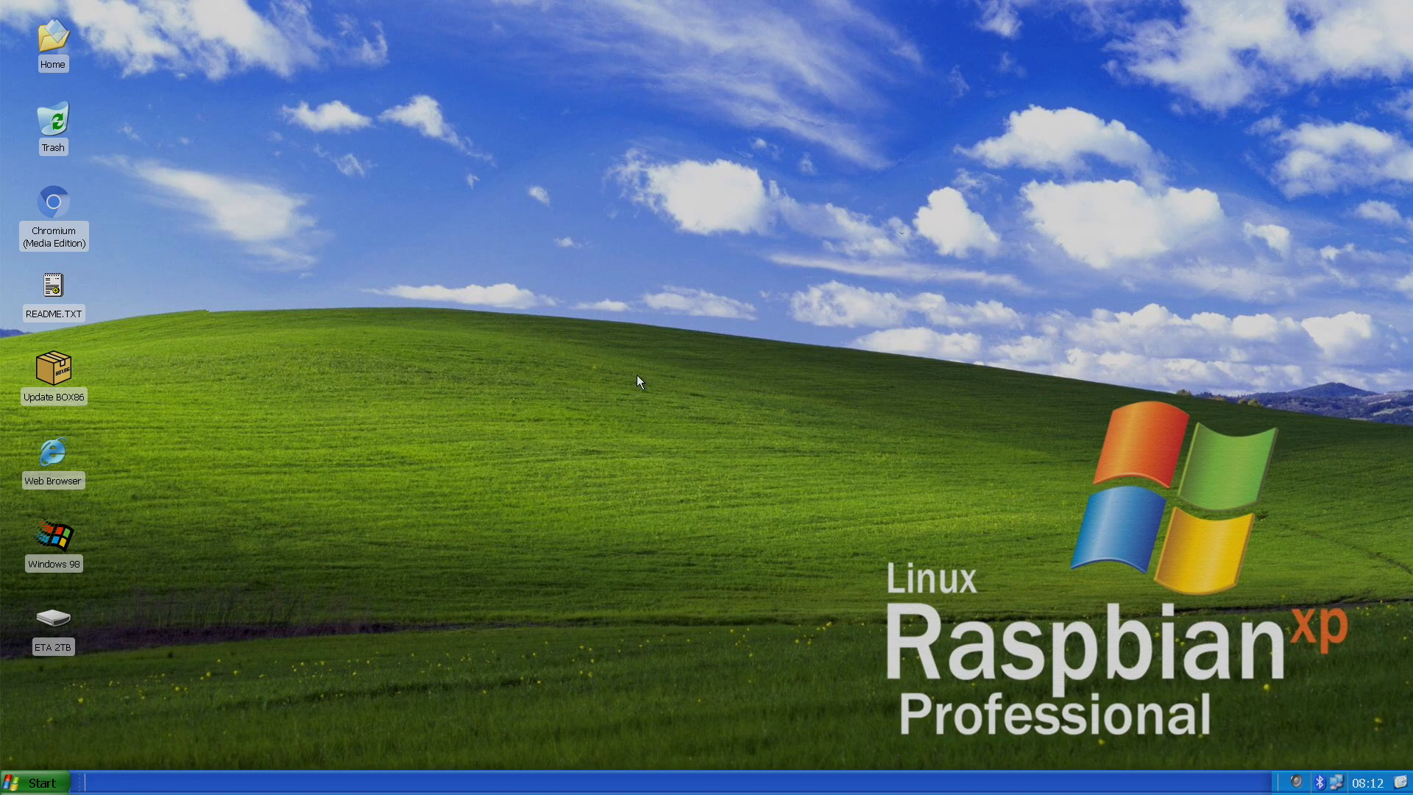
mouse_move(624, 247)
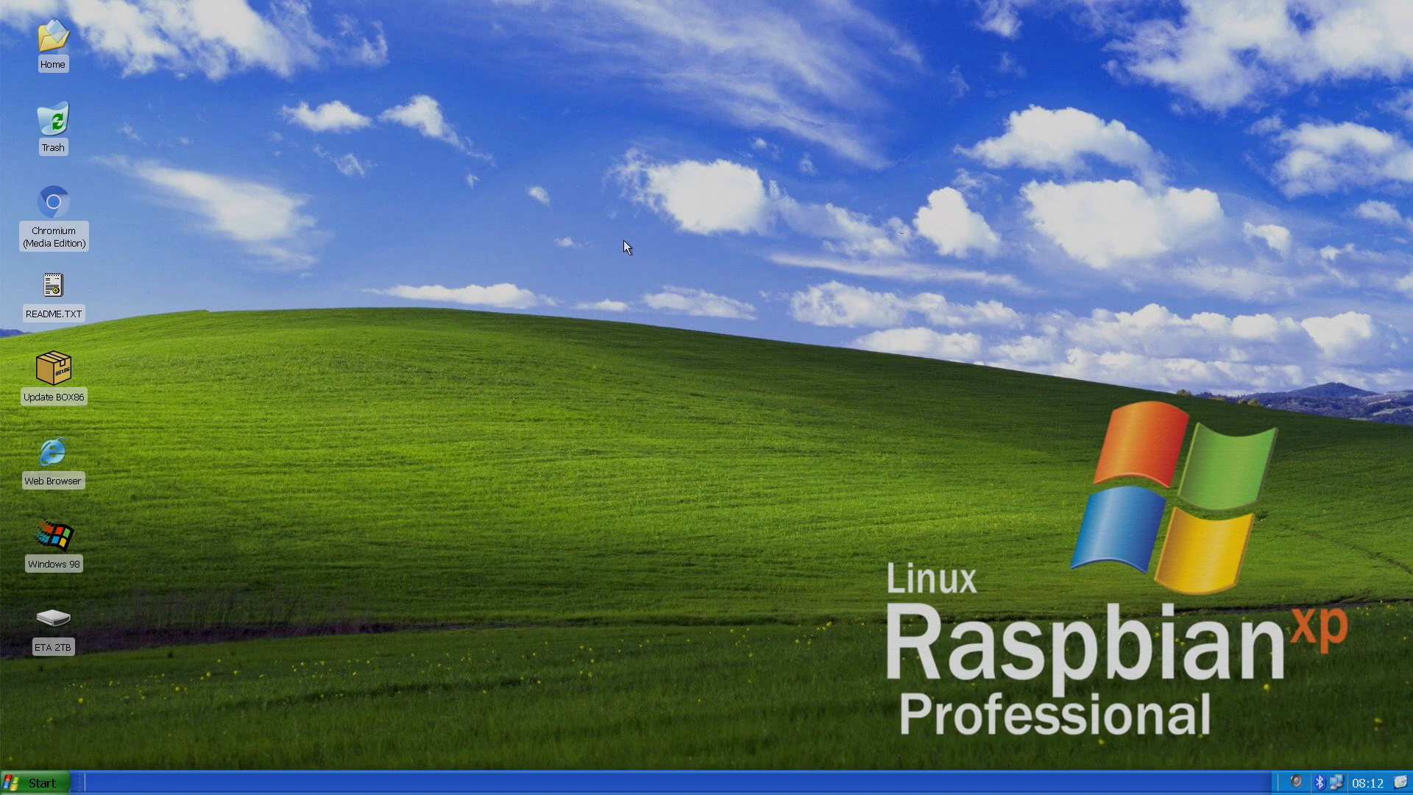
mouse_move(1121, 695)
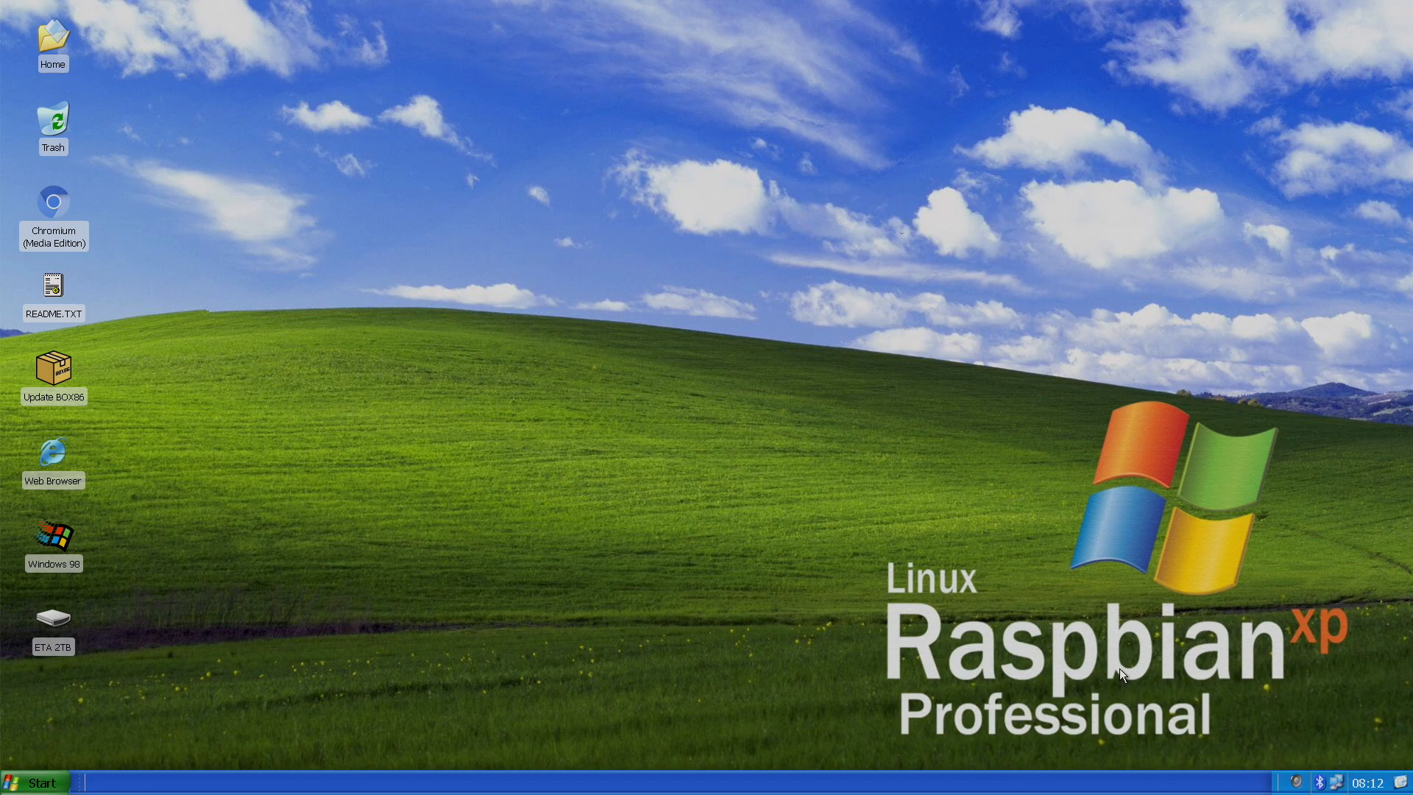
mouse_move(937, 595)
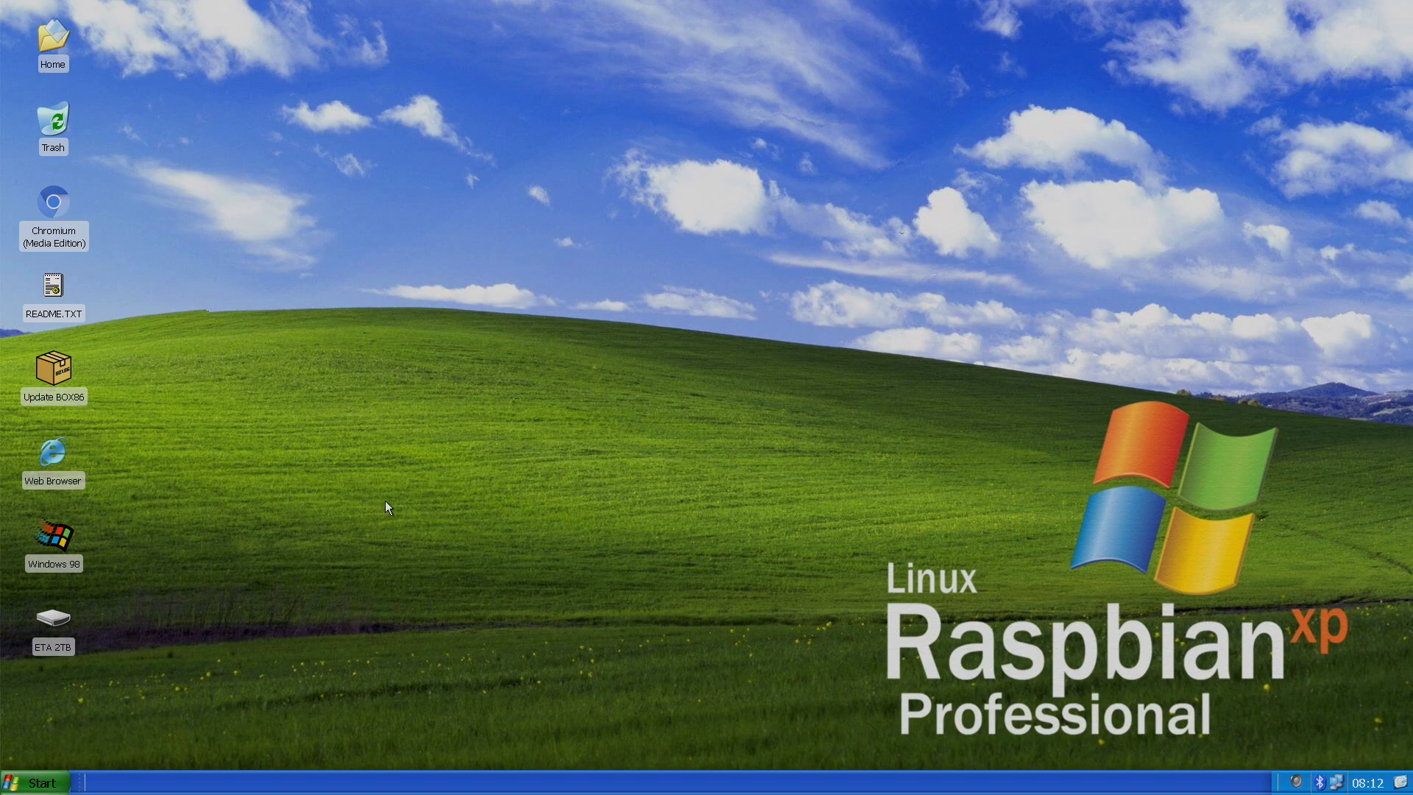
mouse_move(524, 437)
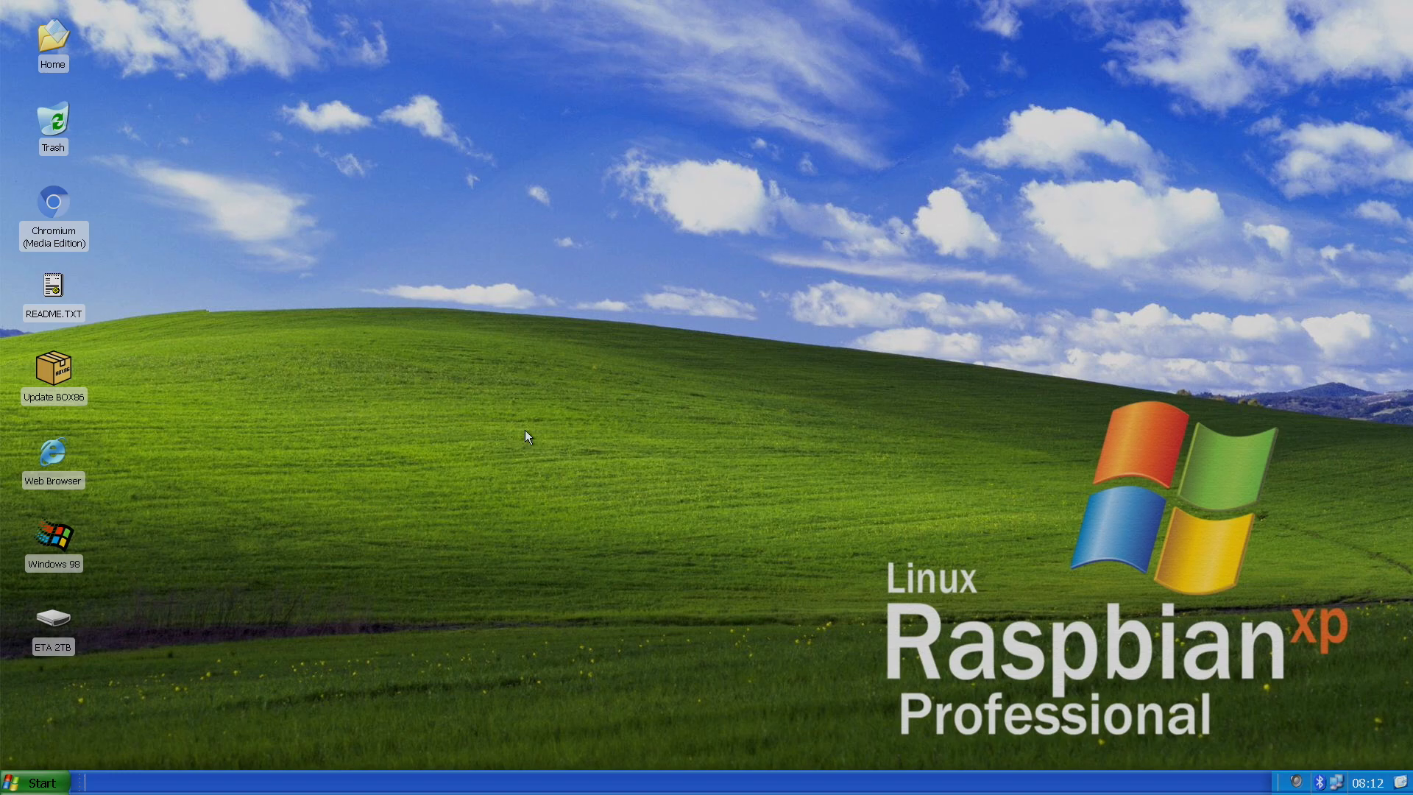
mouse_move(442, 432)
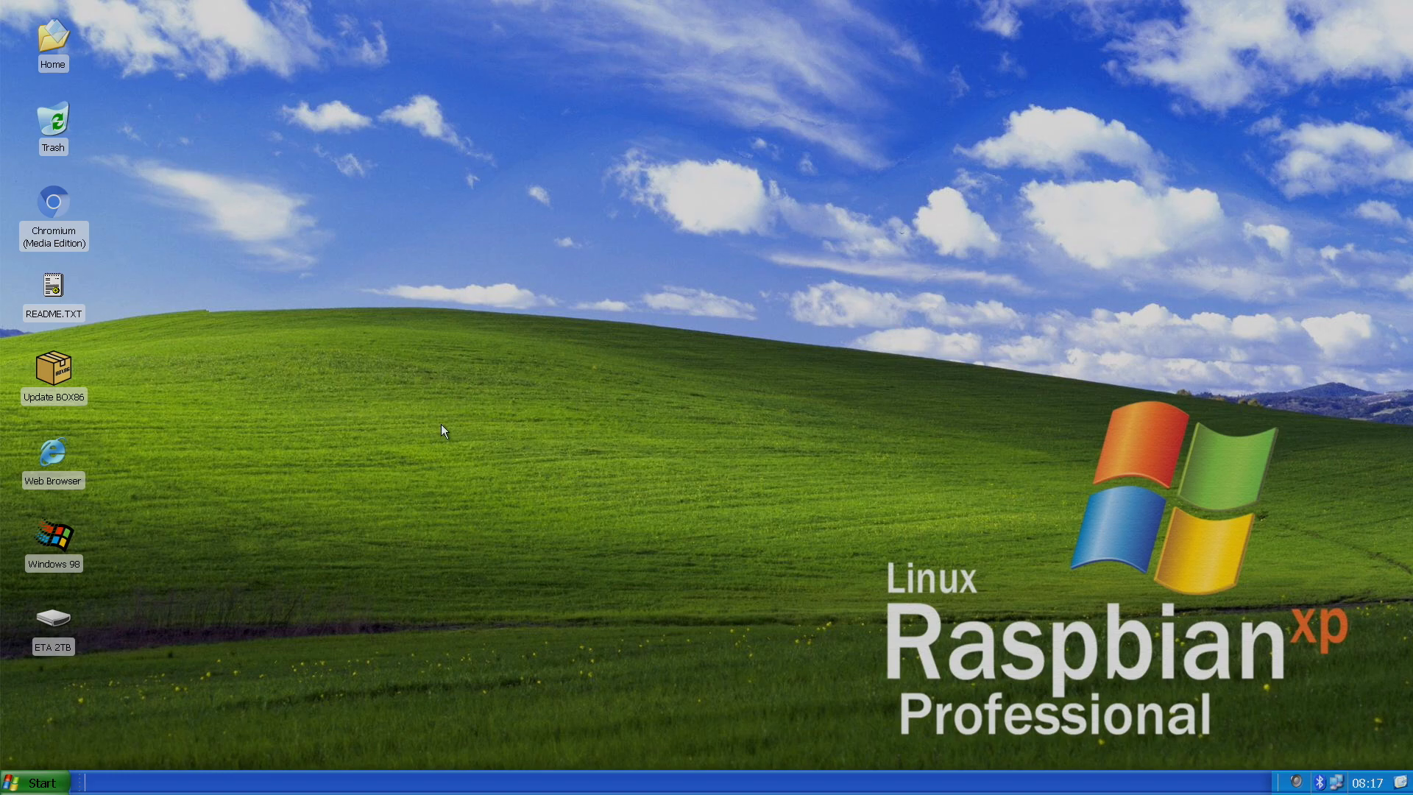
mouse_move(445, 425)
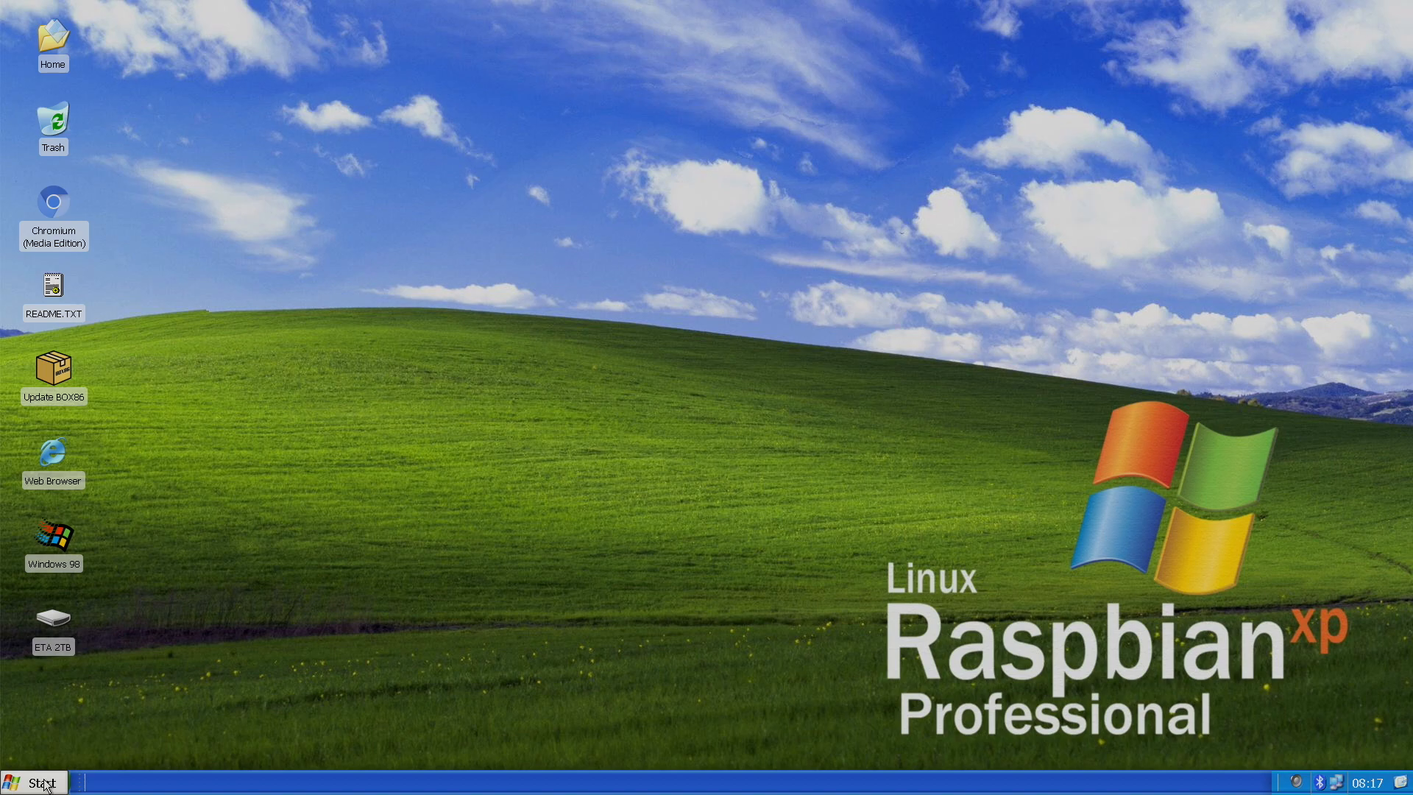
Browse the application menu's launch shortcuts and keyboard layout settings, then close them.
click(41, 781)
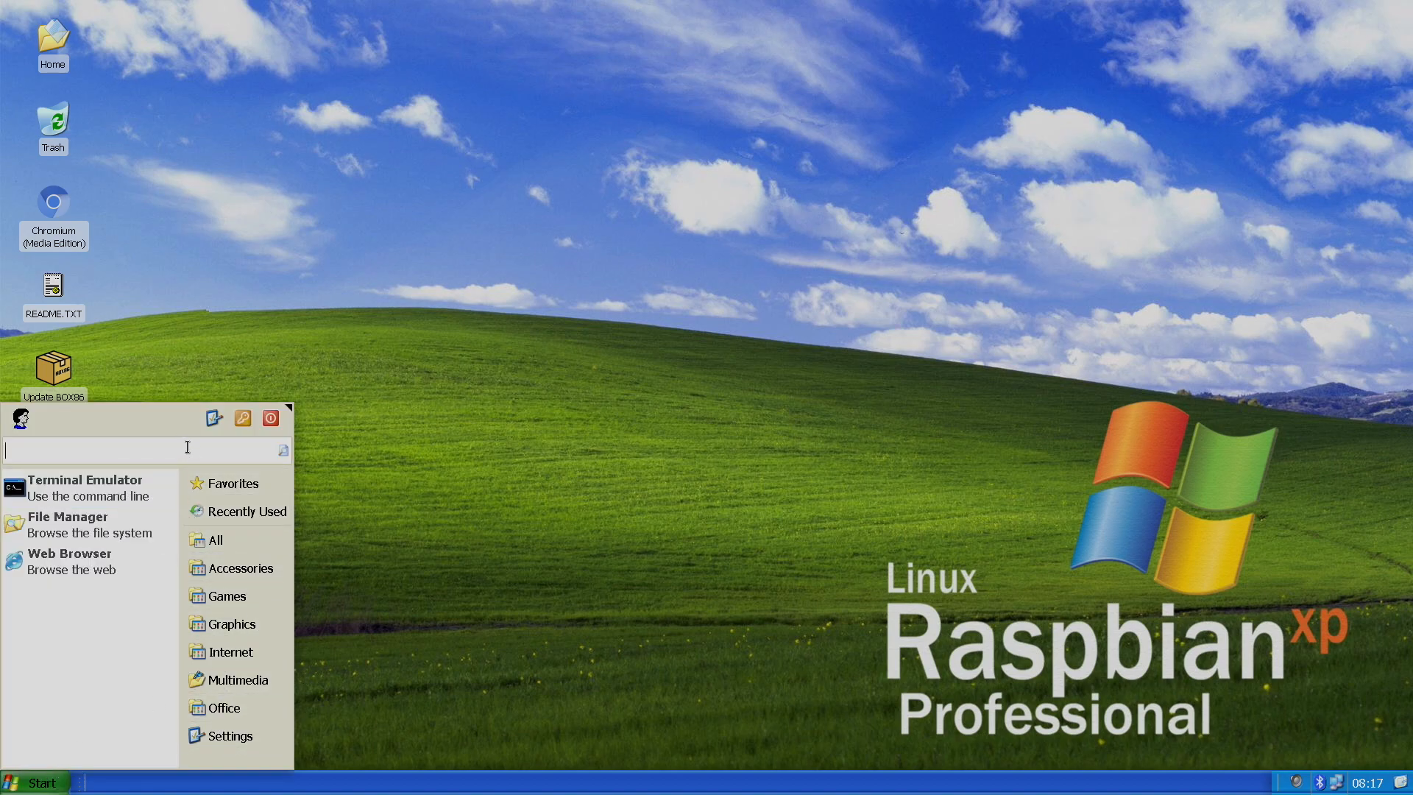
text(key)
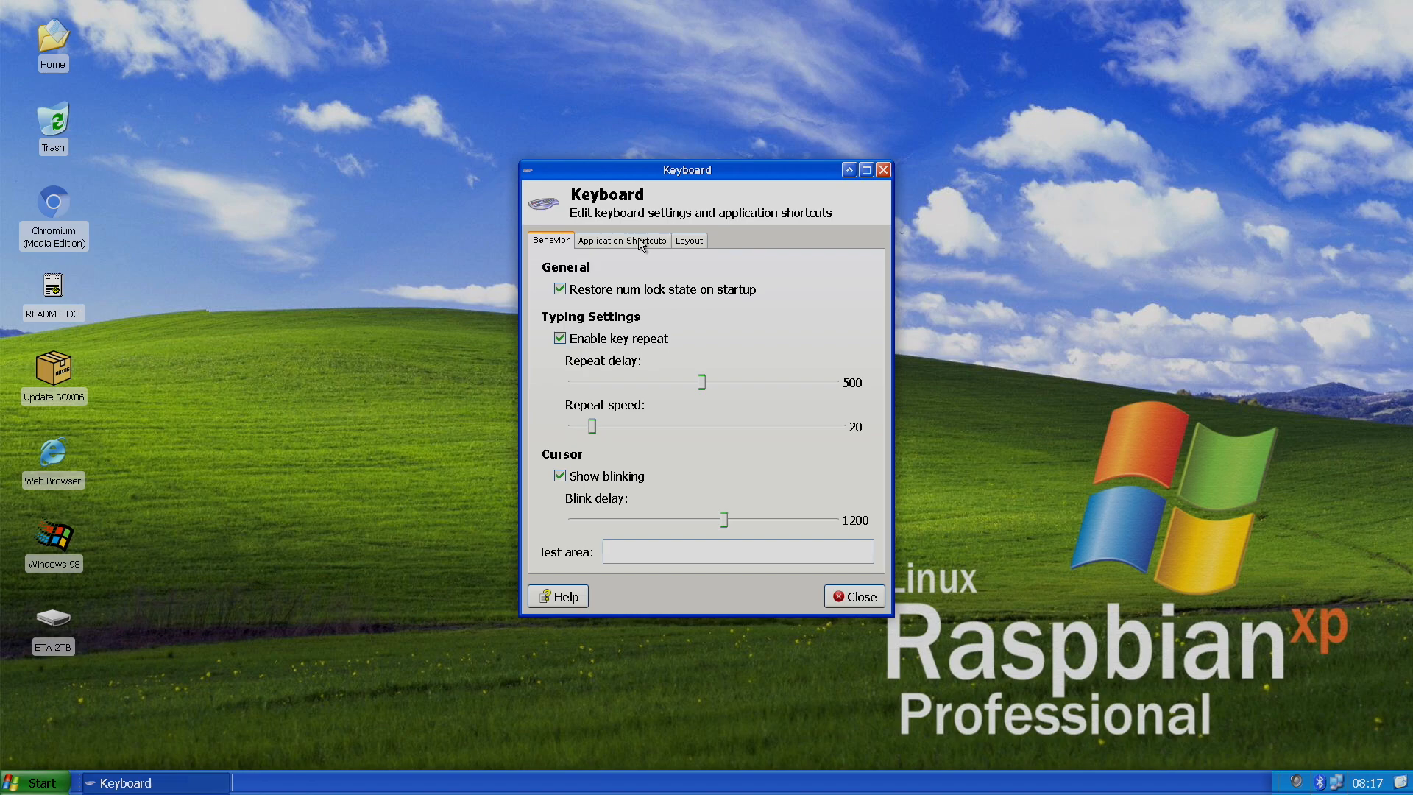
click(622, 241)
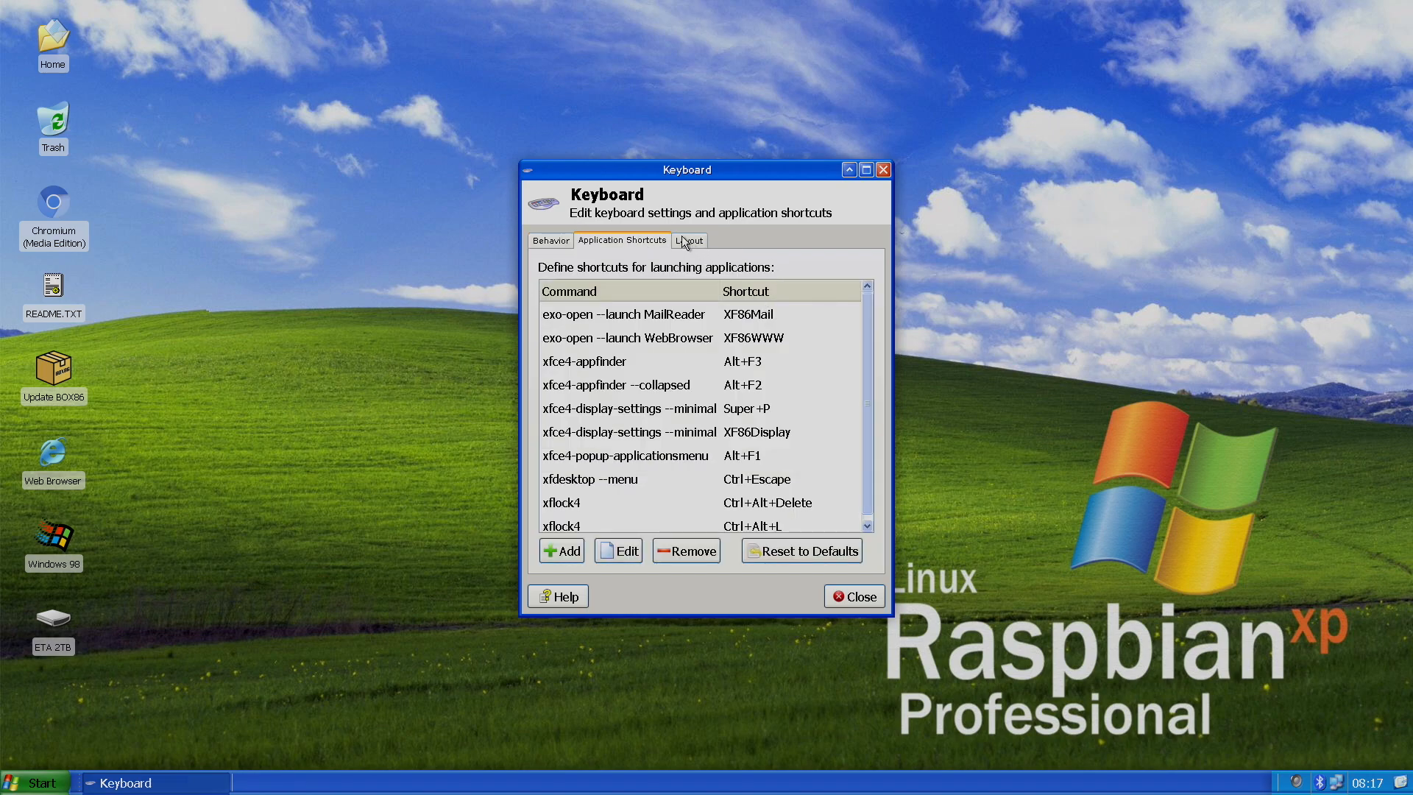
click(689, 240)
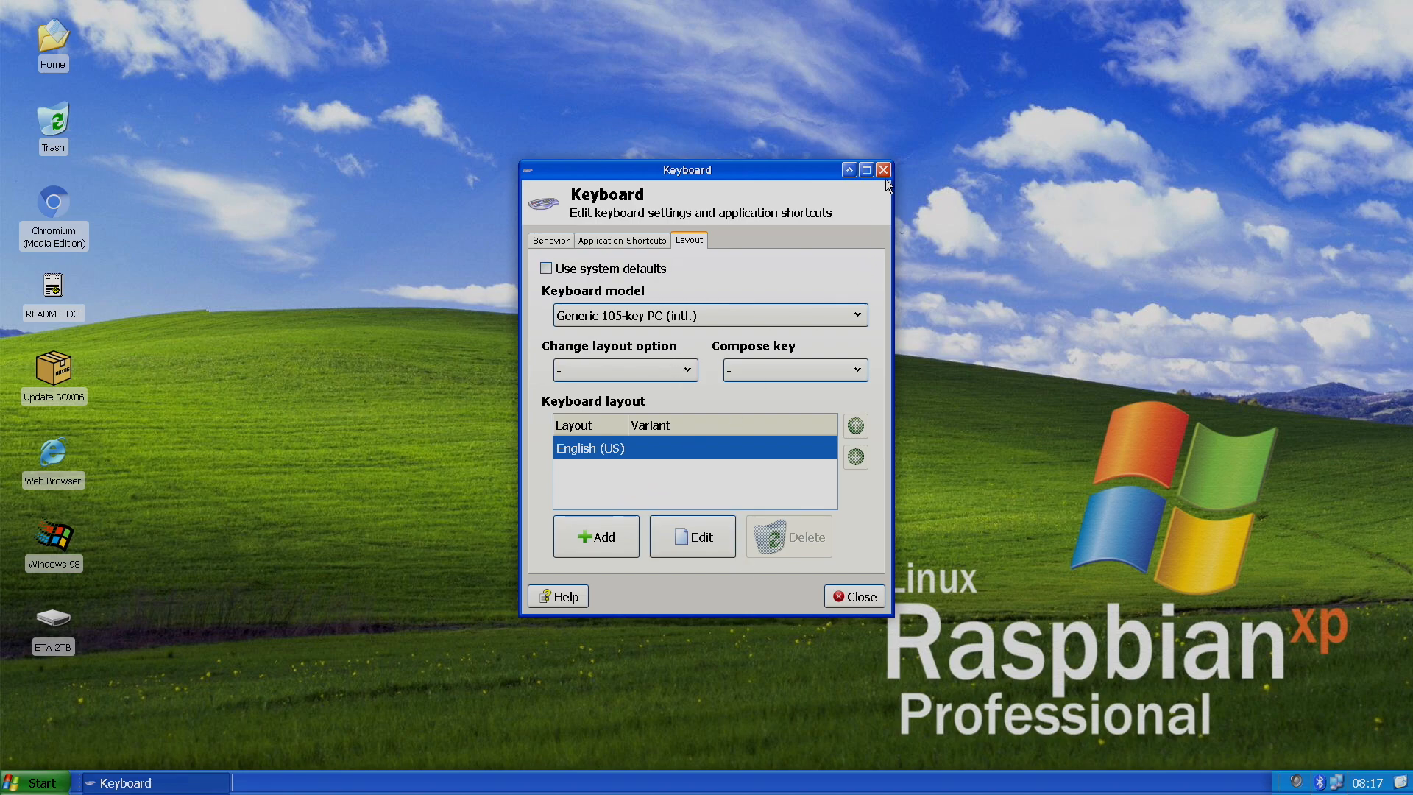
click(33, 782)
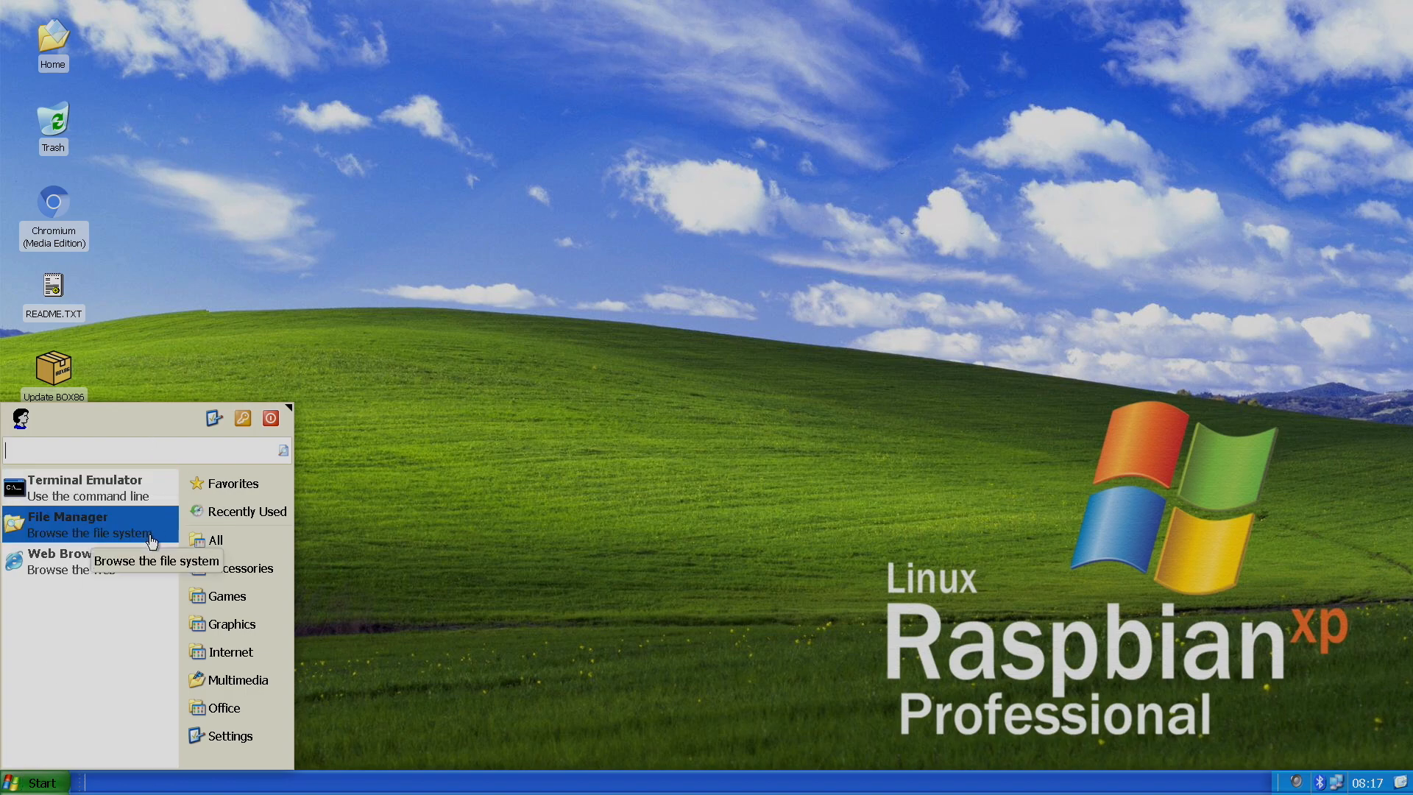
mouse_move(103, 574)
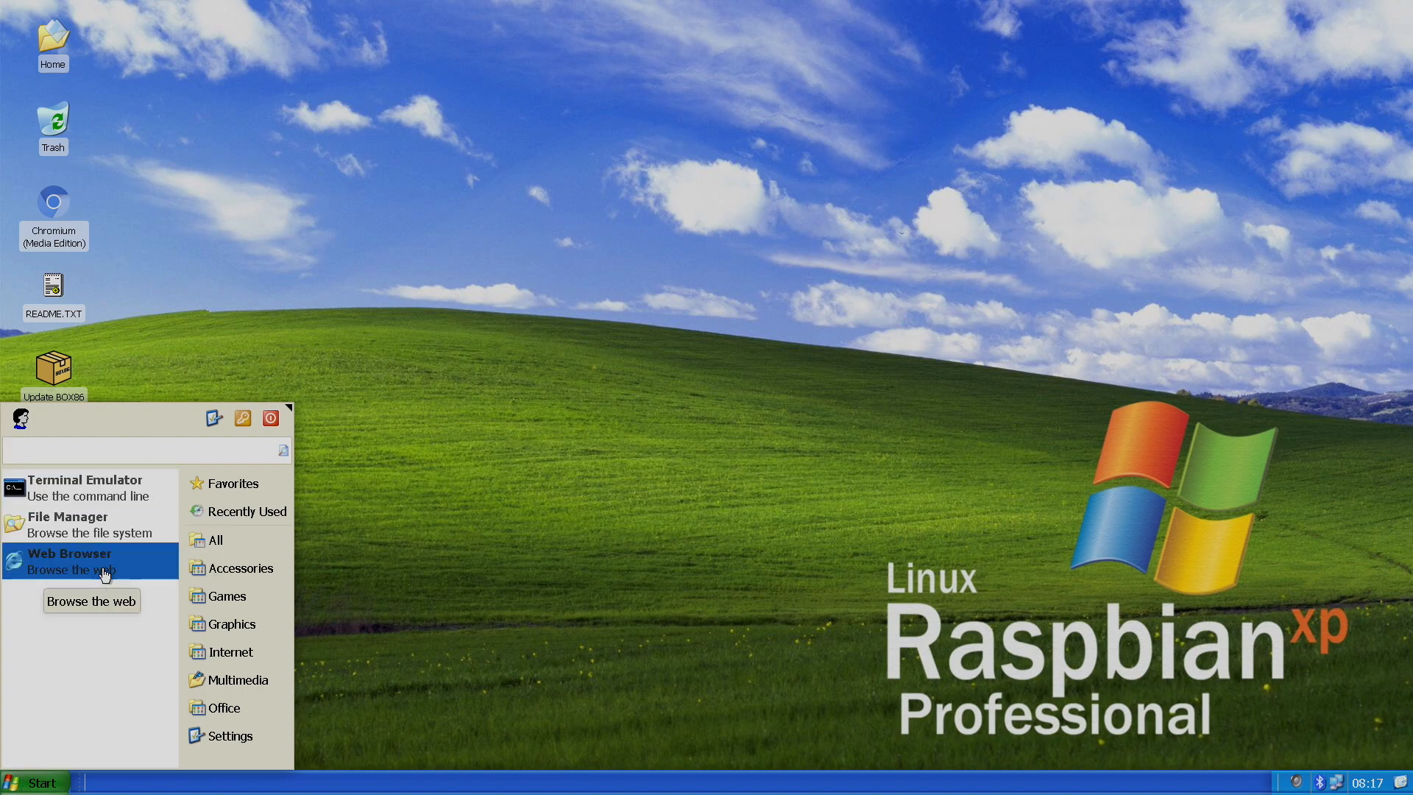
mouse_move(98, 572)
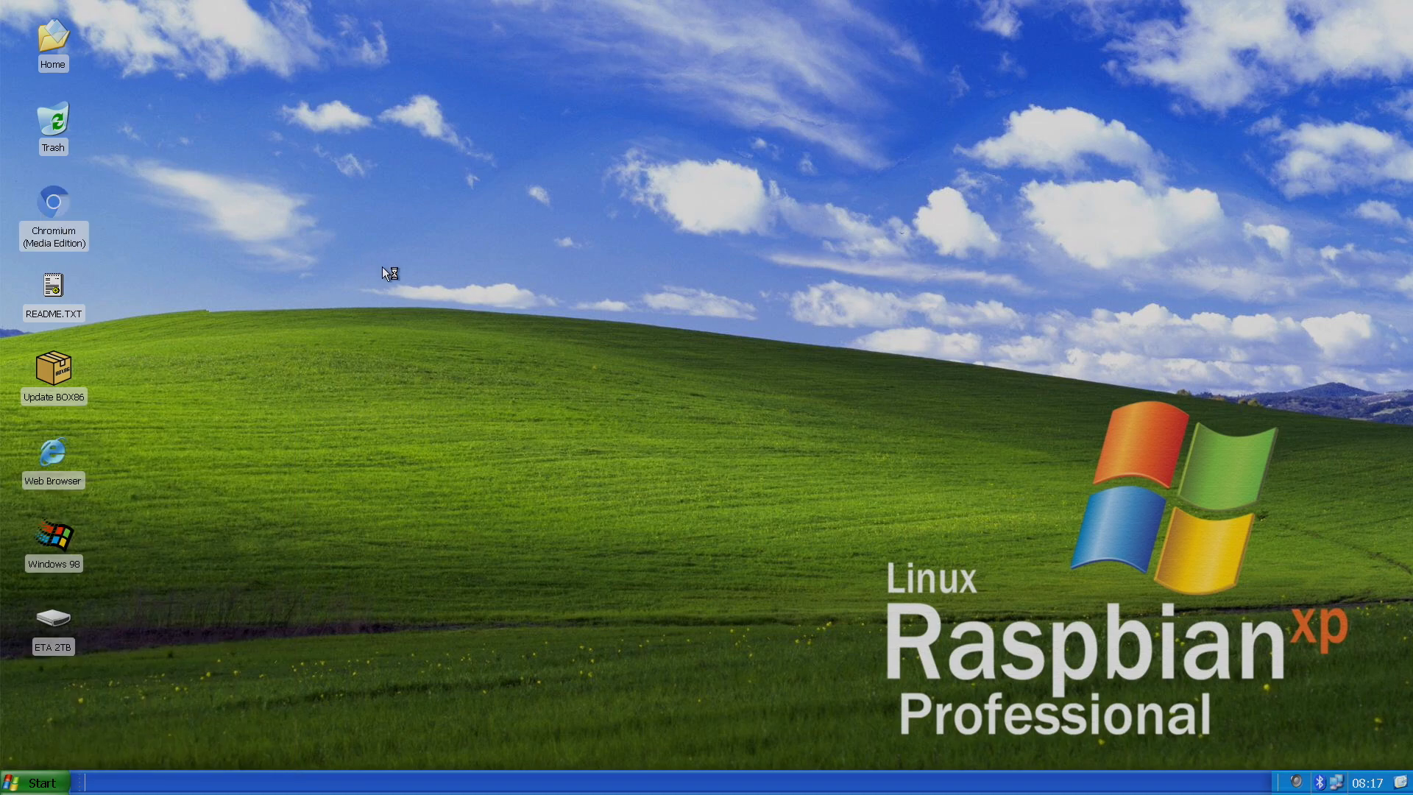
Launch Chromium, search for Netflix and scroll the results.
double_click(53, 200)
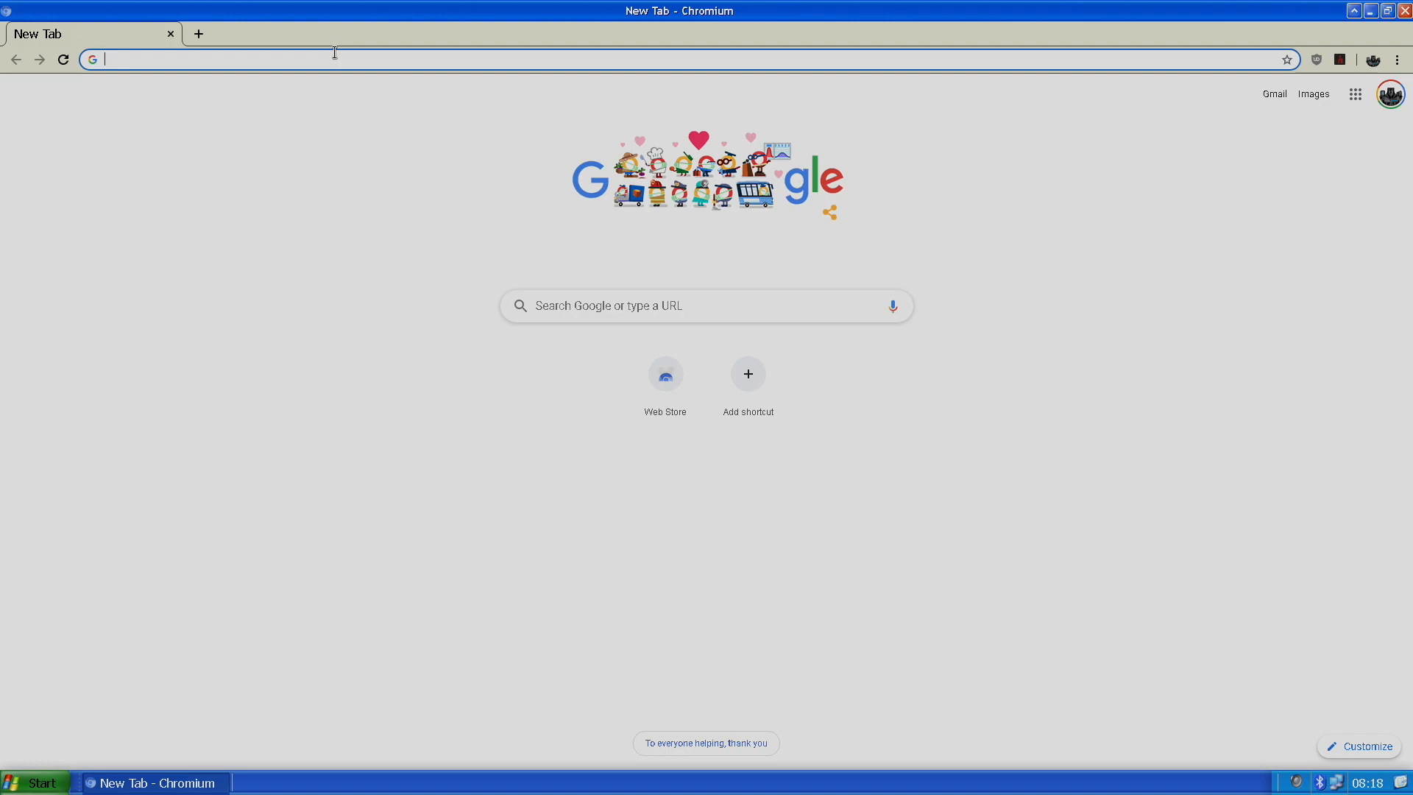
text(netflix.com/browse)
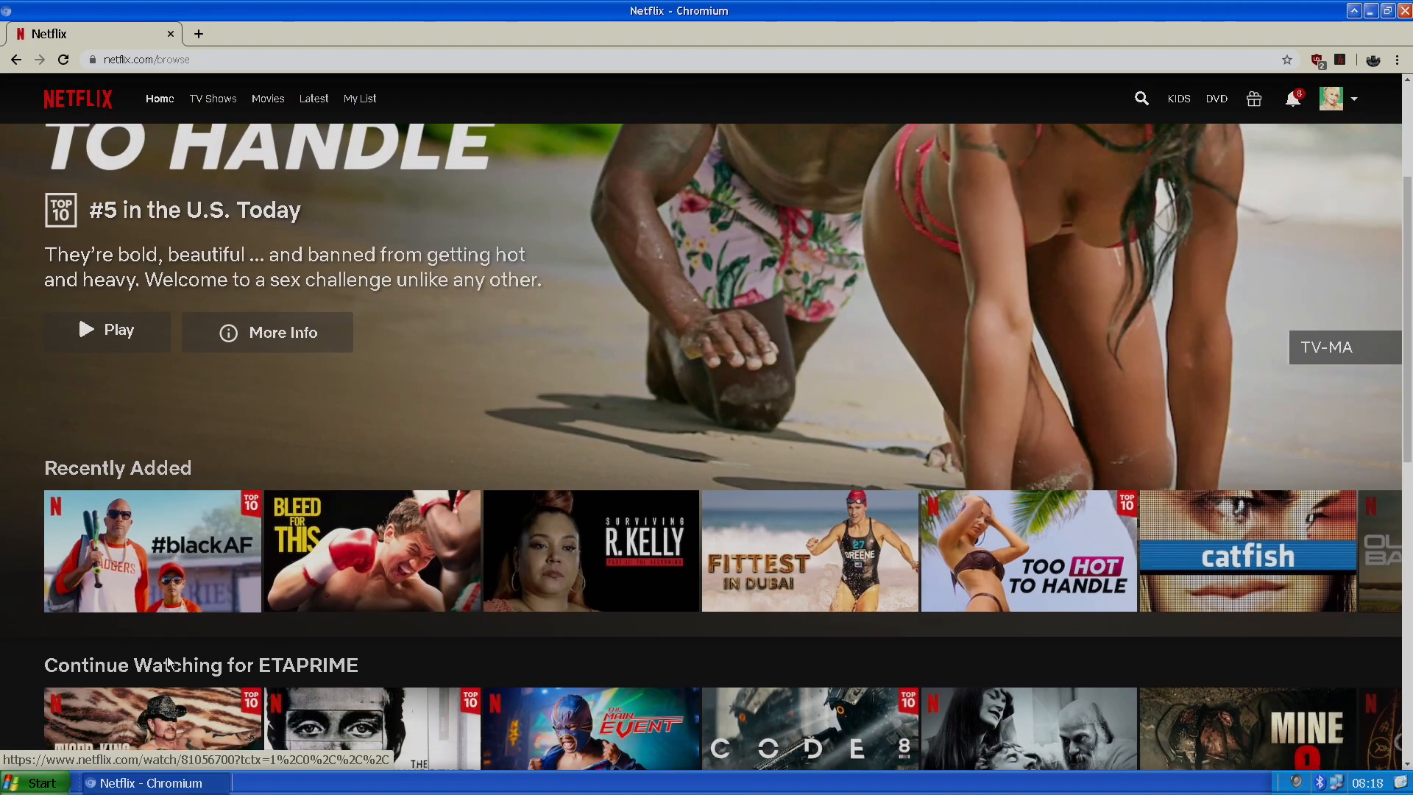
scroll(down, 3)
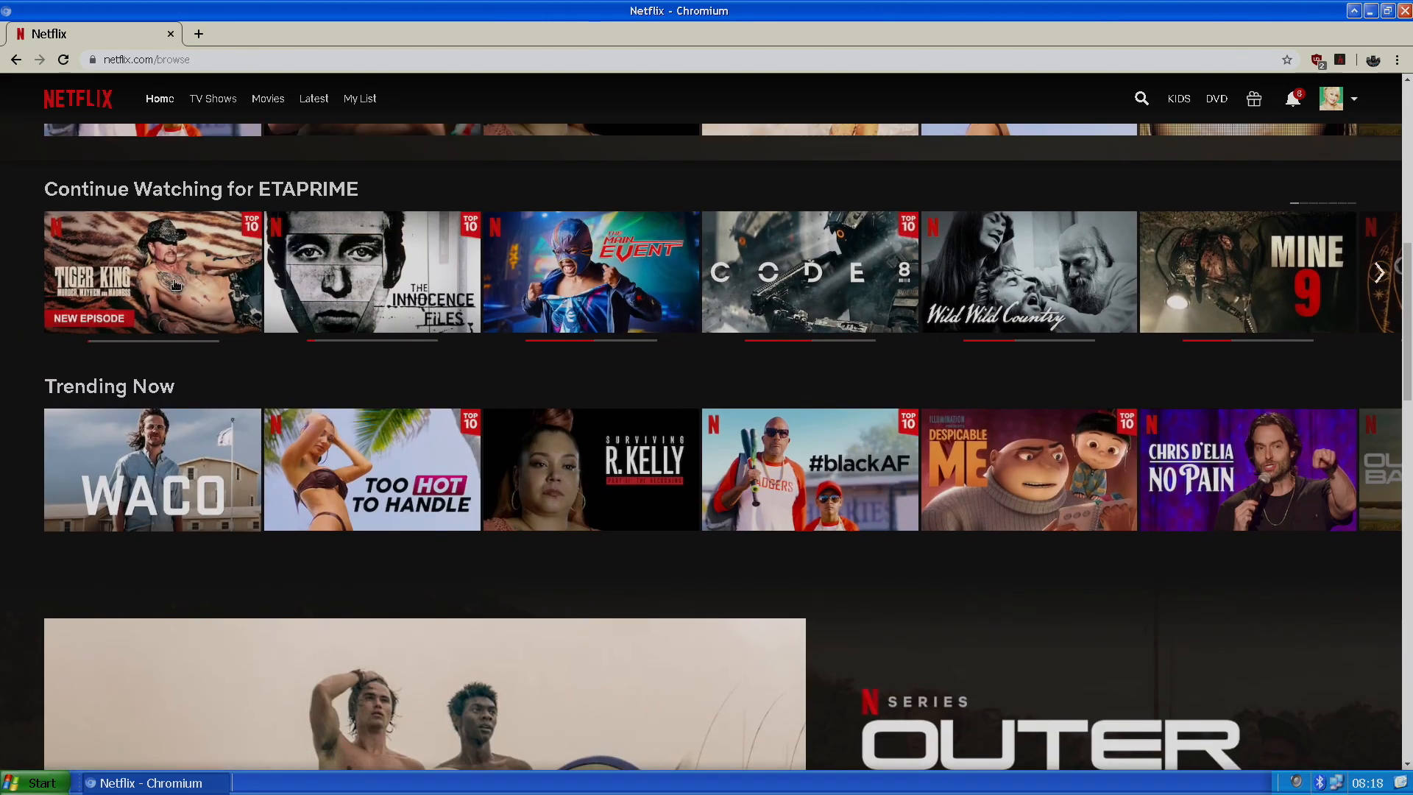
mouse_move(177, 284)
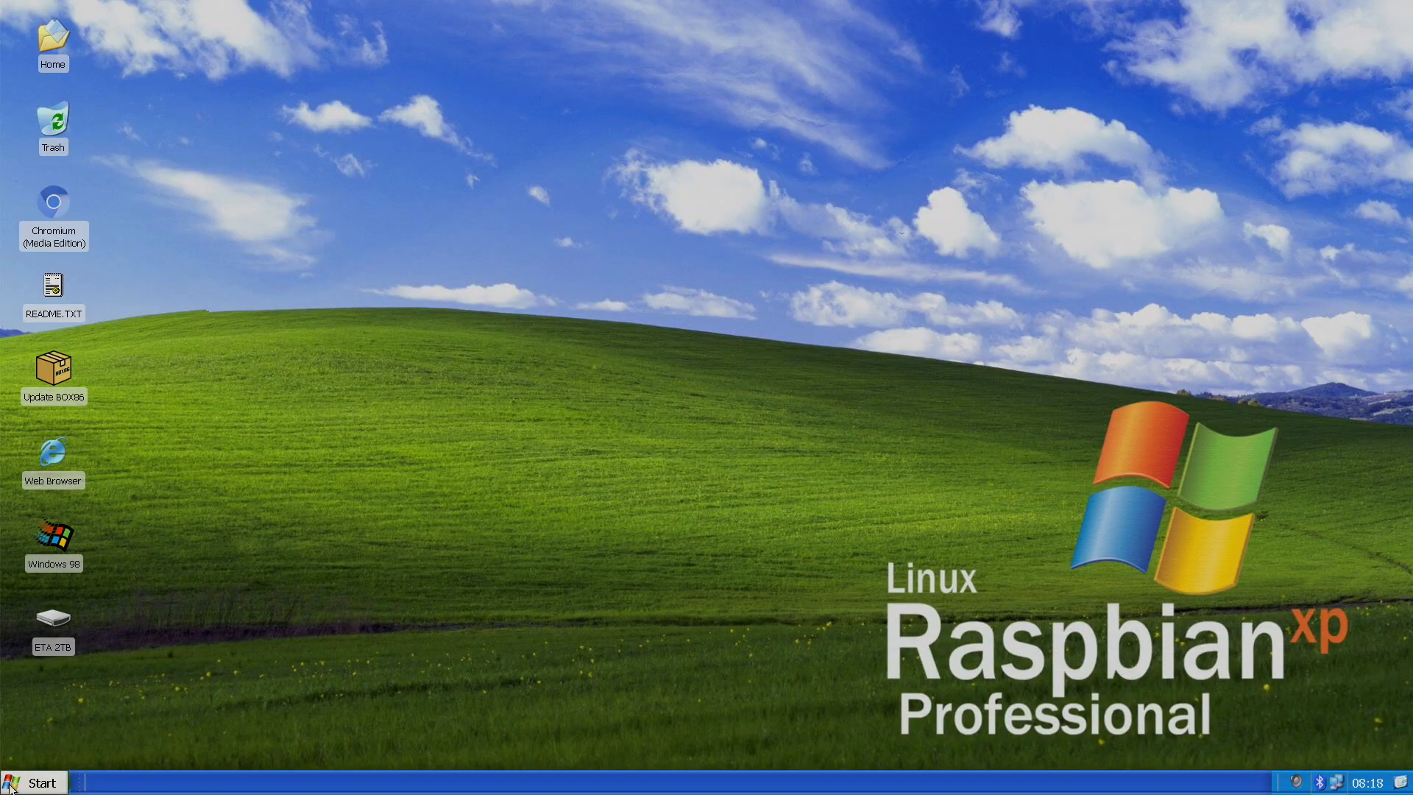
View recently used applications, then close the empty QEMU window.
click(34, 782)
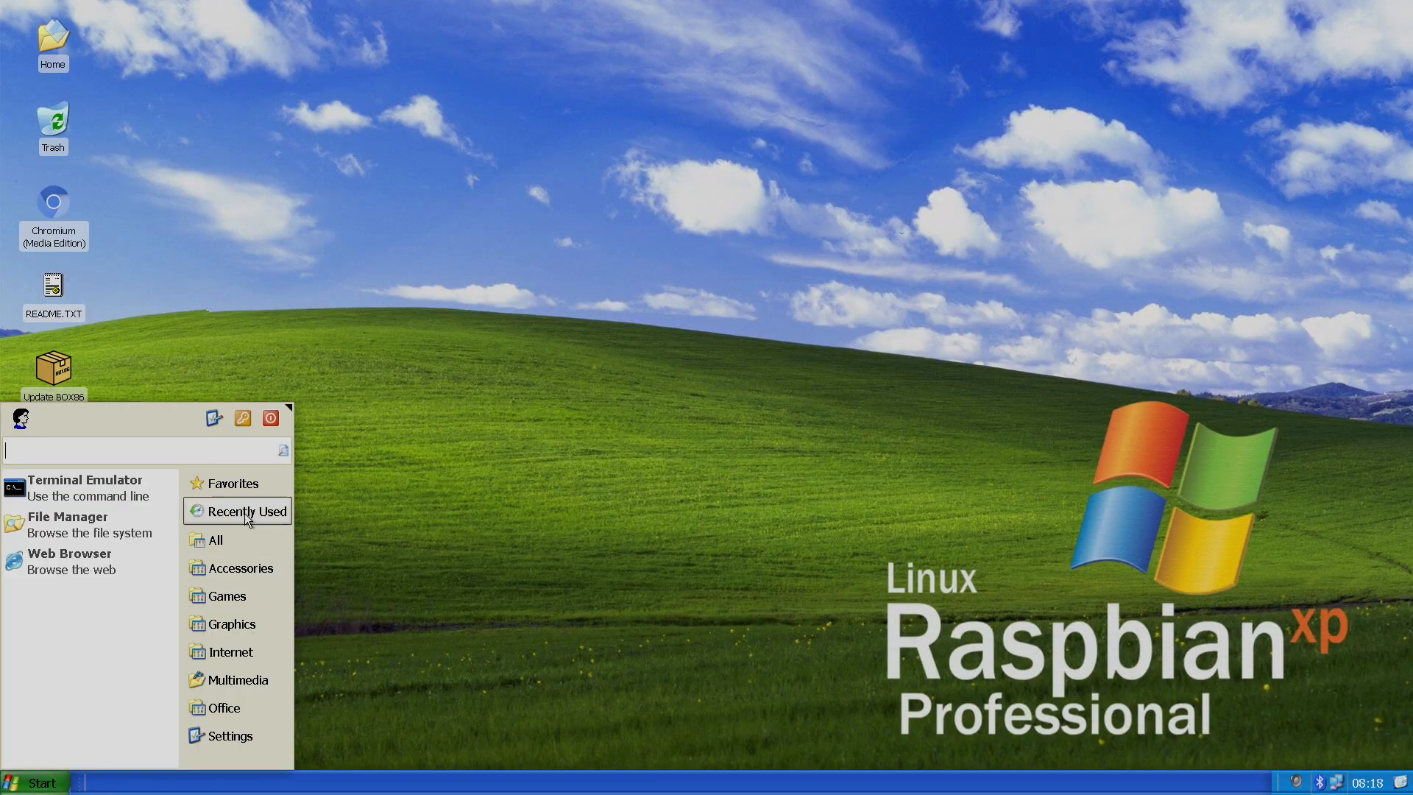
mouse_move(259, 513)
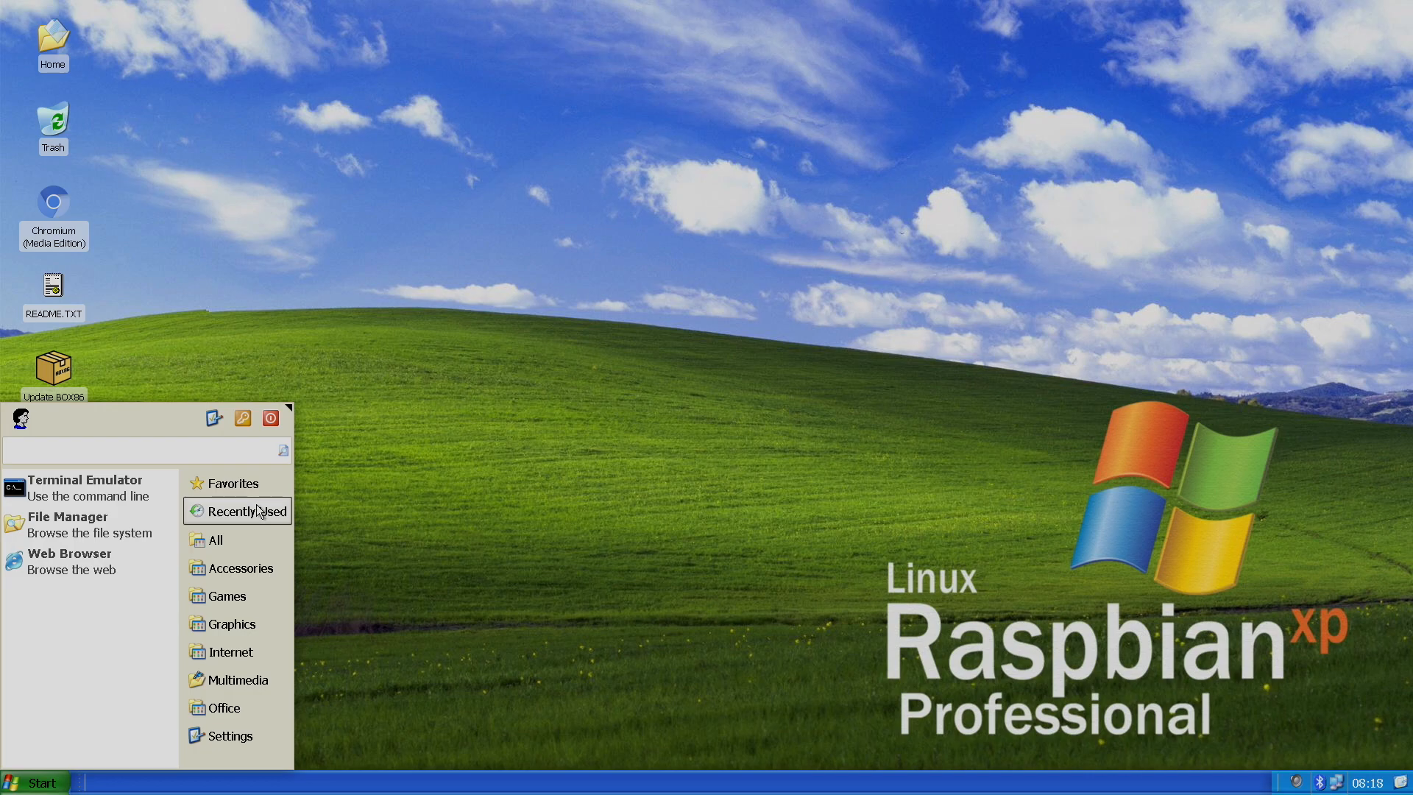
click(216, 540)
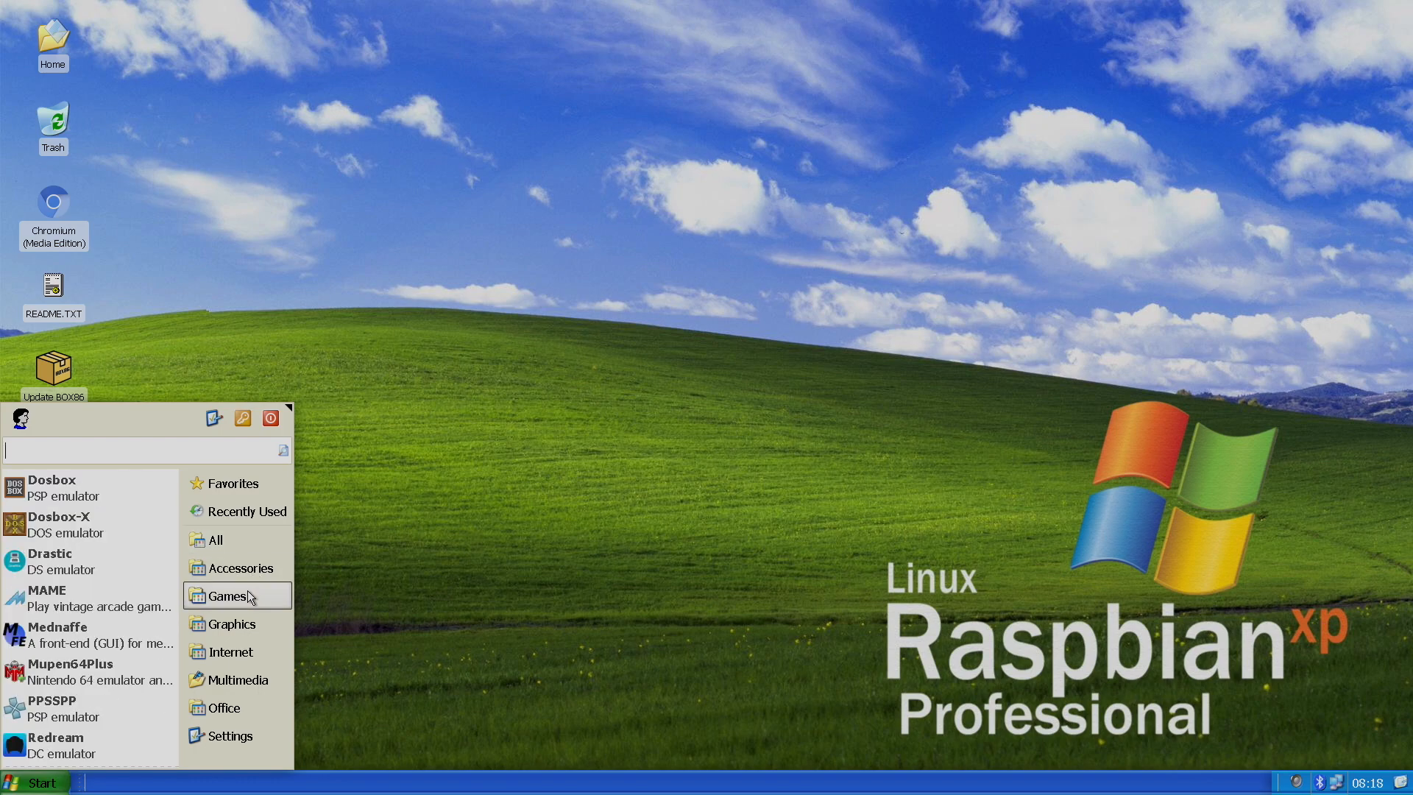
mouse_move(245, 637)
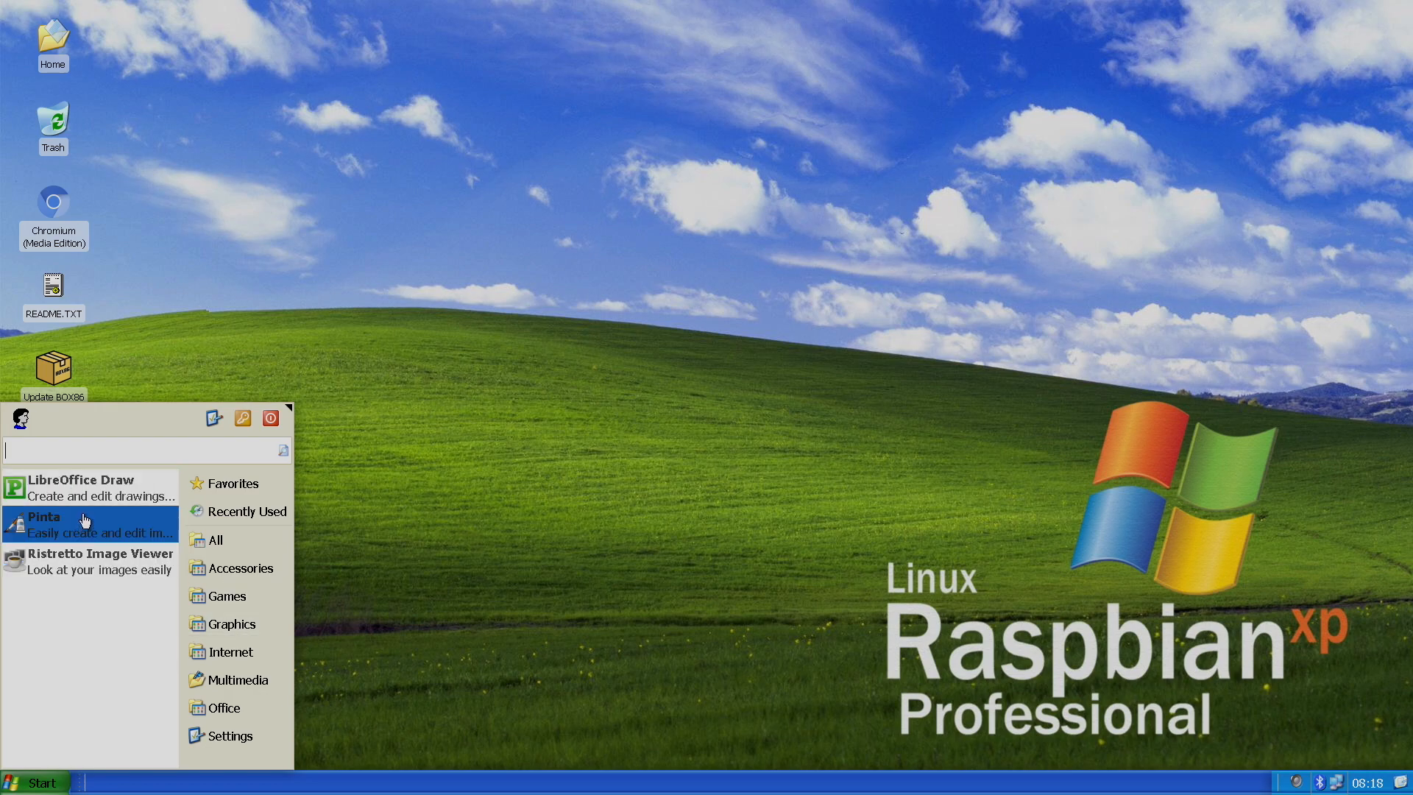
mouse_move(125, 519)
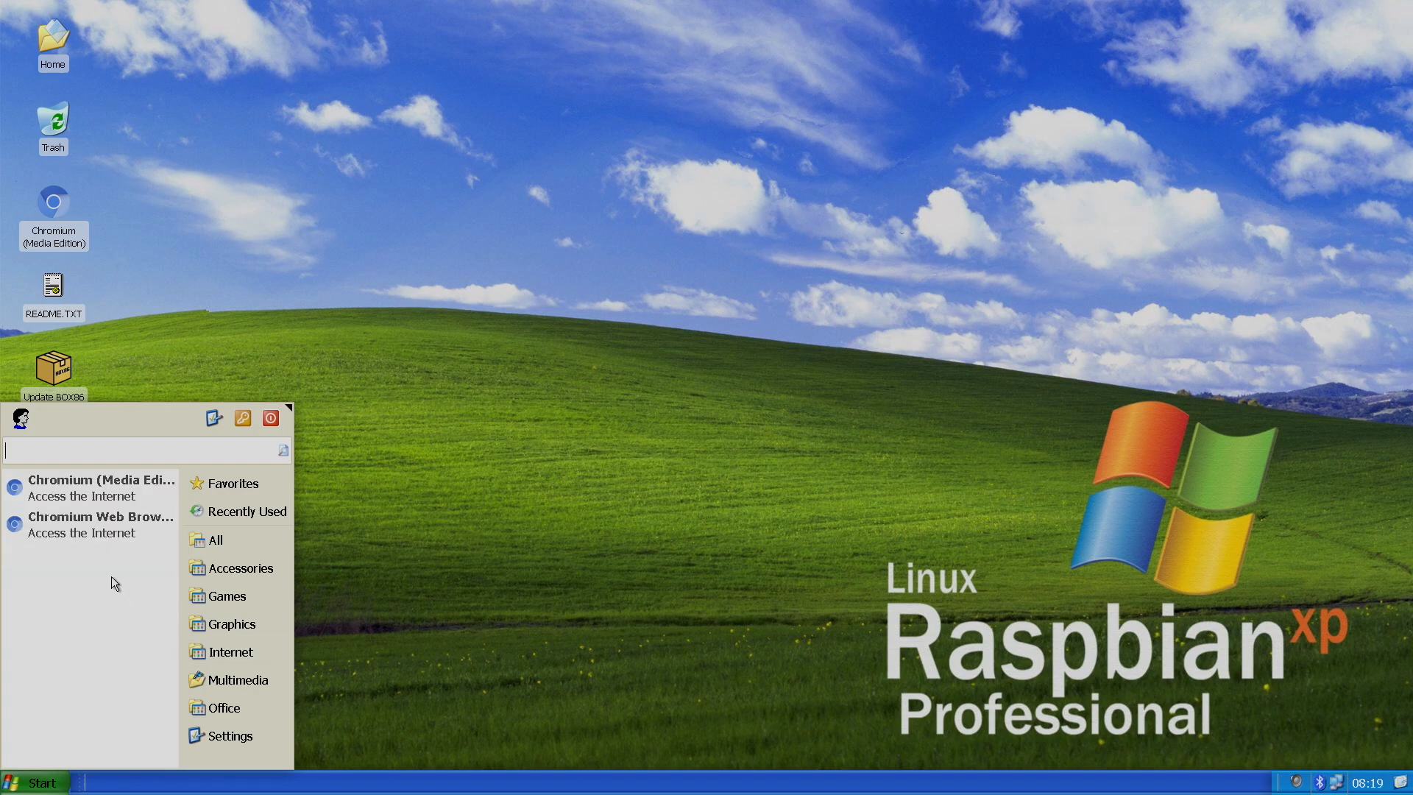
mouse_move(112, 579)
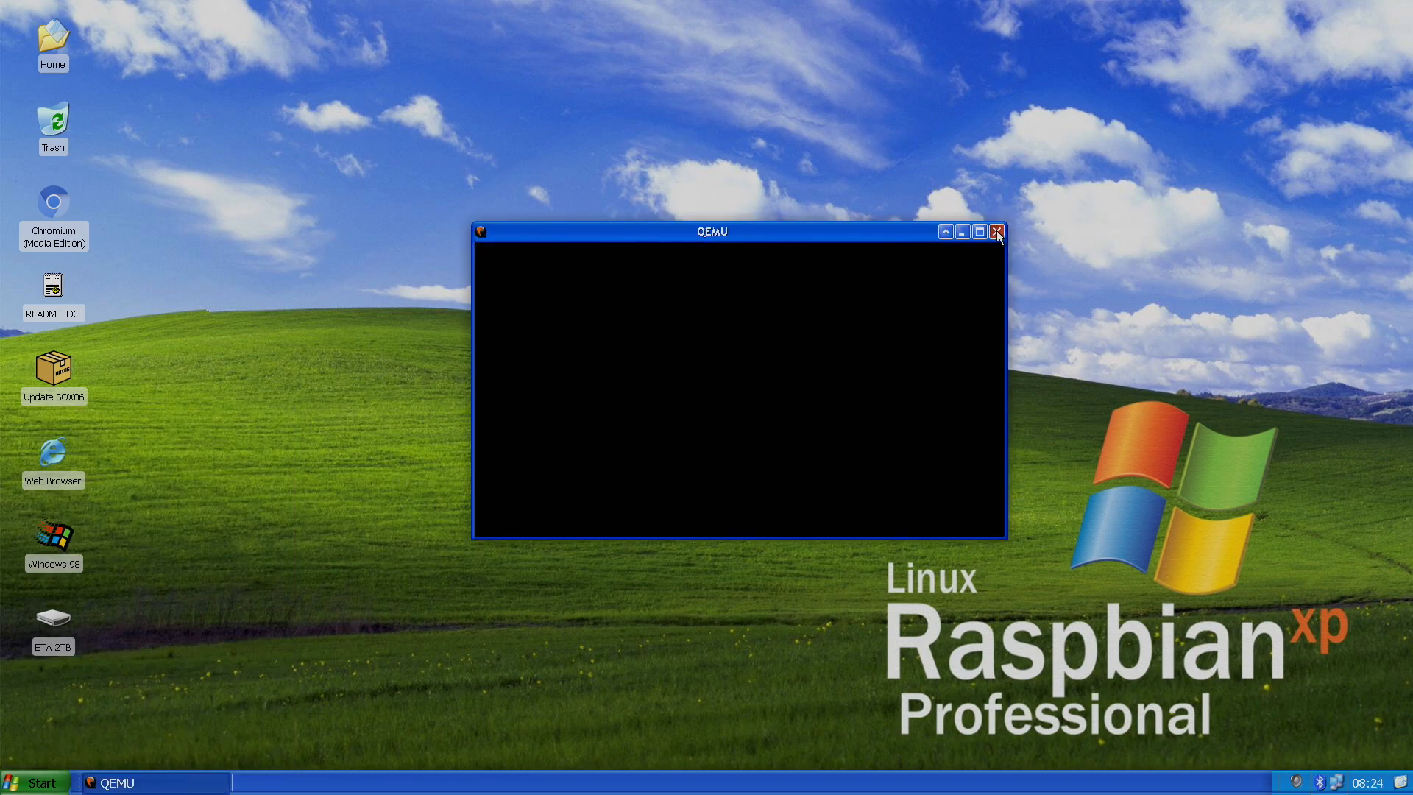
click(997, 230)
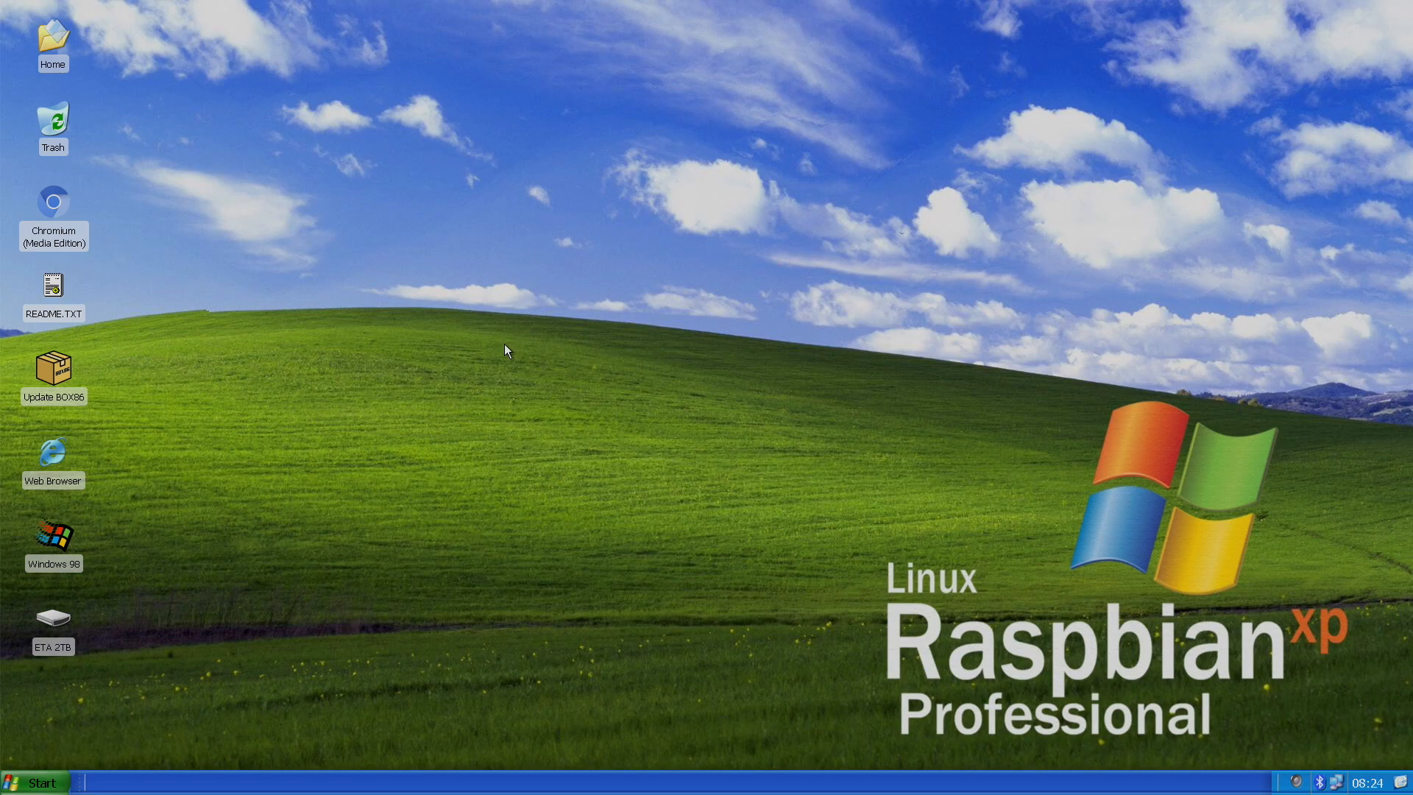
click(38, 780)
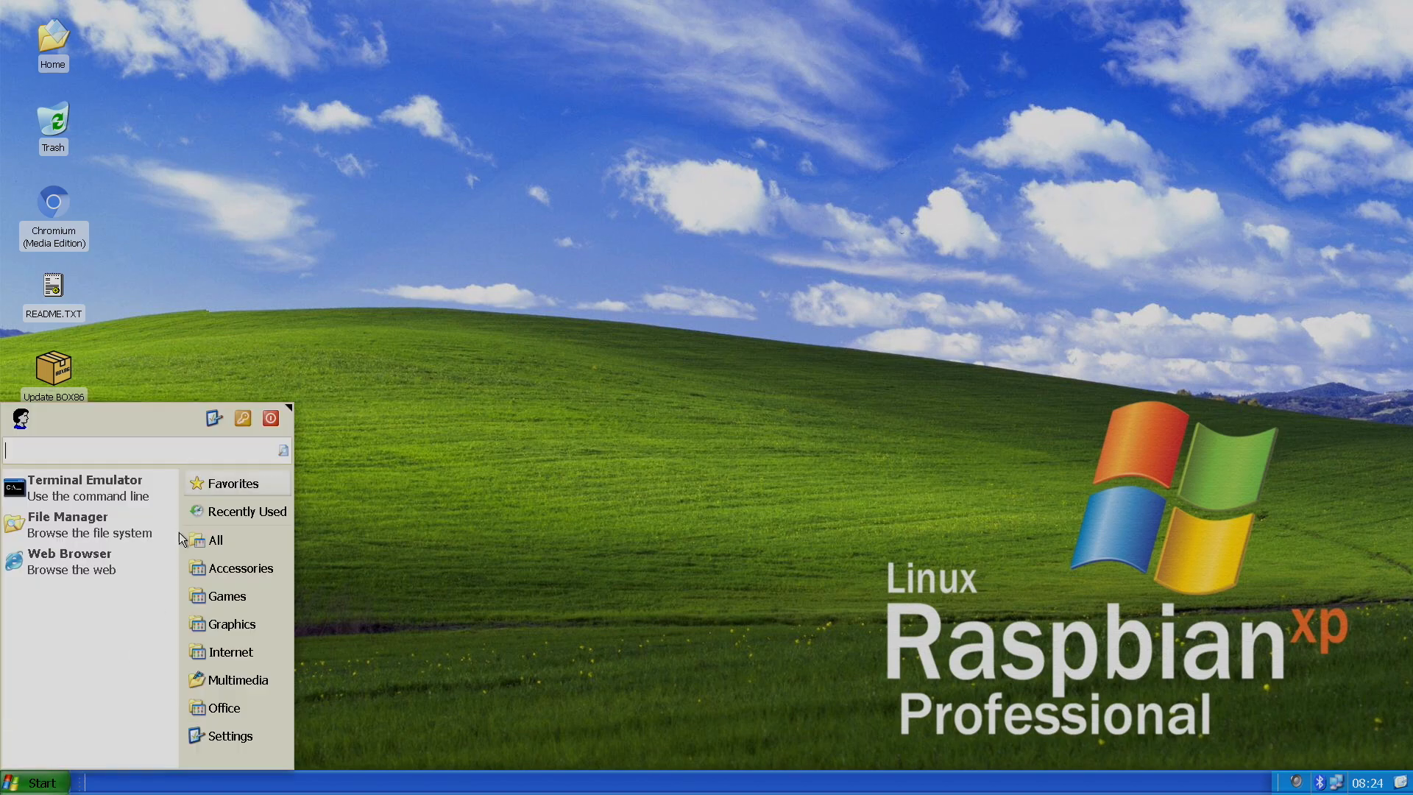
mouse_move(230, 652)
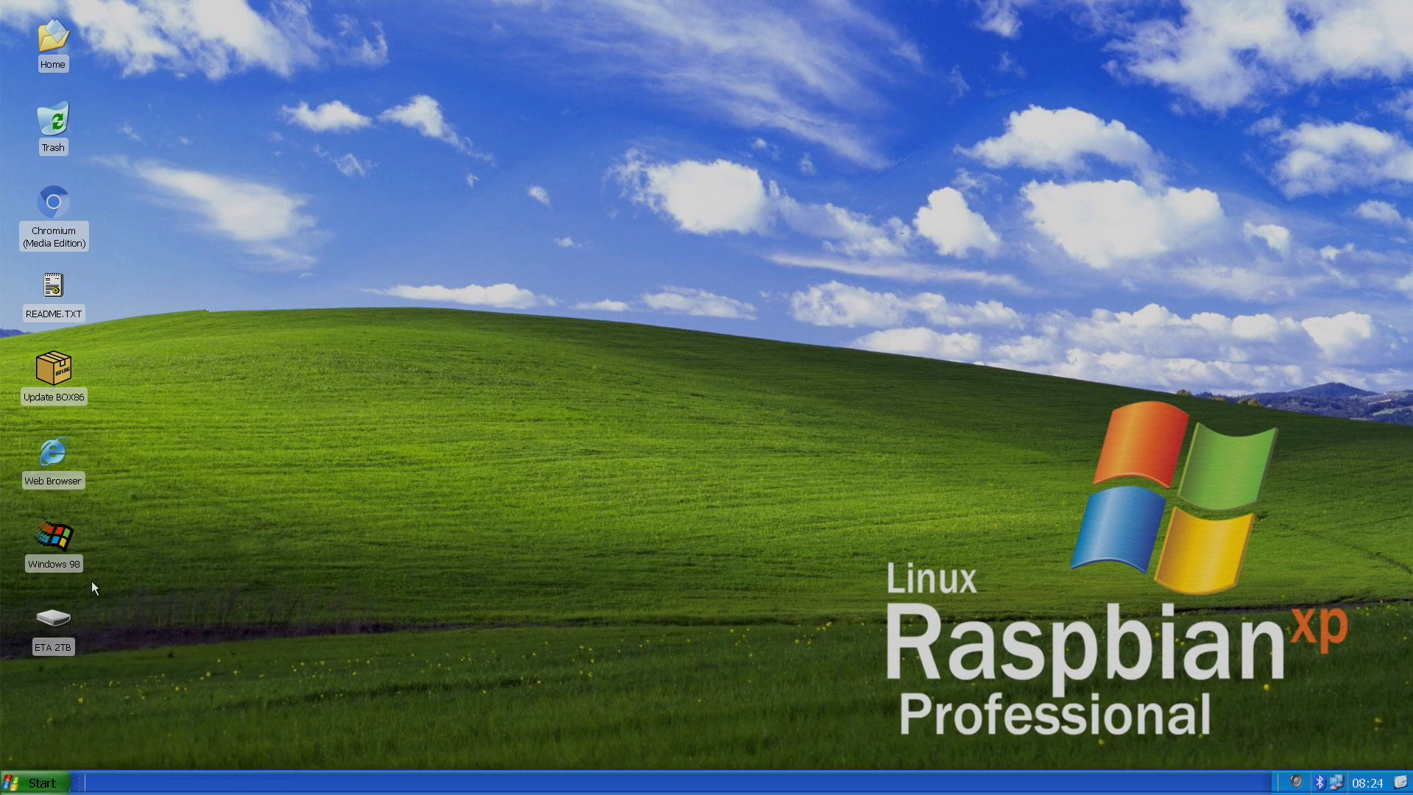
mouse_move(60, 550)
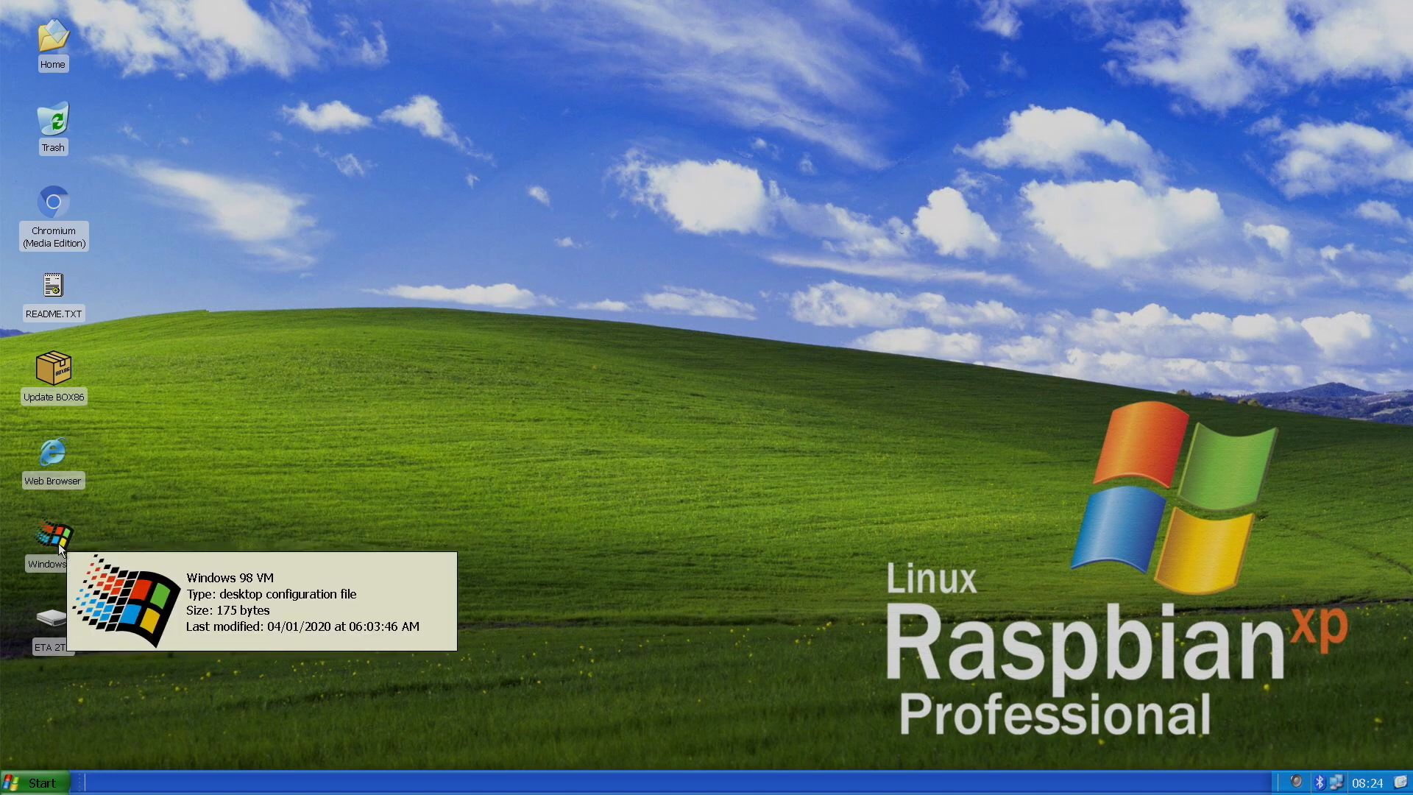
double_click(53, 536)
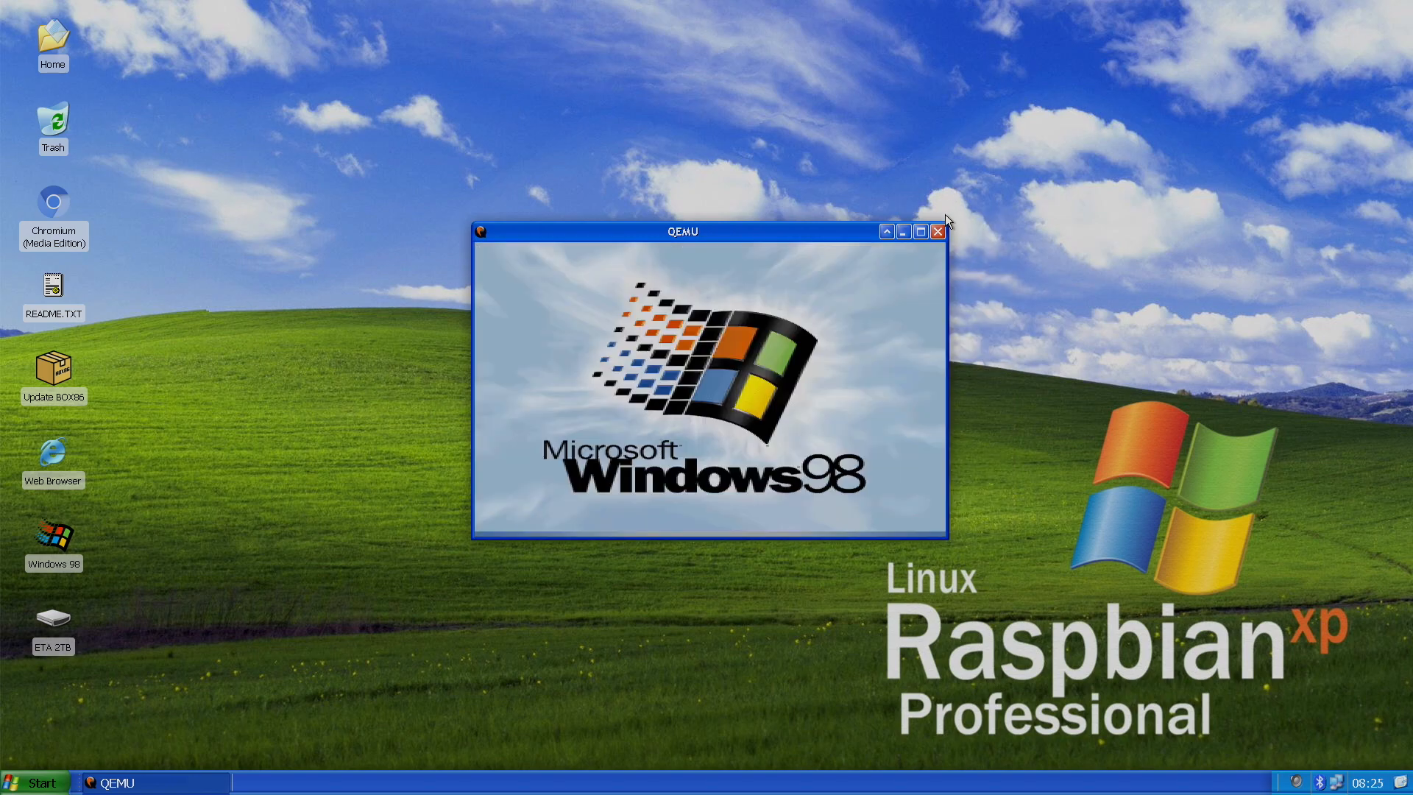
click(919, 231)
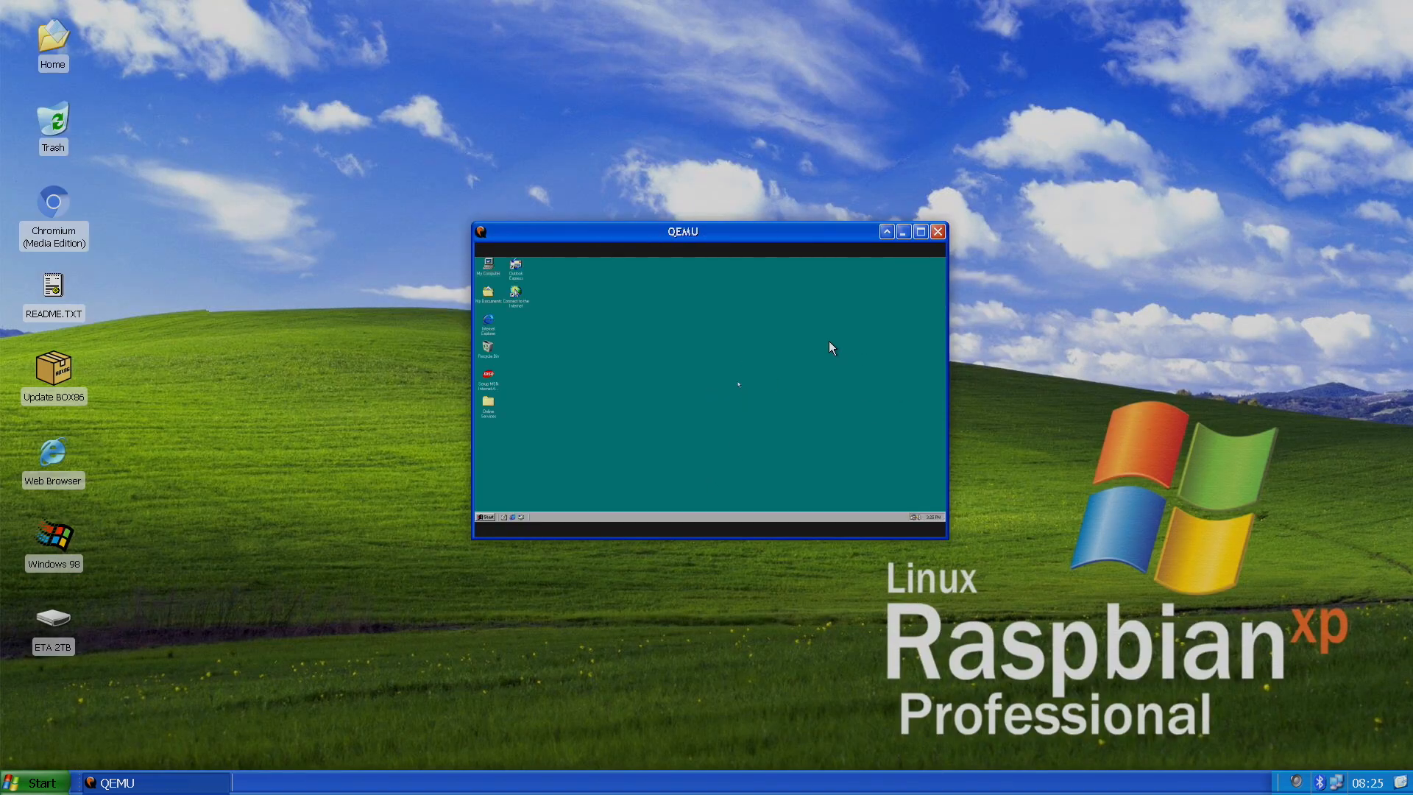
click(920, 231)
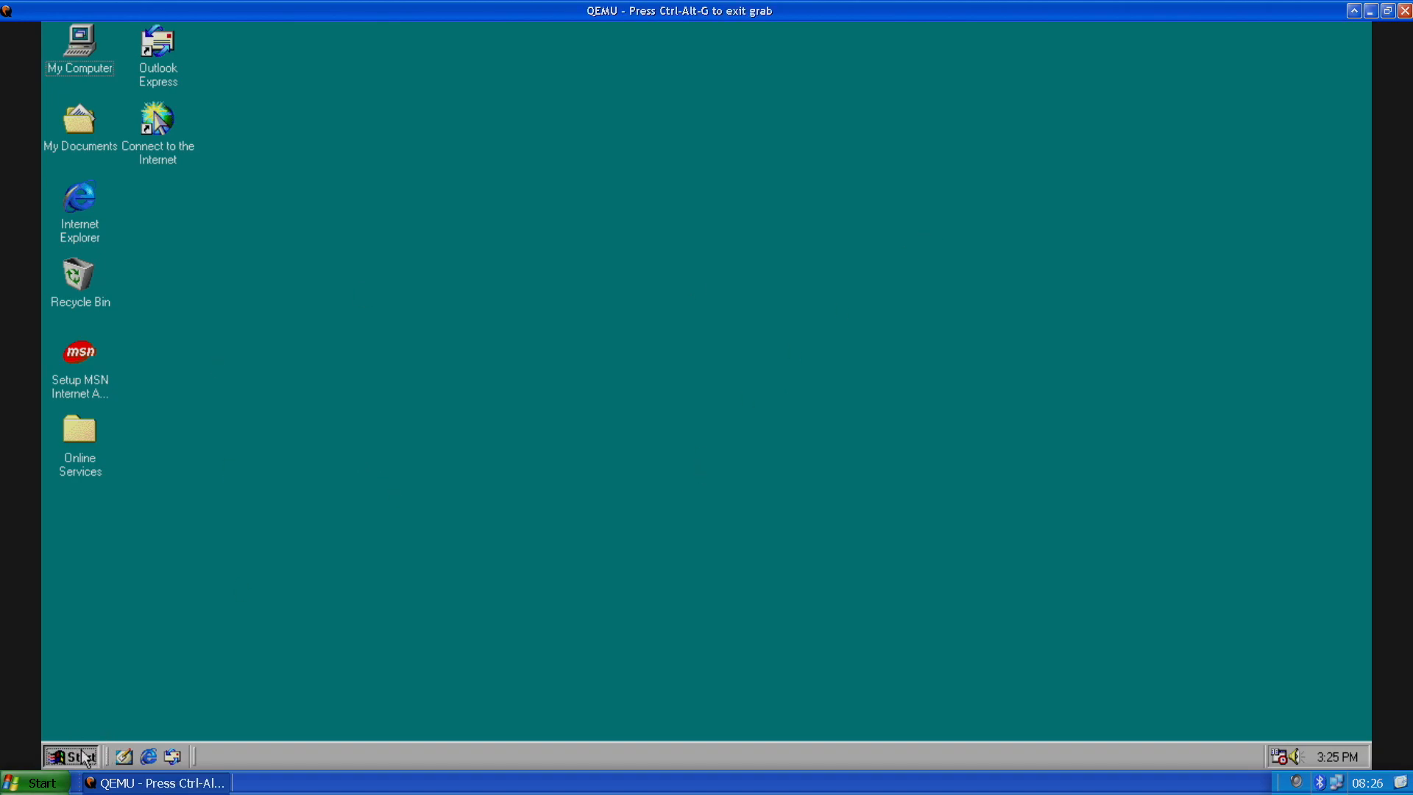
click(67, 752)
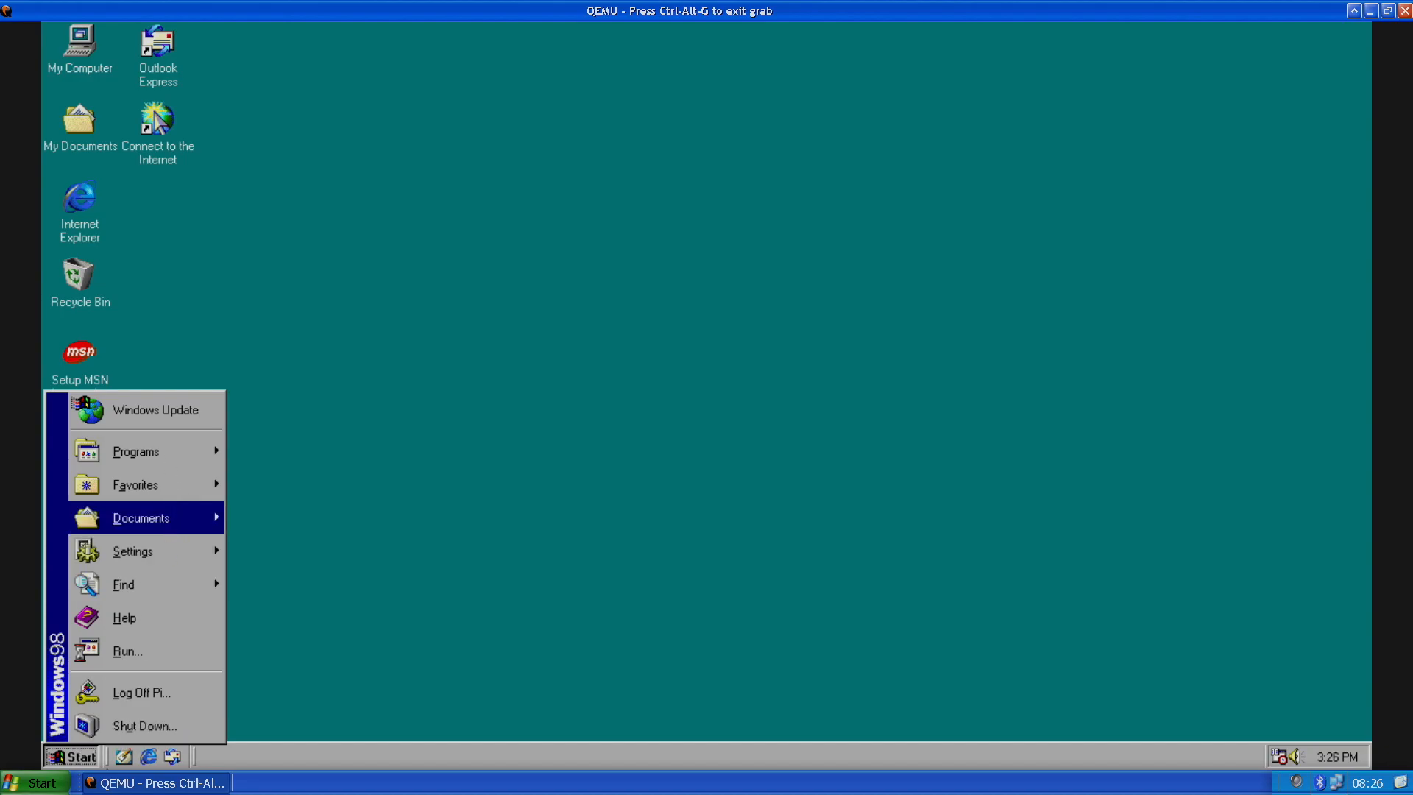
mouse_move(389, 499)
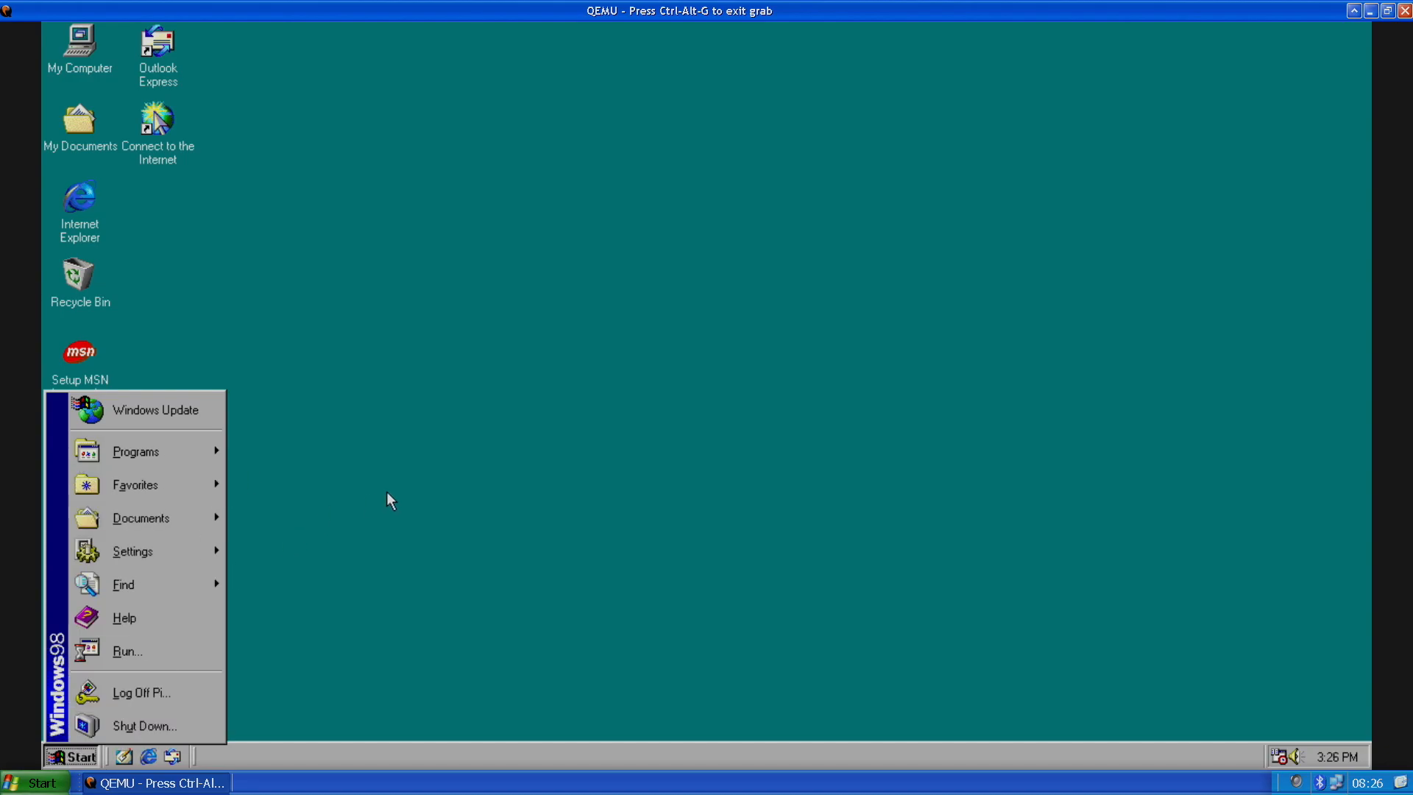
click(389, 500)
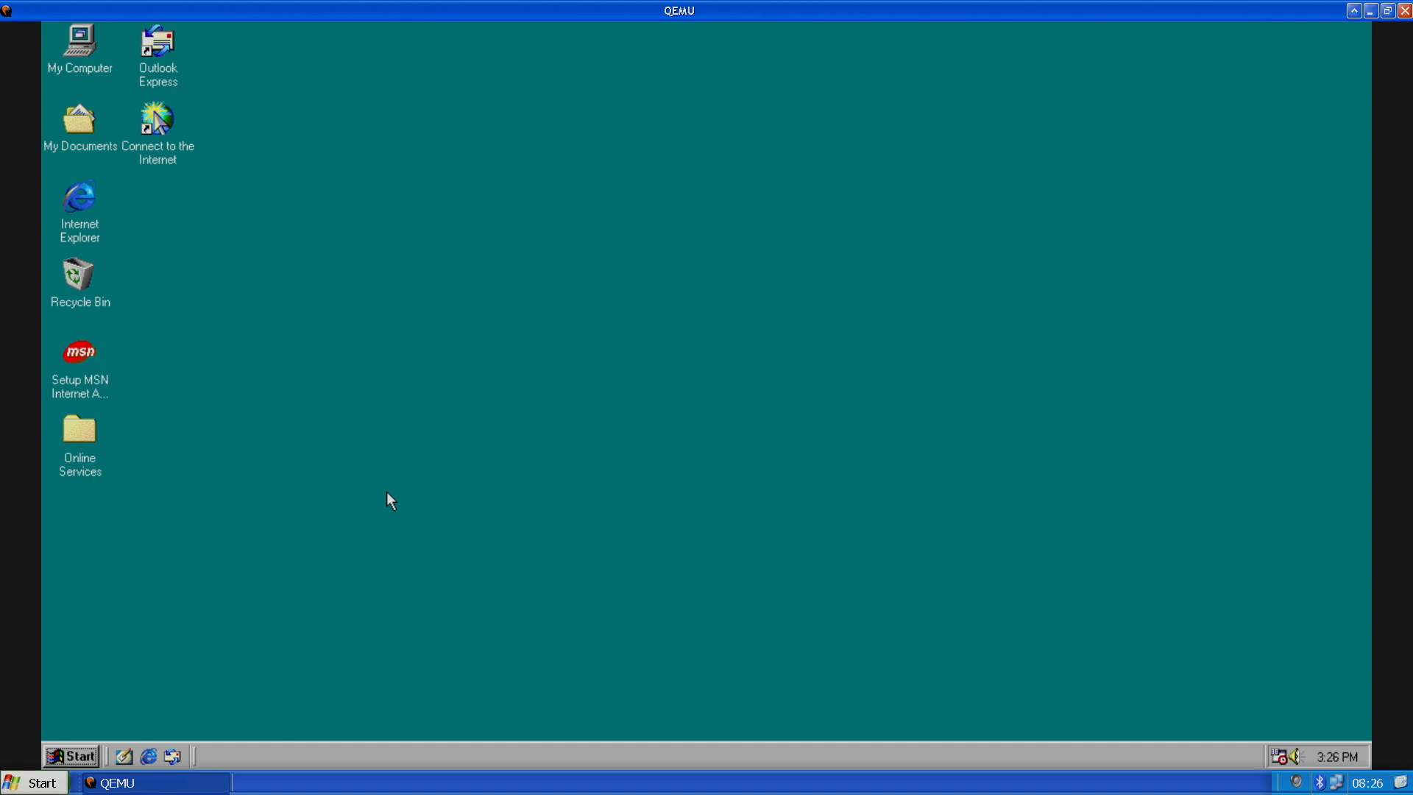
mouse_move(454, 402)
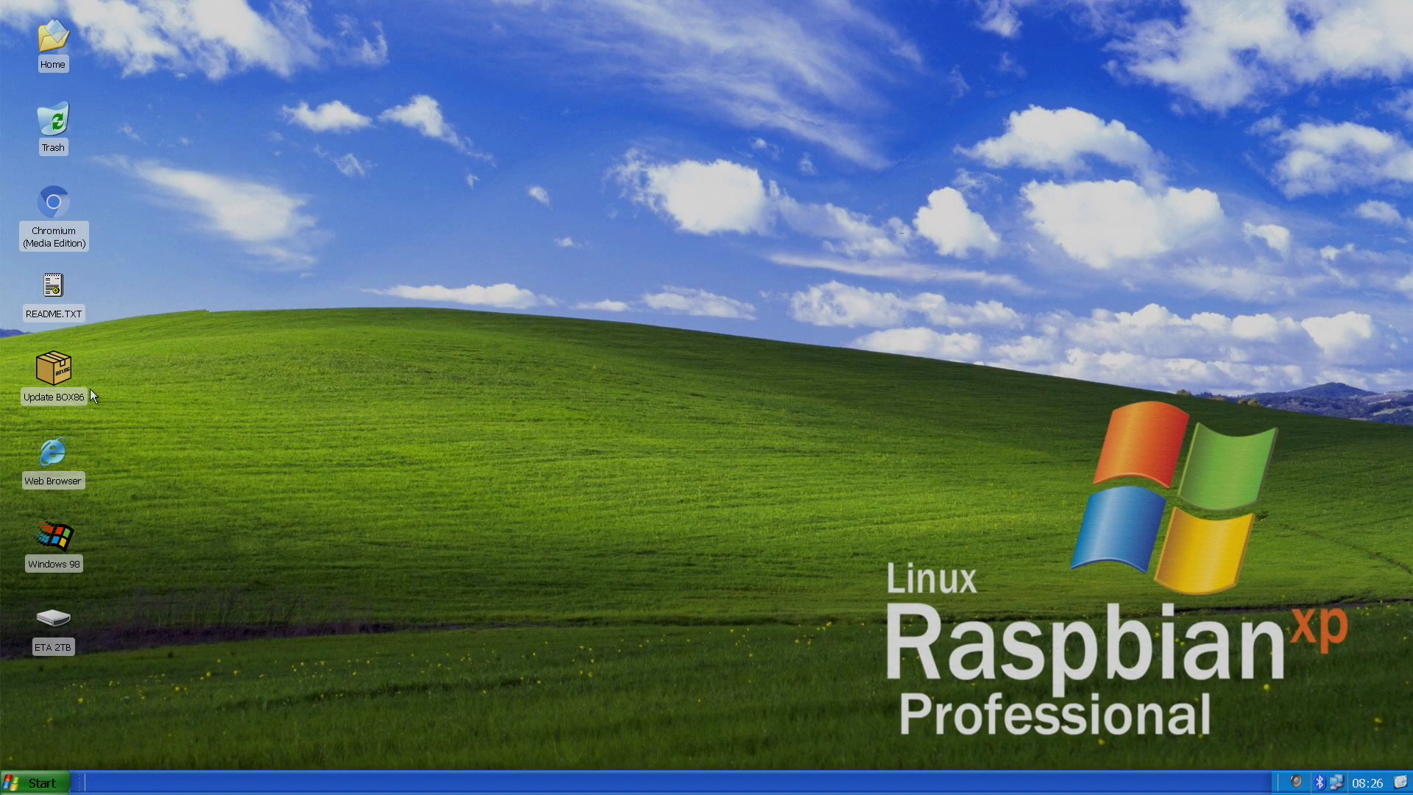
mouse_move(155, 471)
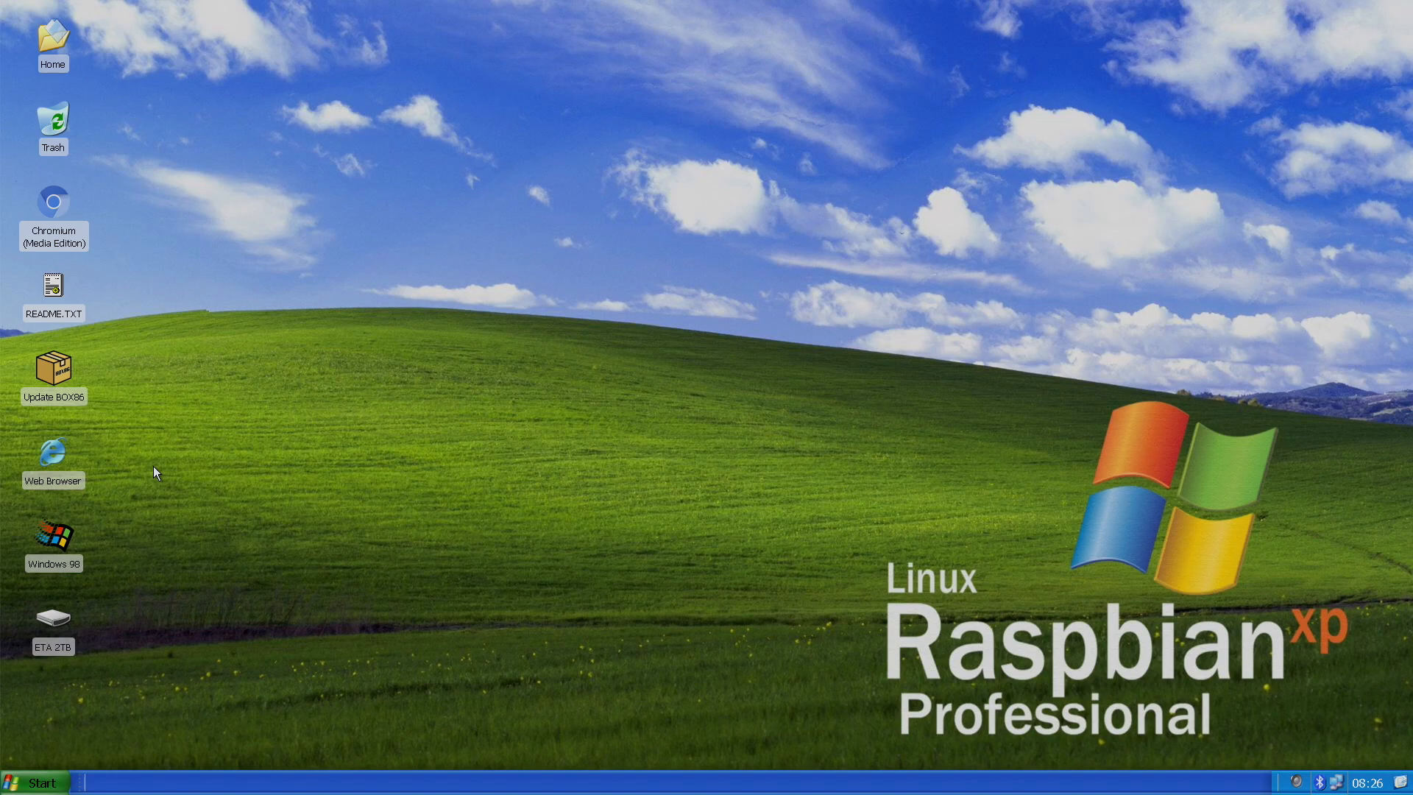
Open the Hotline Miami folder in File Manager and launch the Hotline executable.
double_click(53, 37)
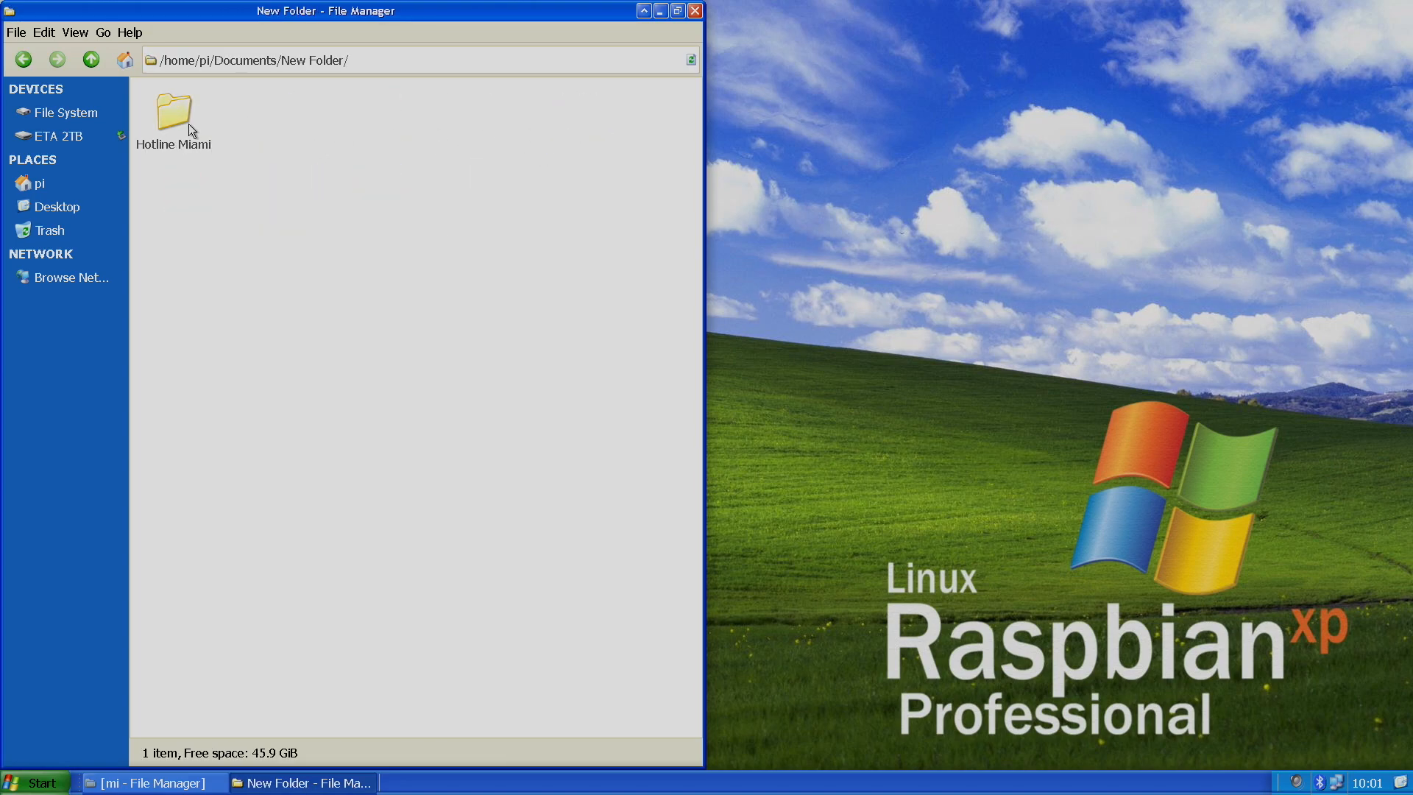
double_click(172, 114)
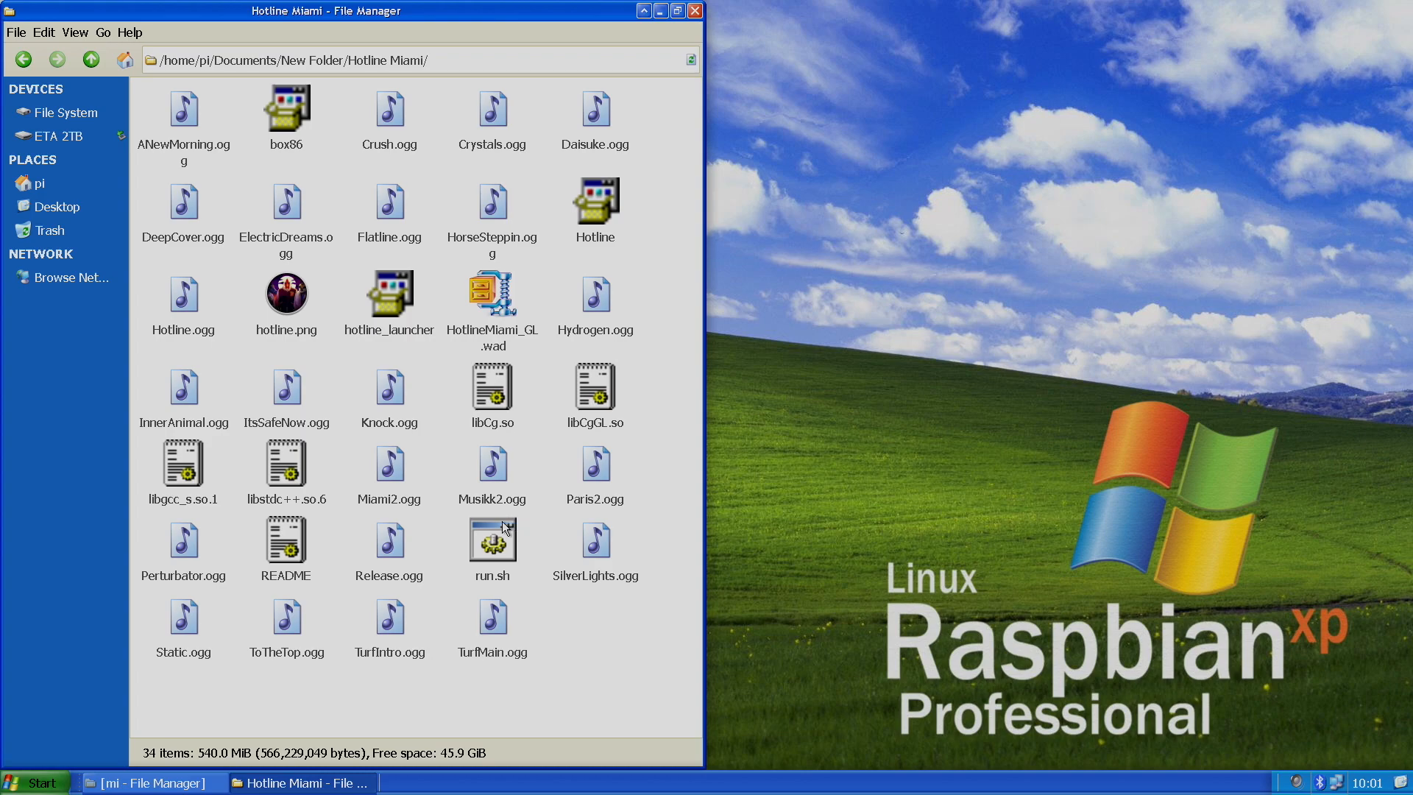
double_click(594, 202)
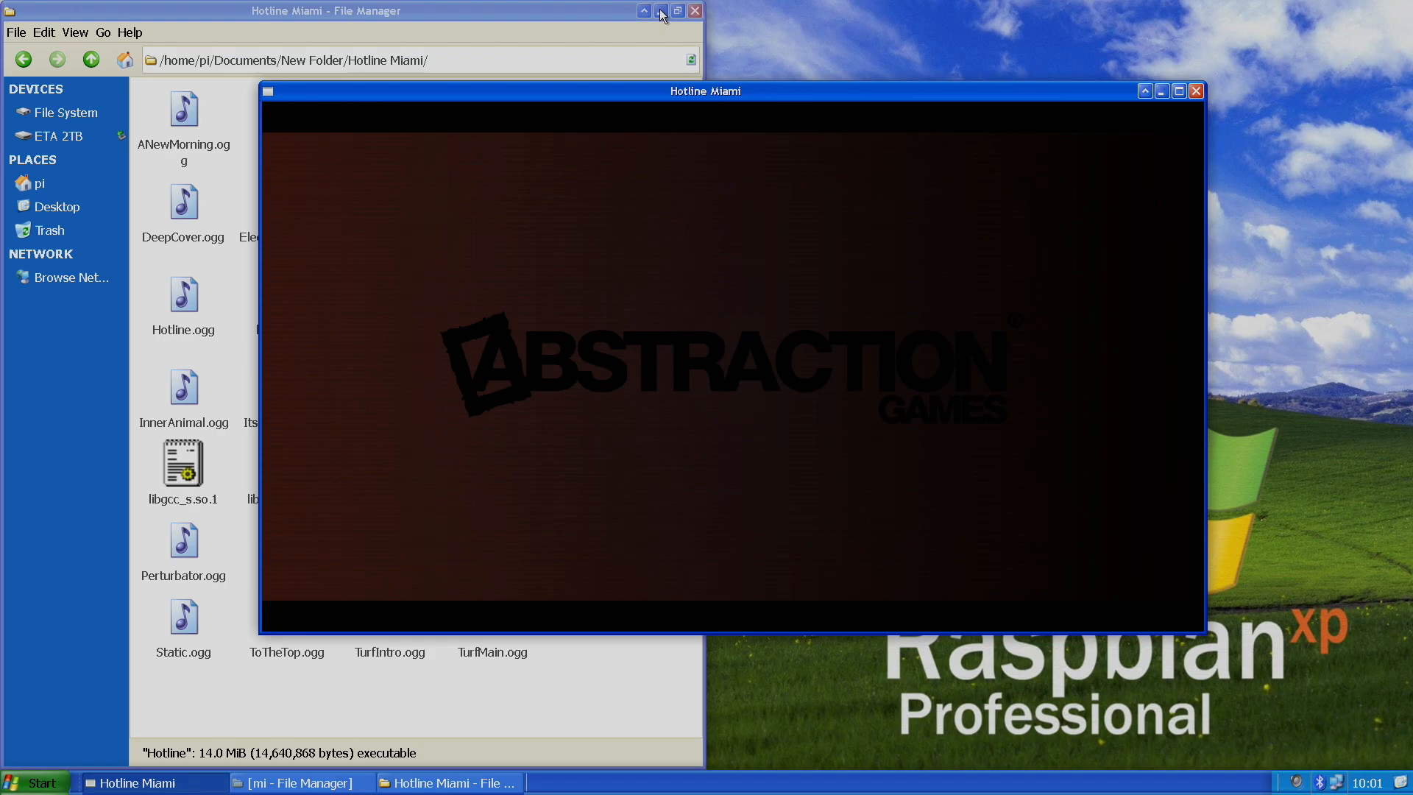
Hide File Manager, continue the saved Hotline Miami game, pause, resume and pick up a weapon.
click(655, 13)
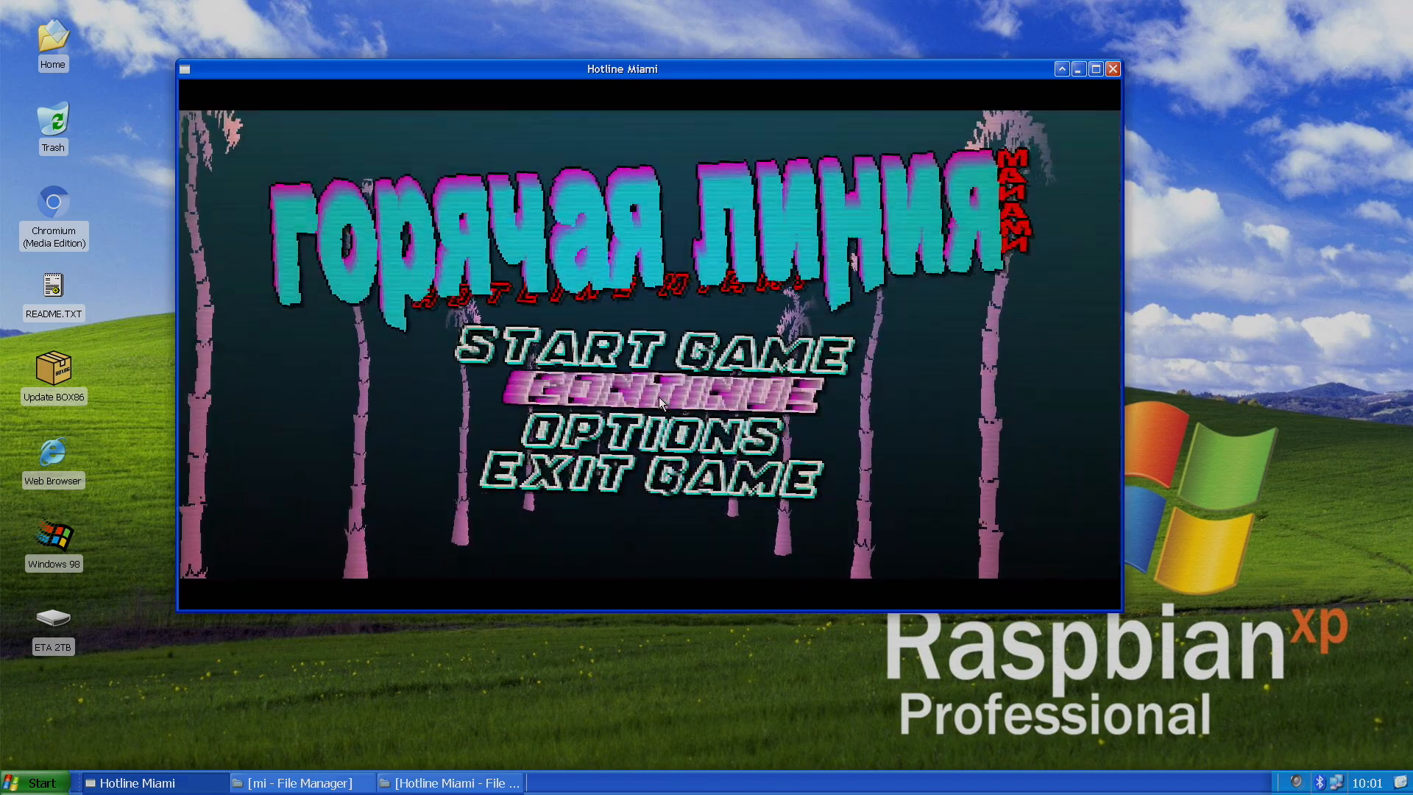
click(657, 401)
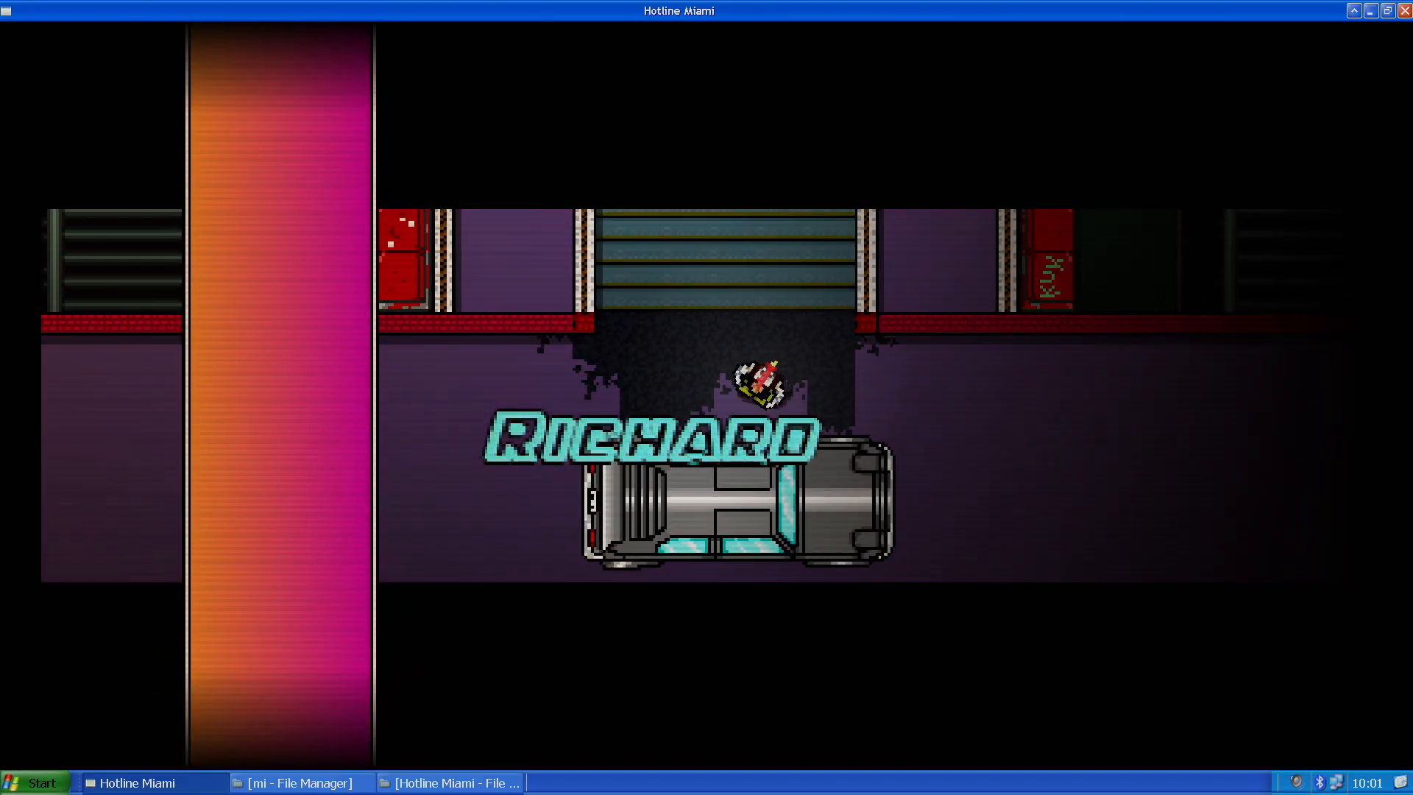
key(Escape)
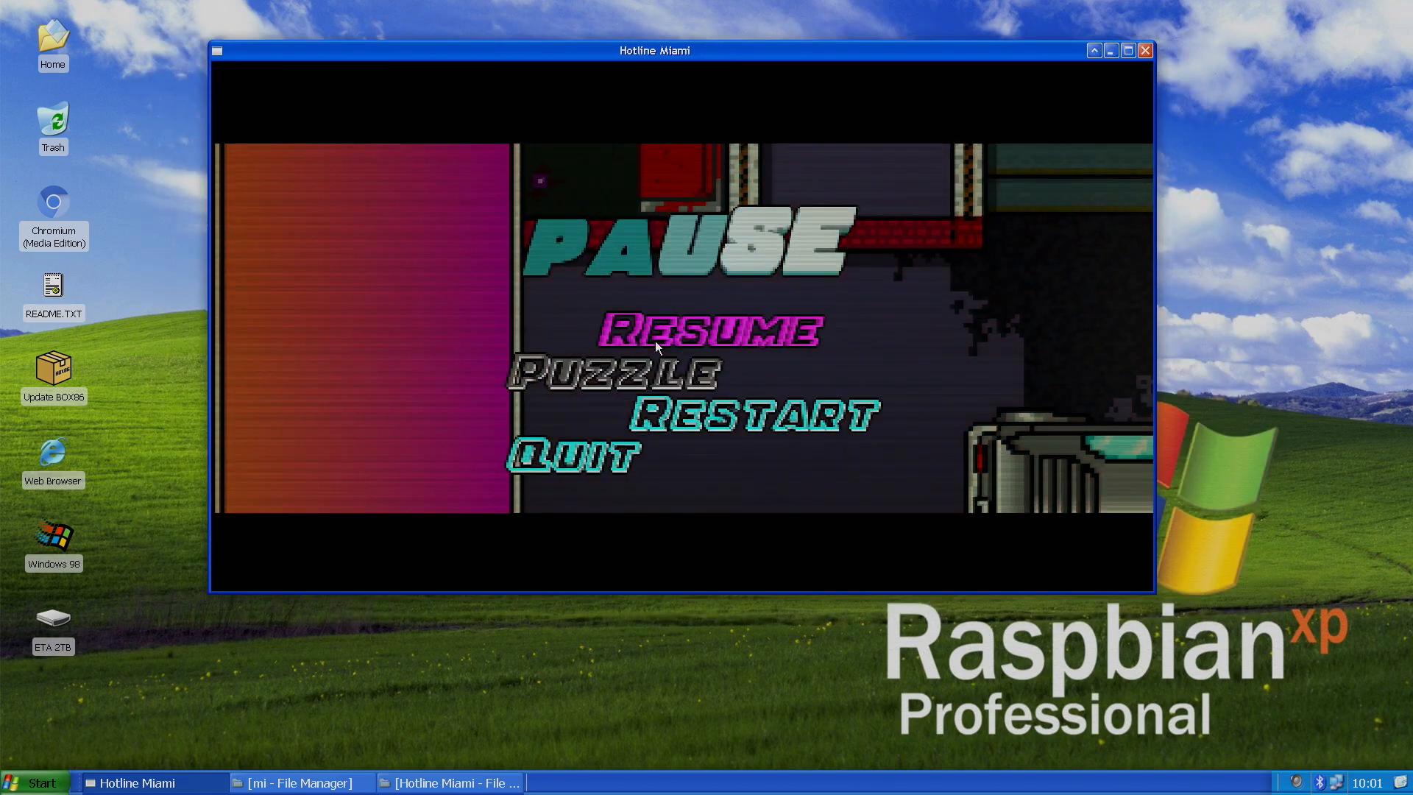
click(705, 332)
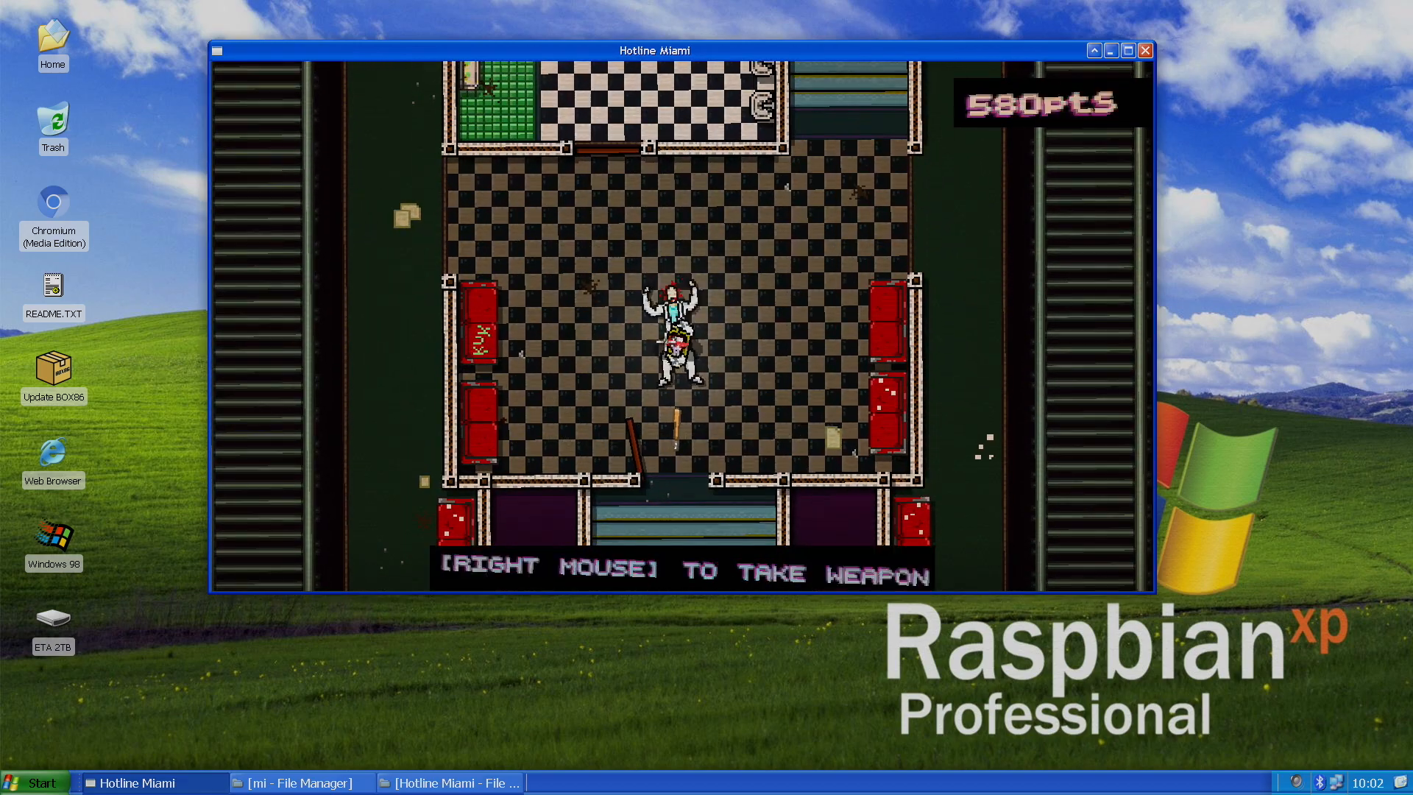
right_click(677, 318)
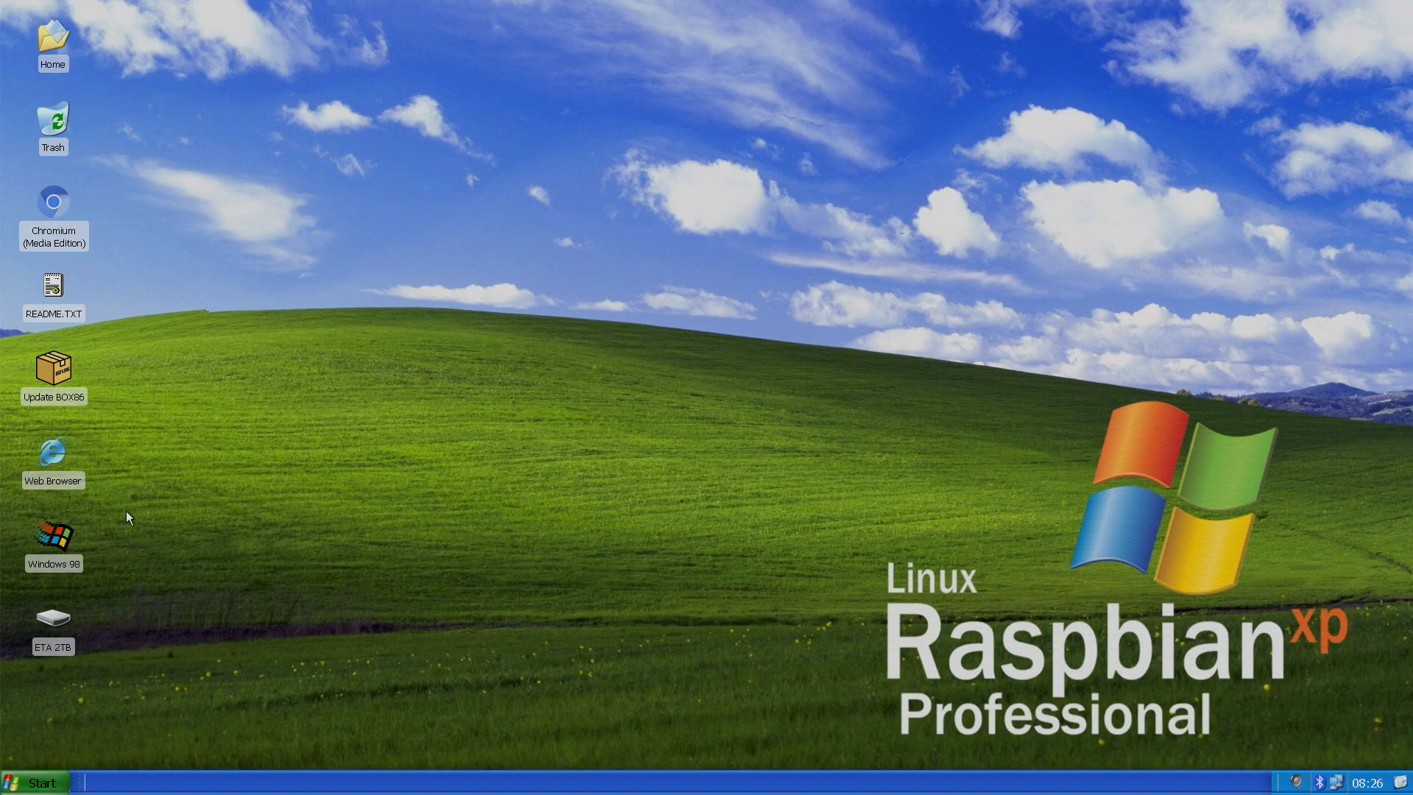
mouse_move(162, 323)
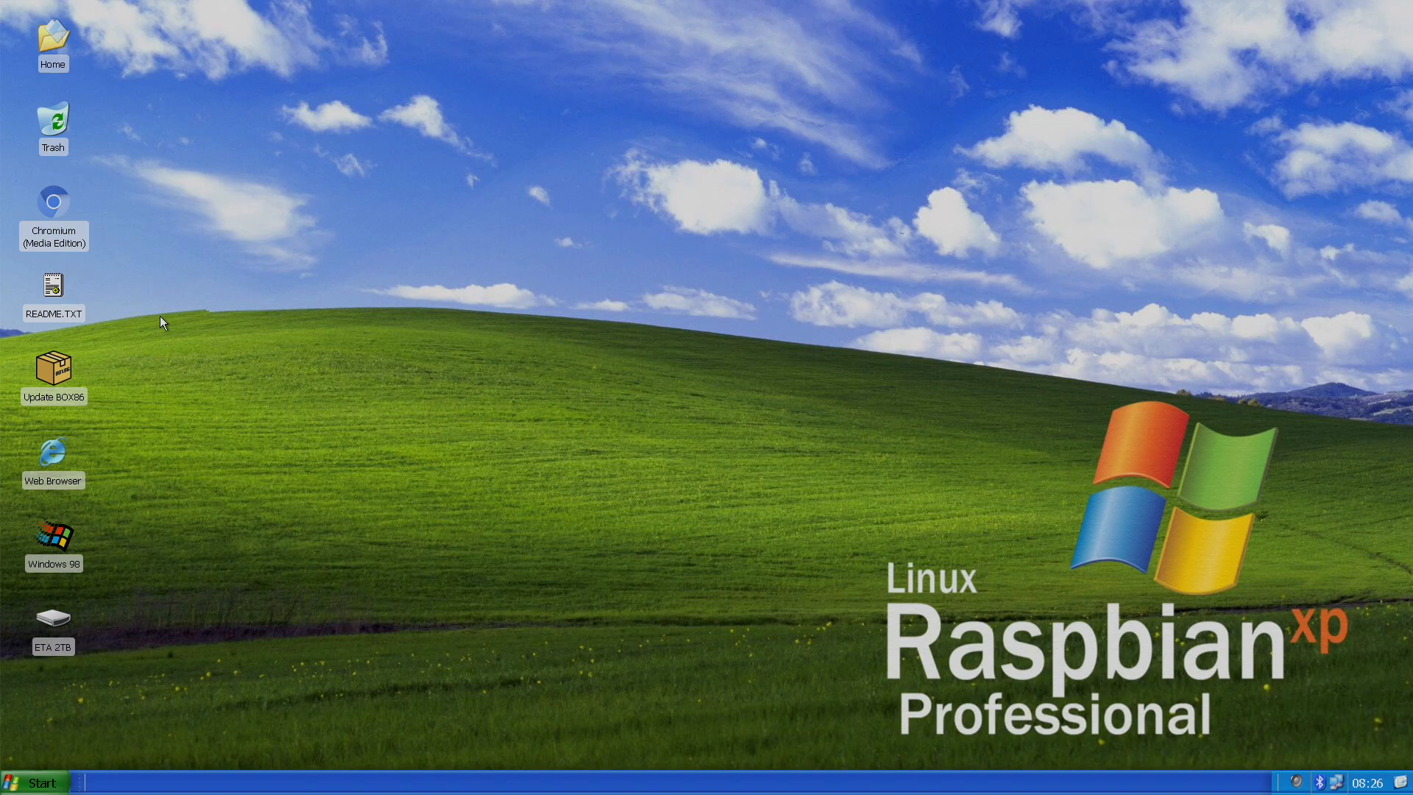
Launch Redream (DC emulator) from the Start menu's Games category.
click(36, 782)
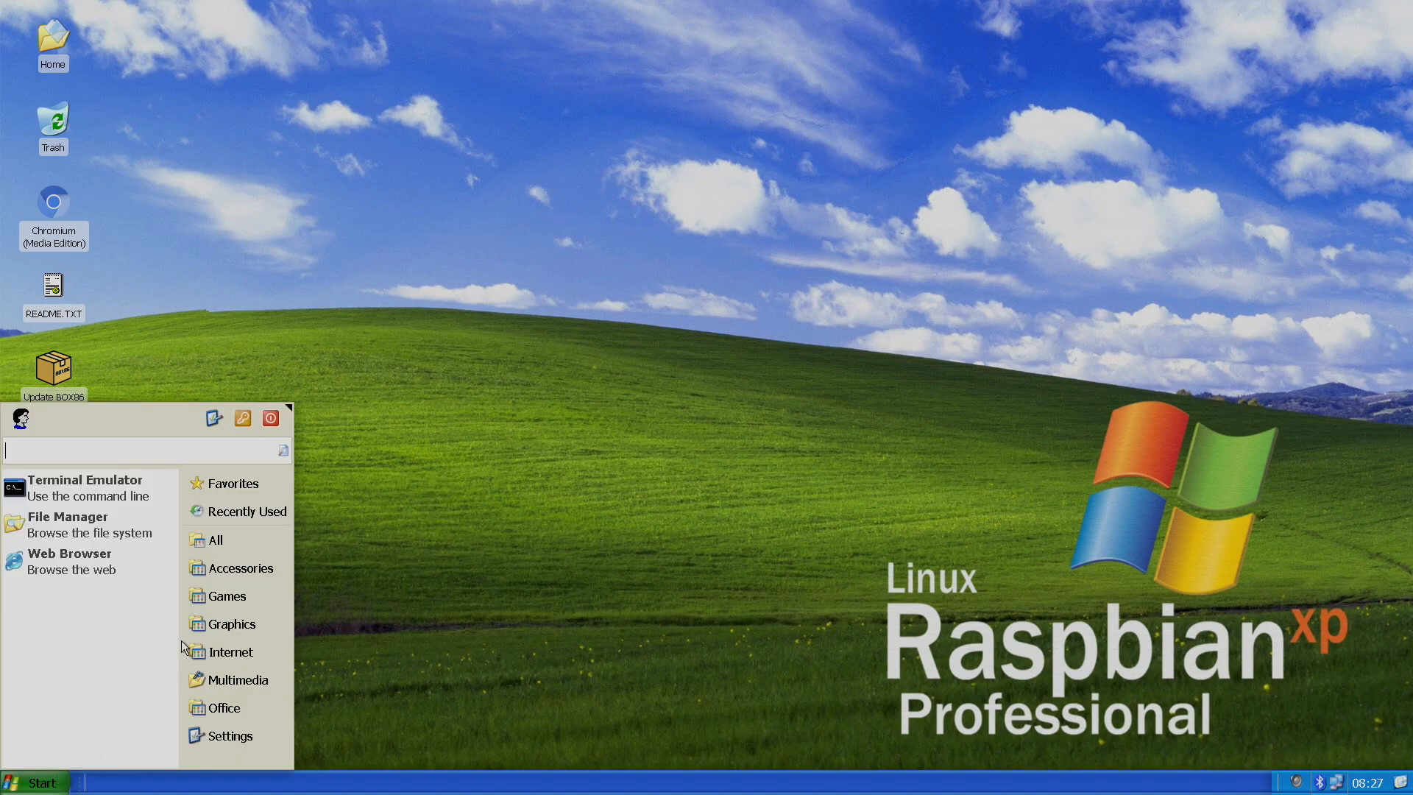
click(227, 596)
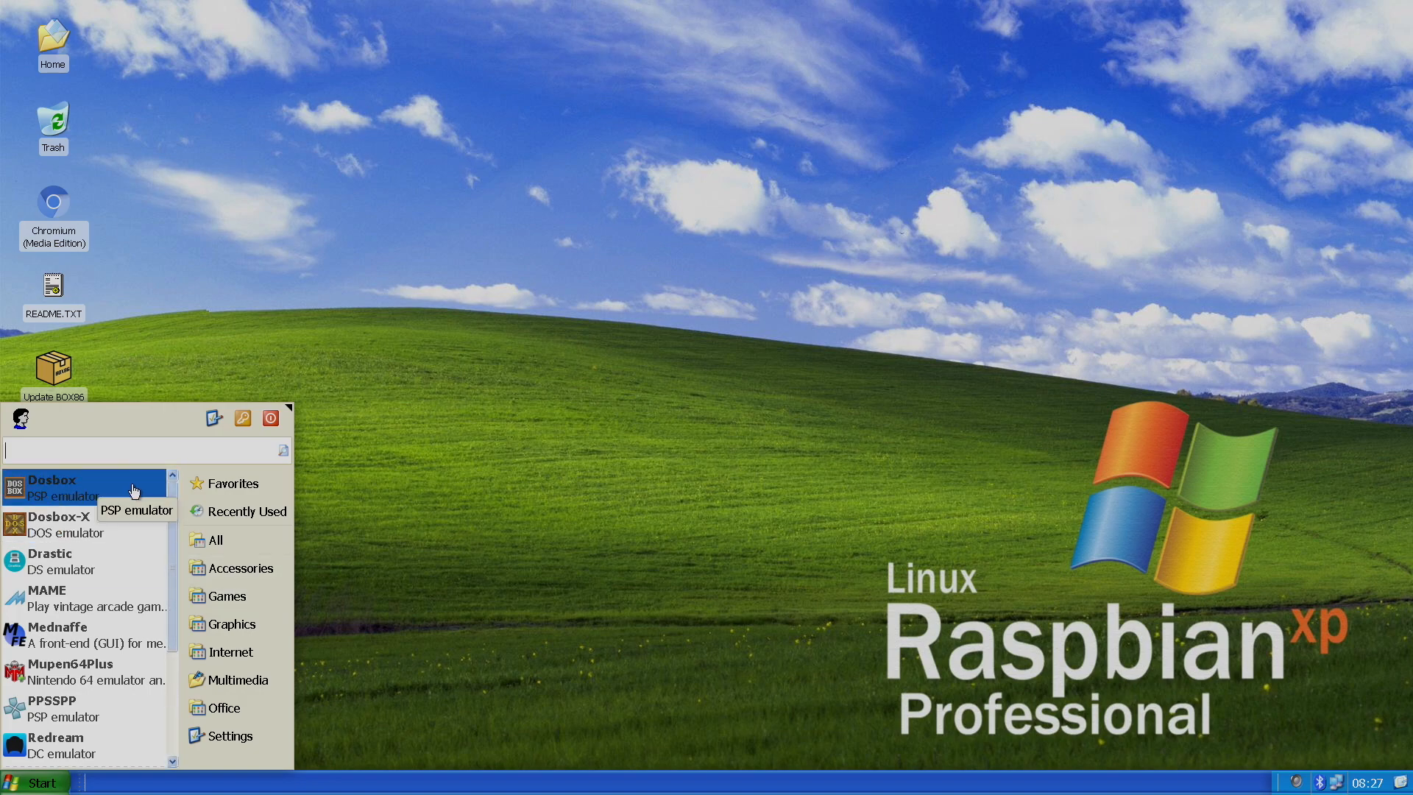
mouse_move(118, 600)
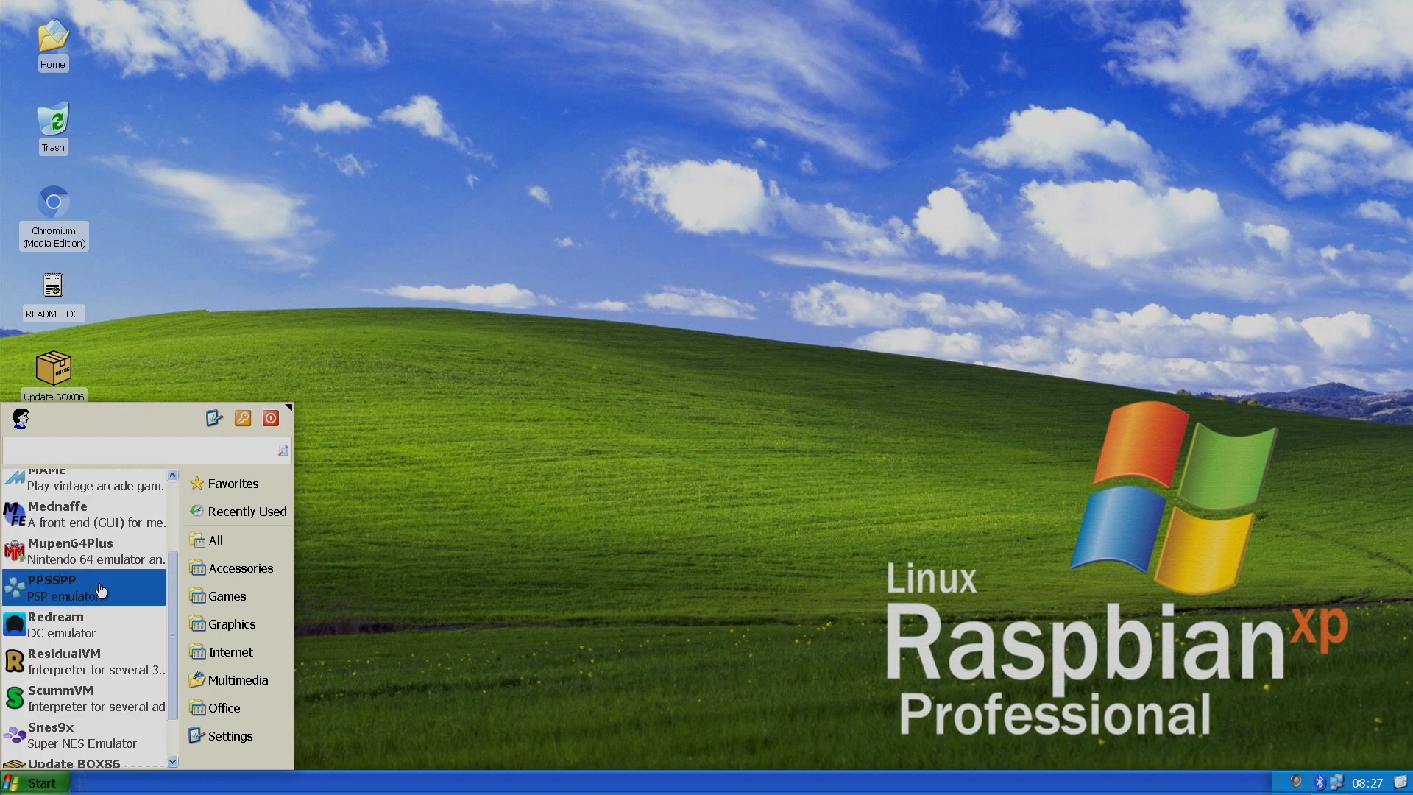
click(55, 624)
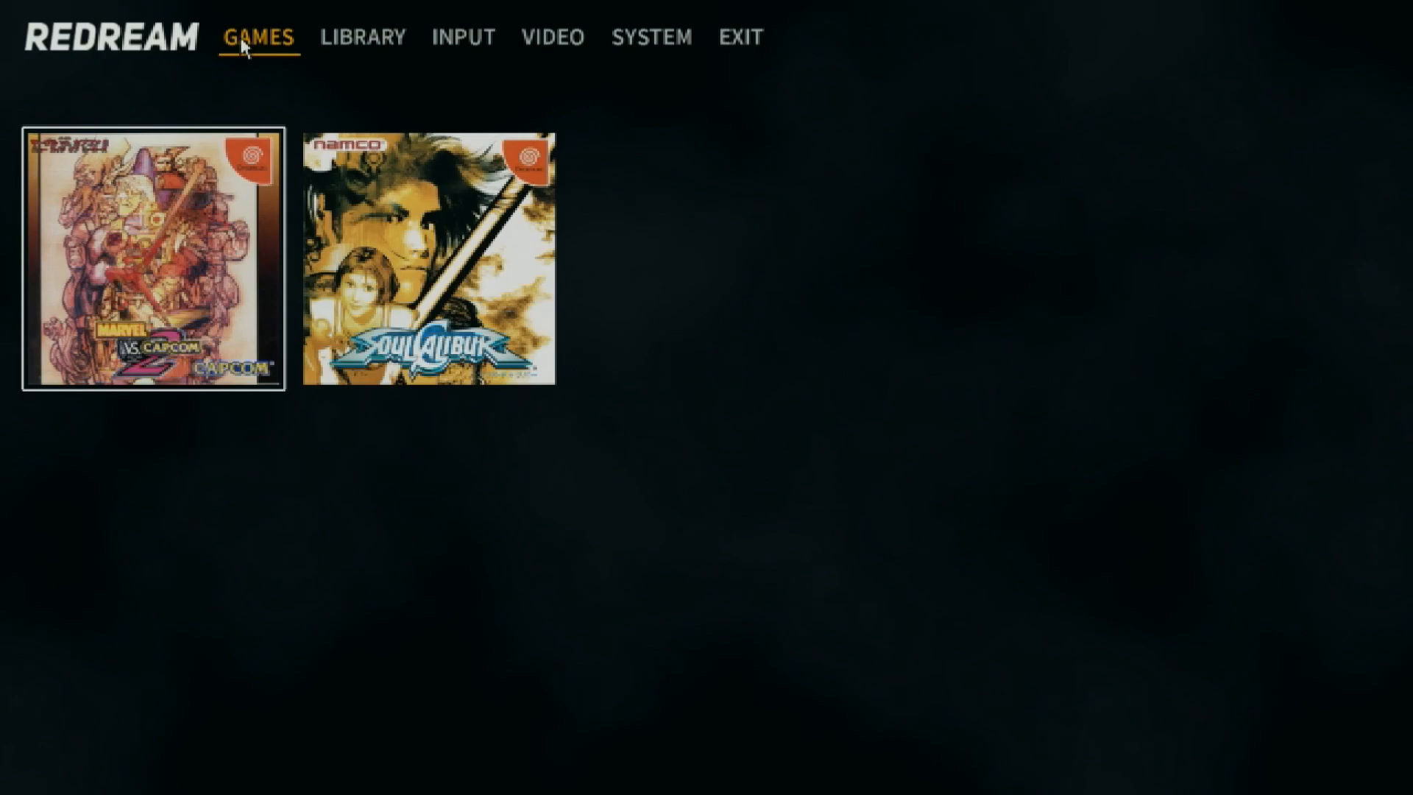
Start one of the Dreamcast games from Redream's library shelf.
double_click(427, 262)
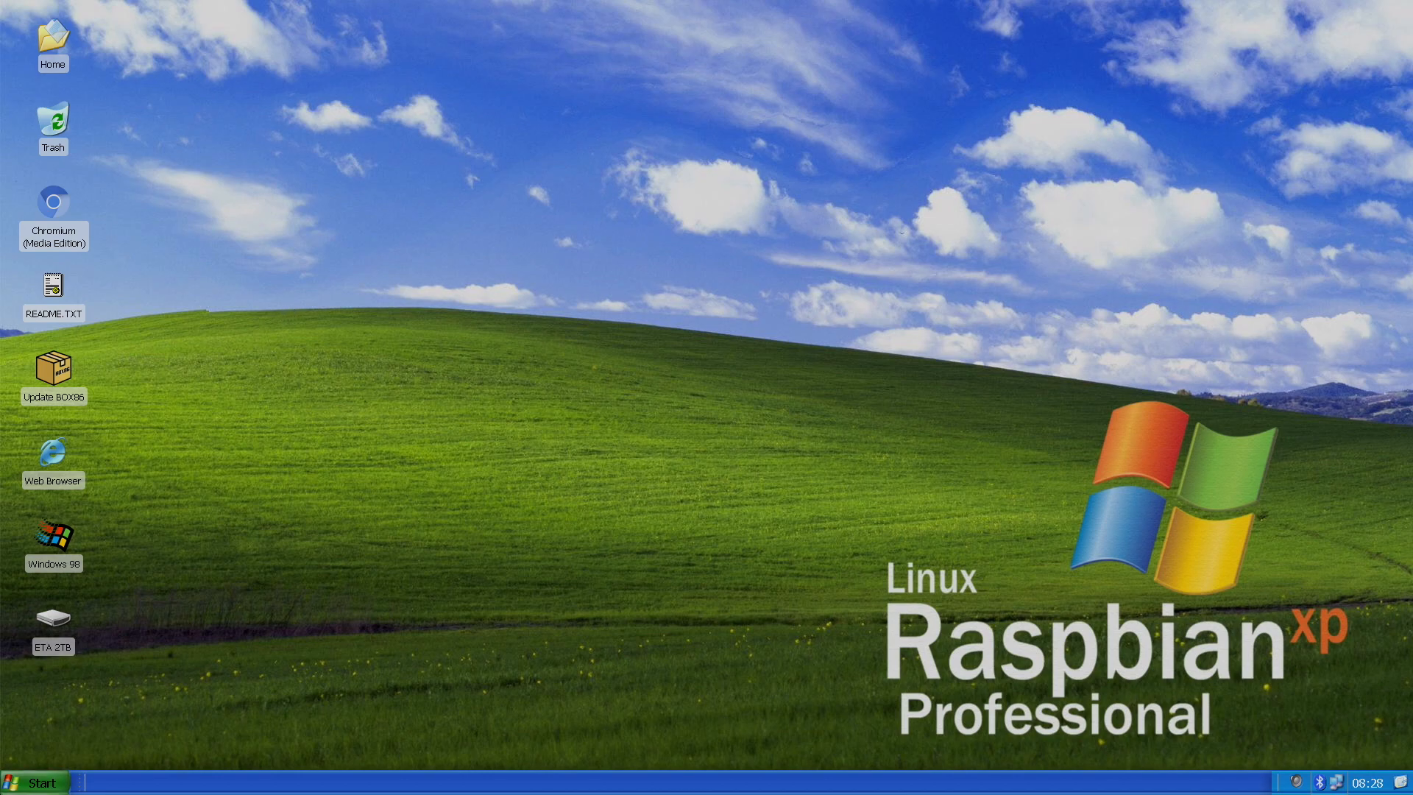
Launch PPSSPP from the Start menu's Games category.
click(31, 778)
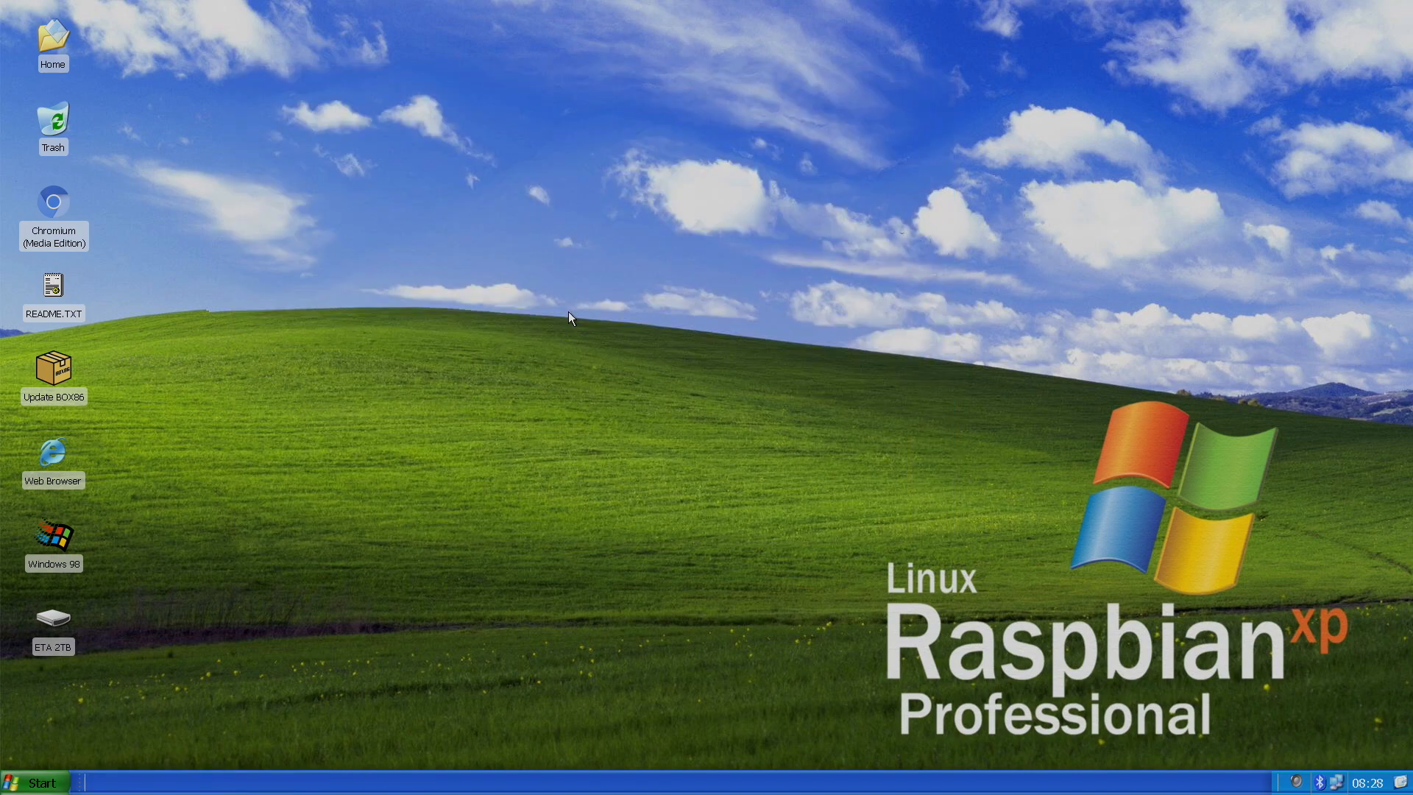
click(37, 781)
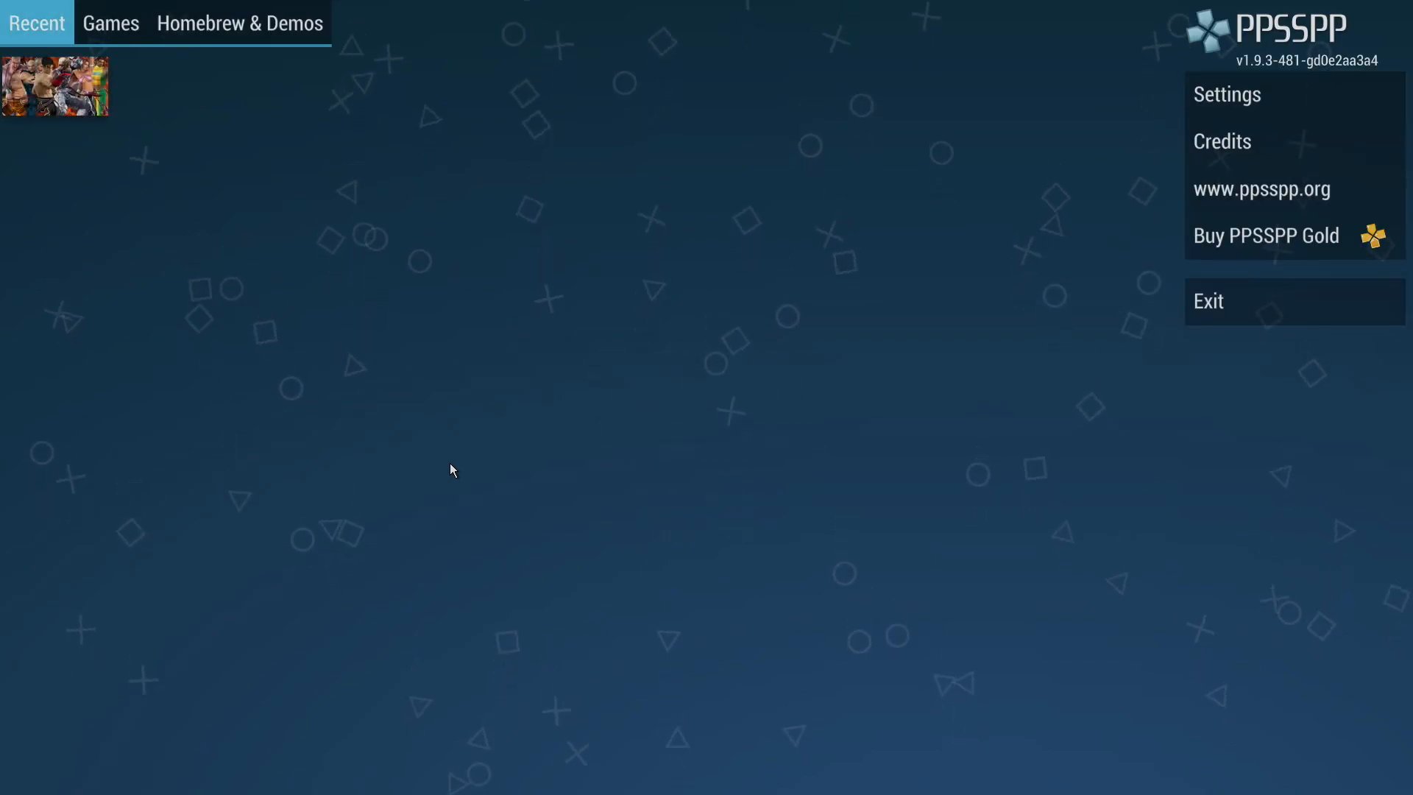
Start Tekken: Dark Resurrection from Recent and load its 2020-04-18 save state.
click(59, 85)
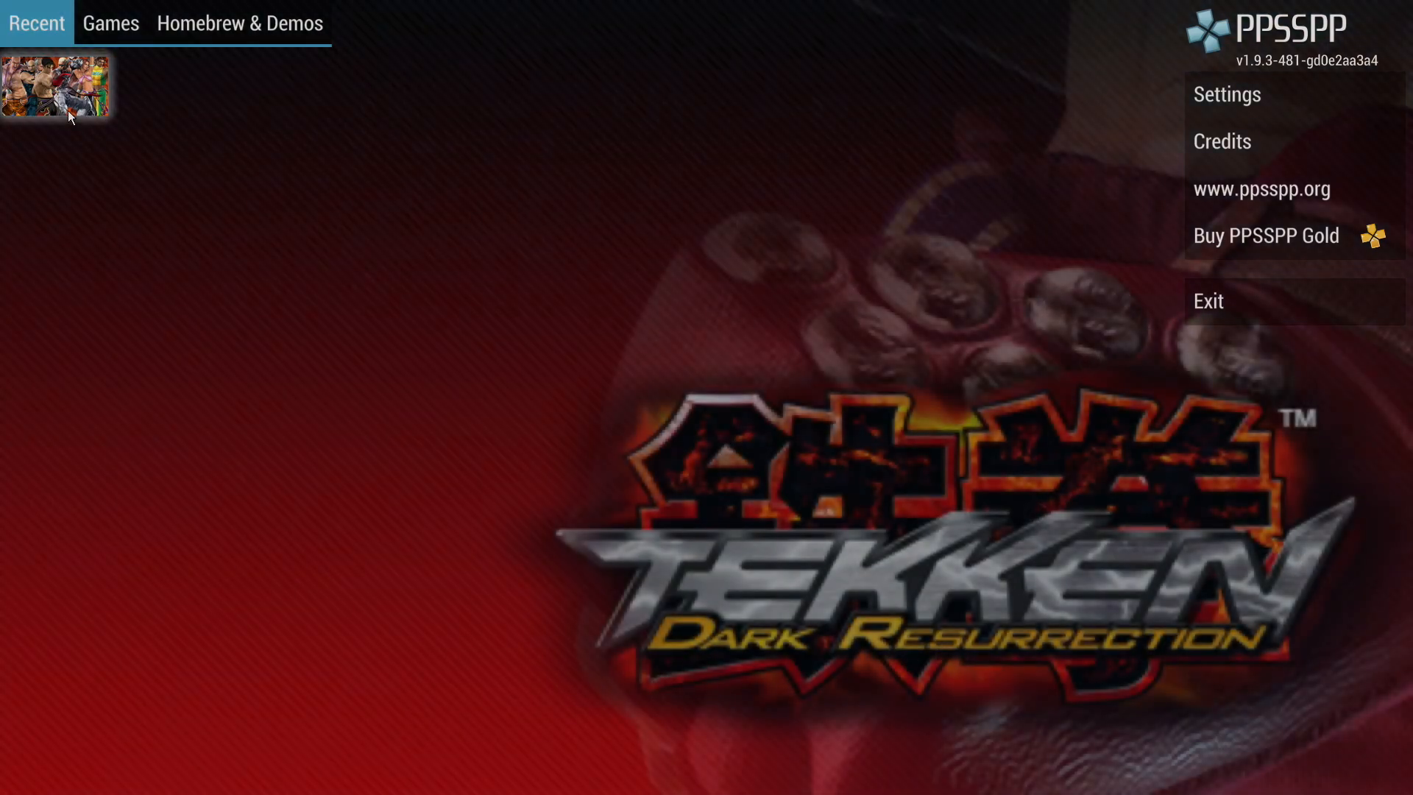
click(66, 88)
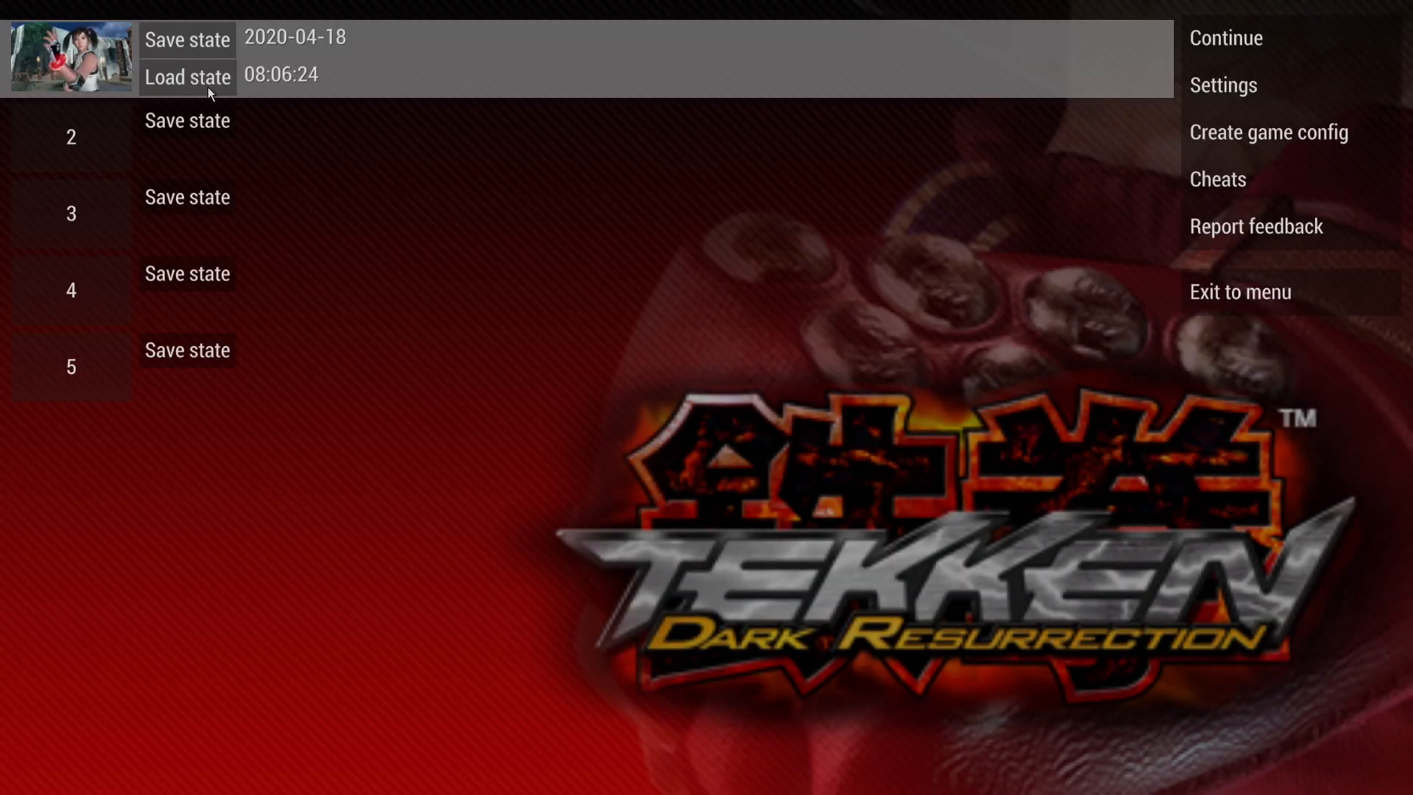
click(187, 78)
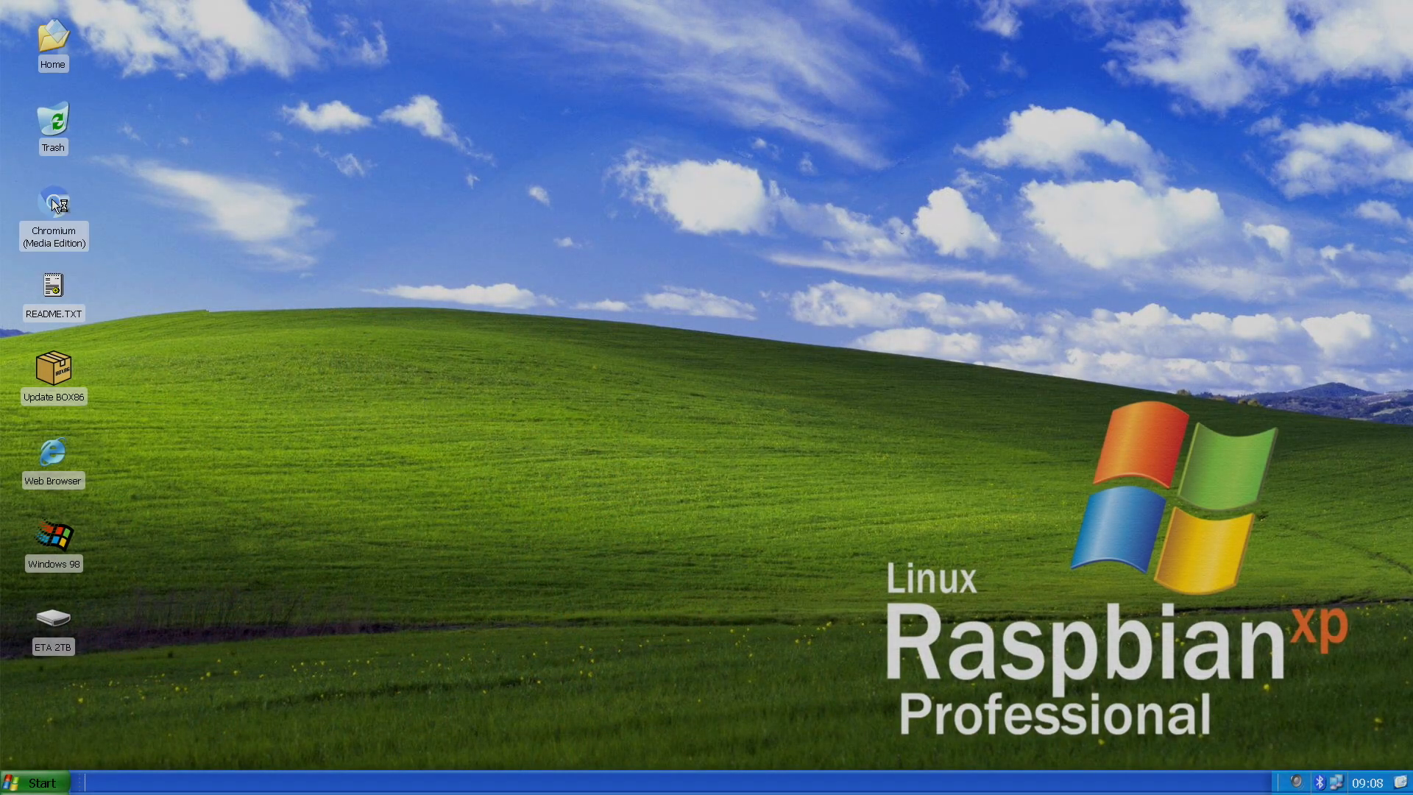
Launch Chromium Media Edition to play Tiger King S1:E4 on Netflix.
double_click(53, 202)
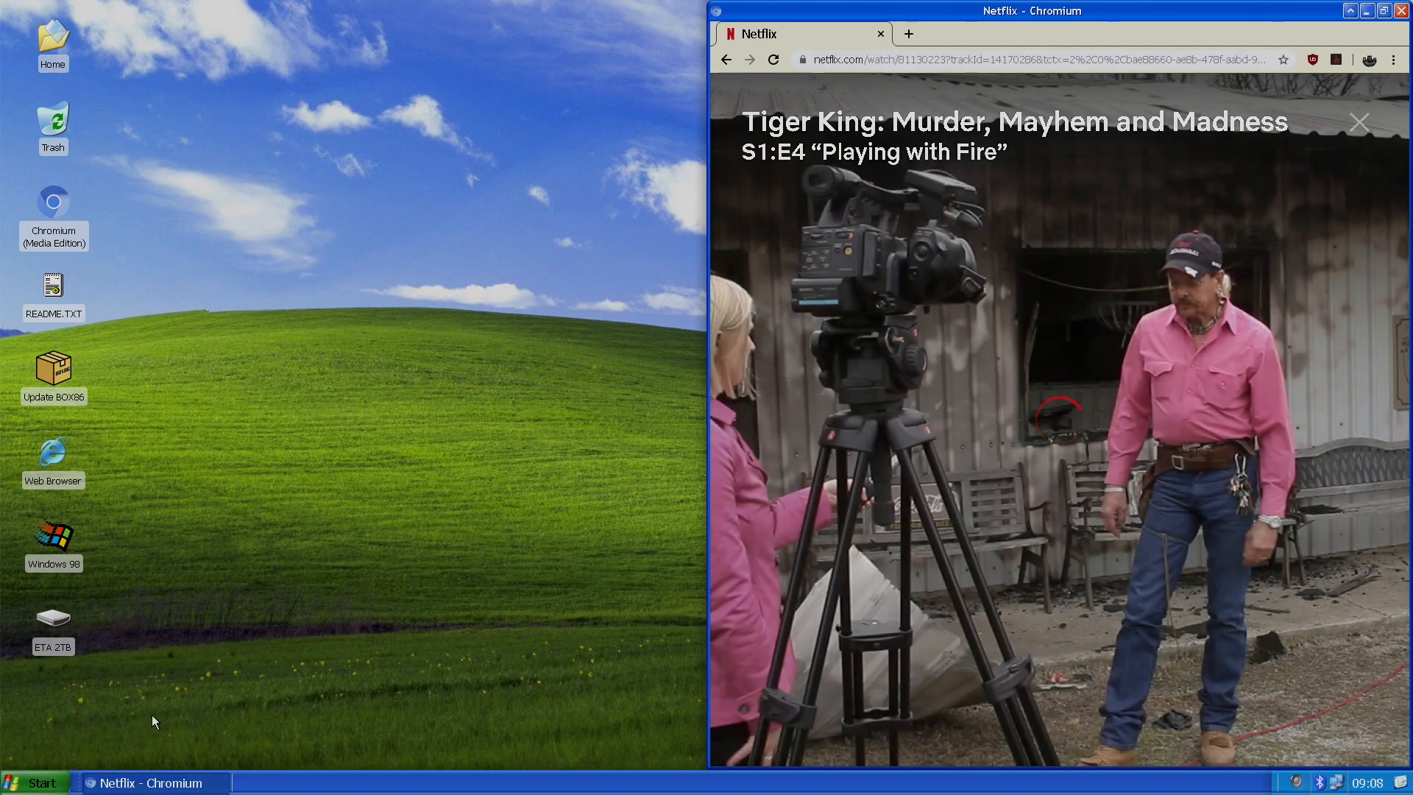
click(35, 781)
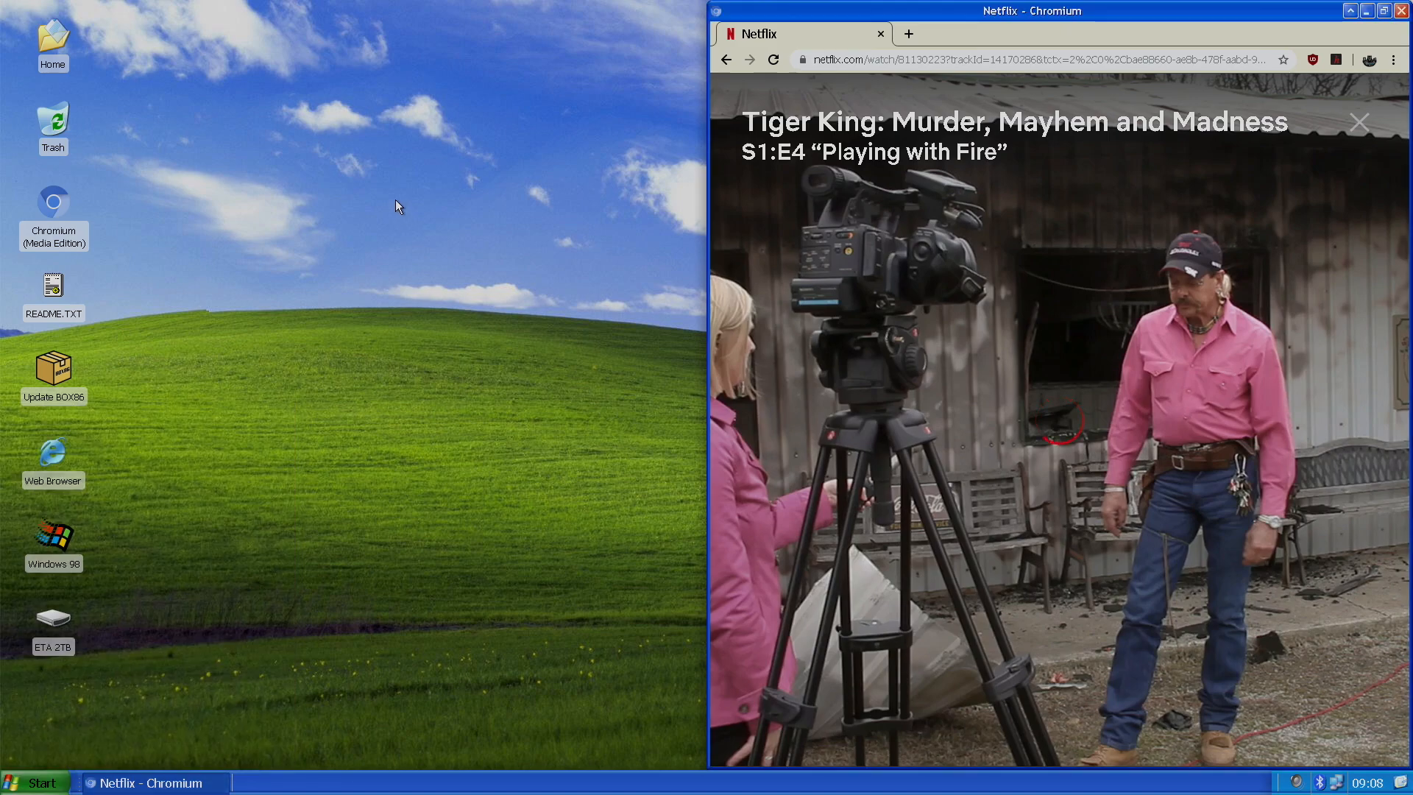
mouse_move(396, 135)
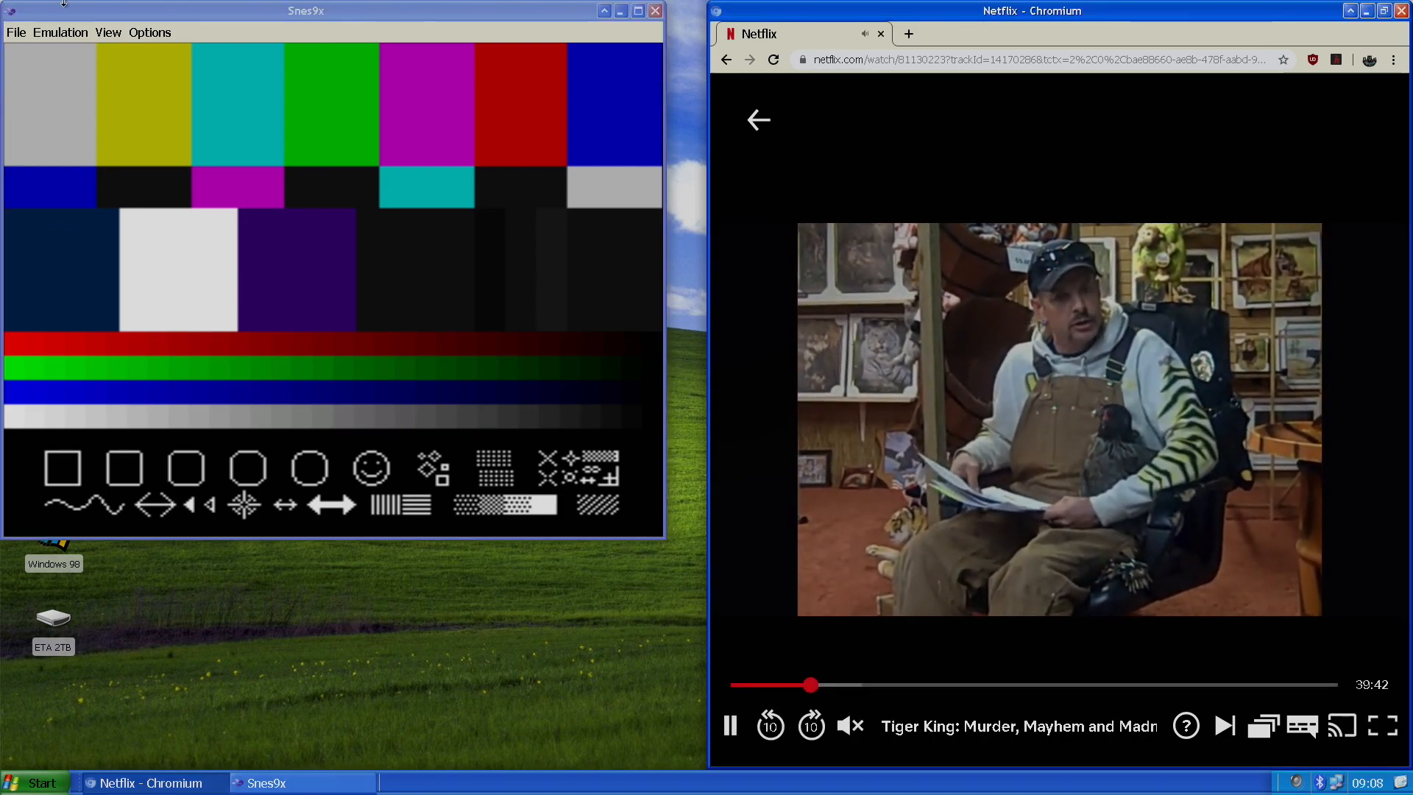
Load Mega Man X3 (USA) from Open Recent, then check the Emulation and Load State menus.
click(15, 33)
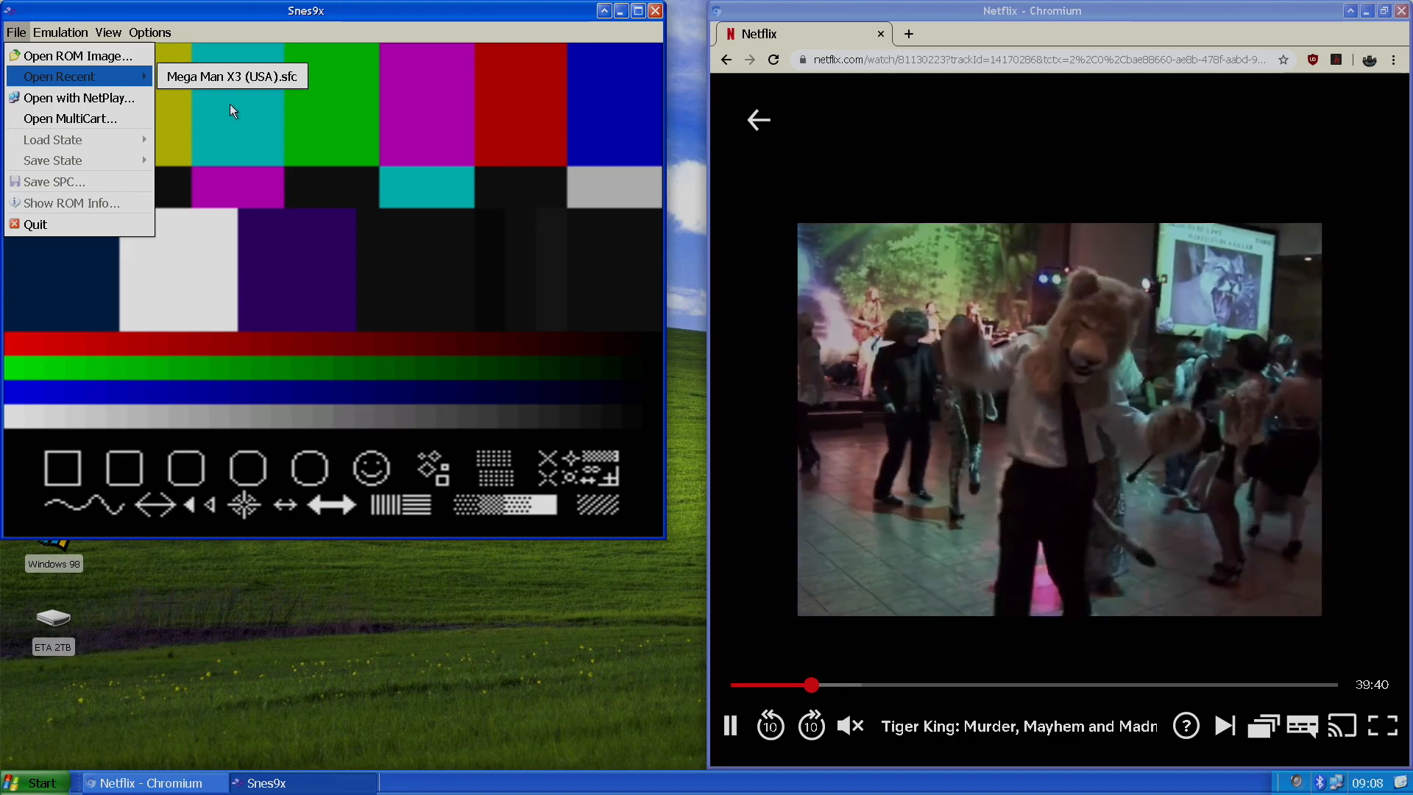
click(232, 76)
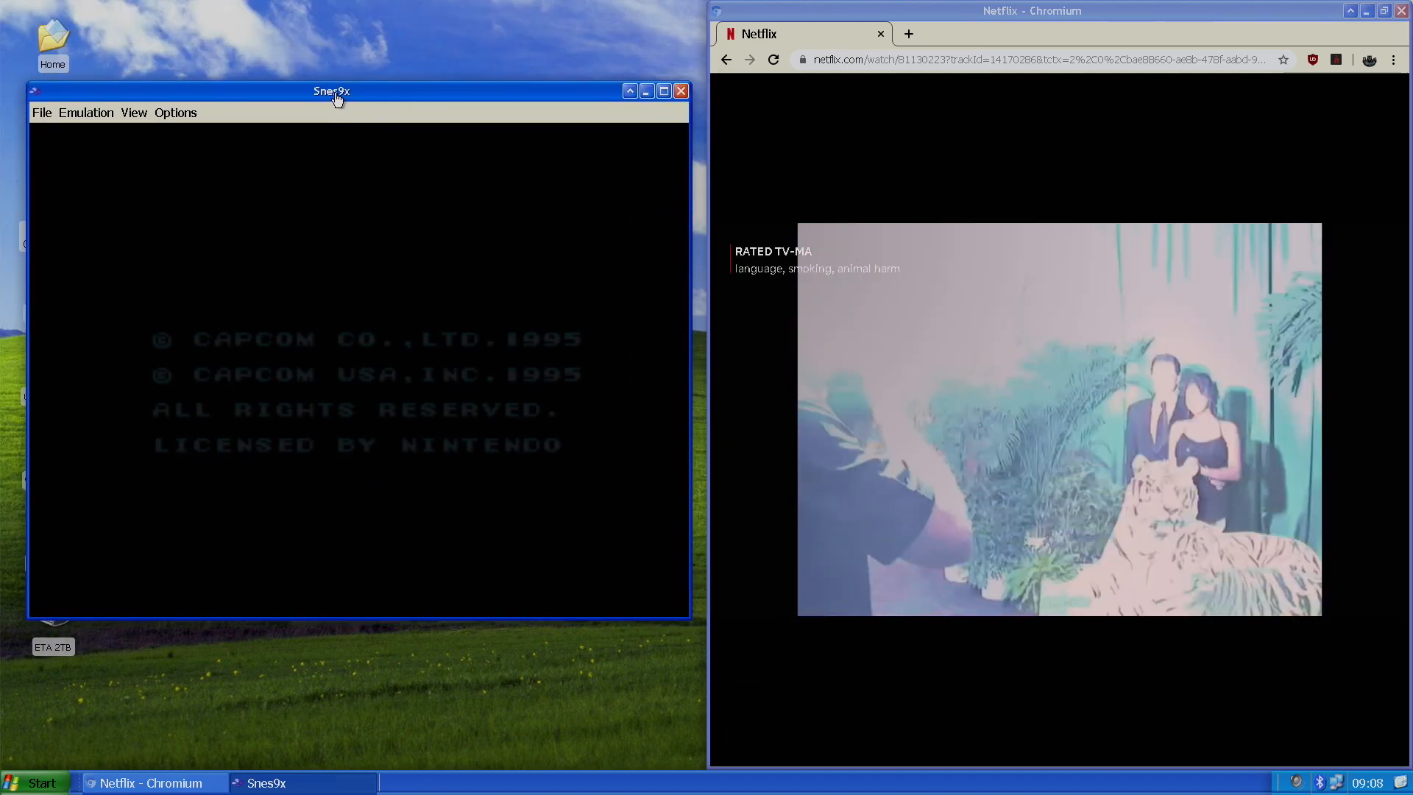
click(86, 113)
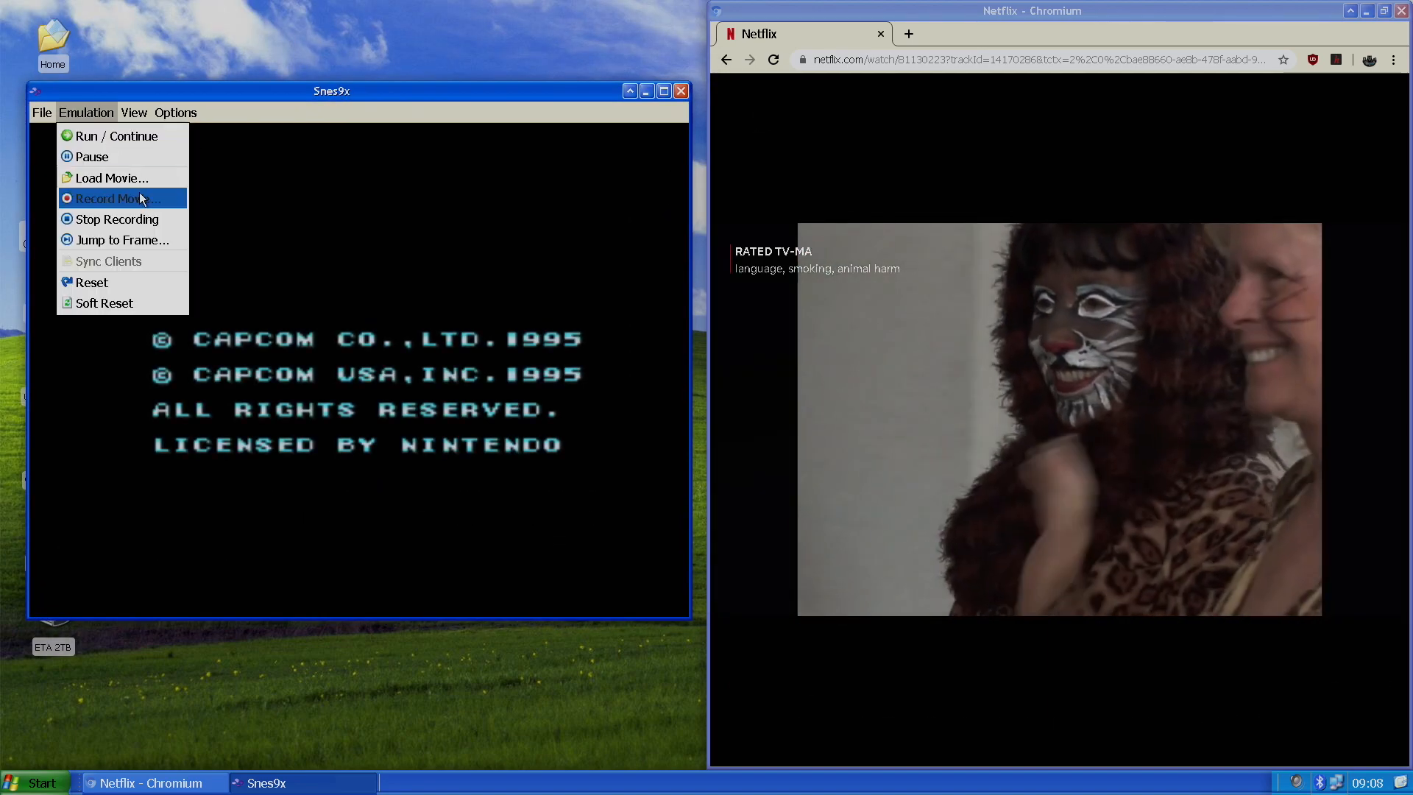
click(42, 113)
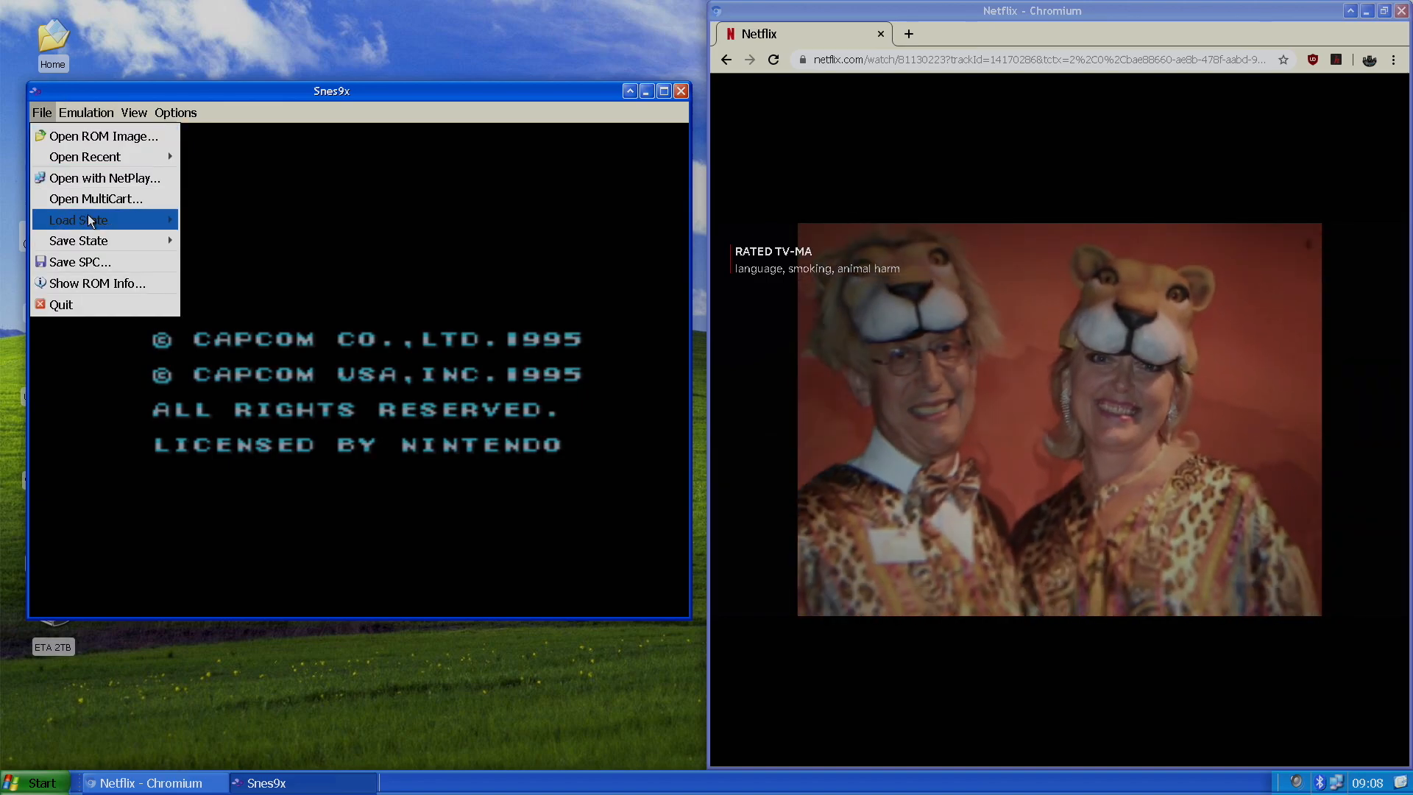
click(88, 220)
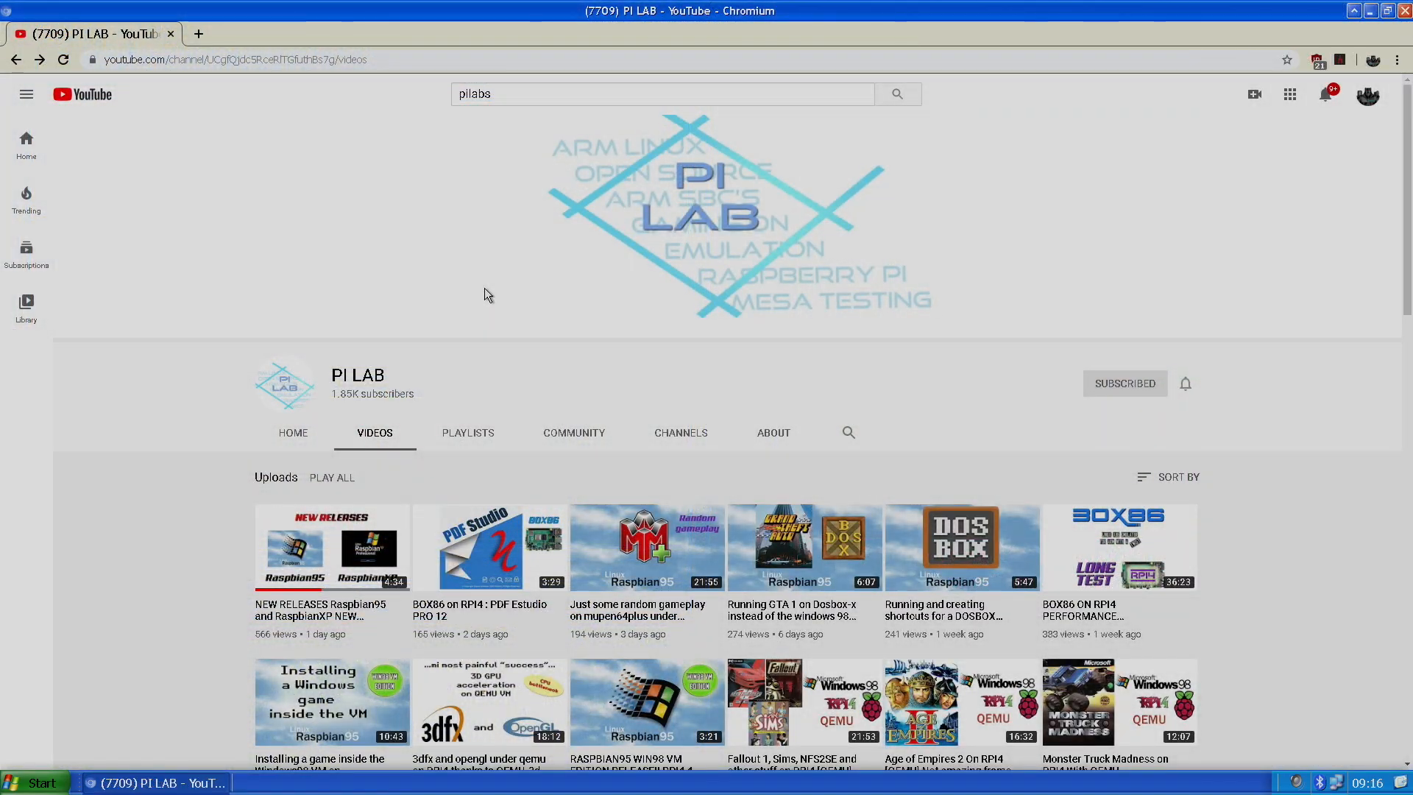
mouse_move(683, 346)
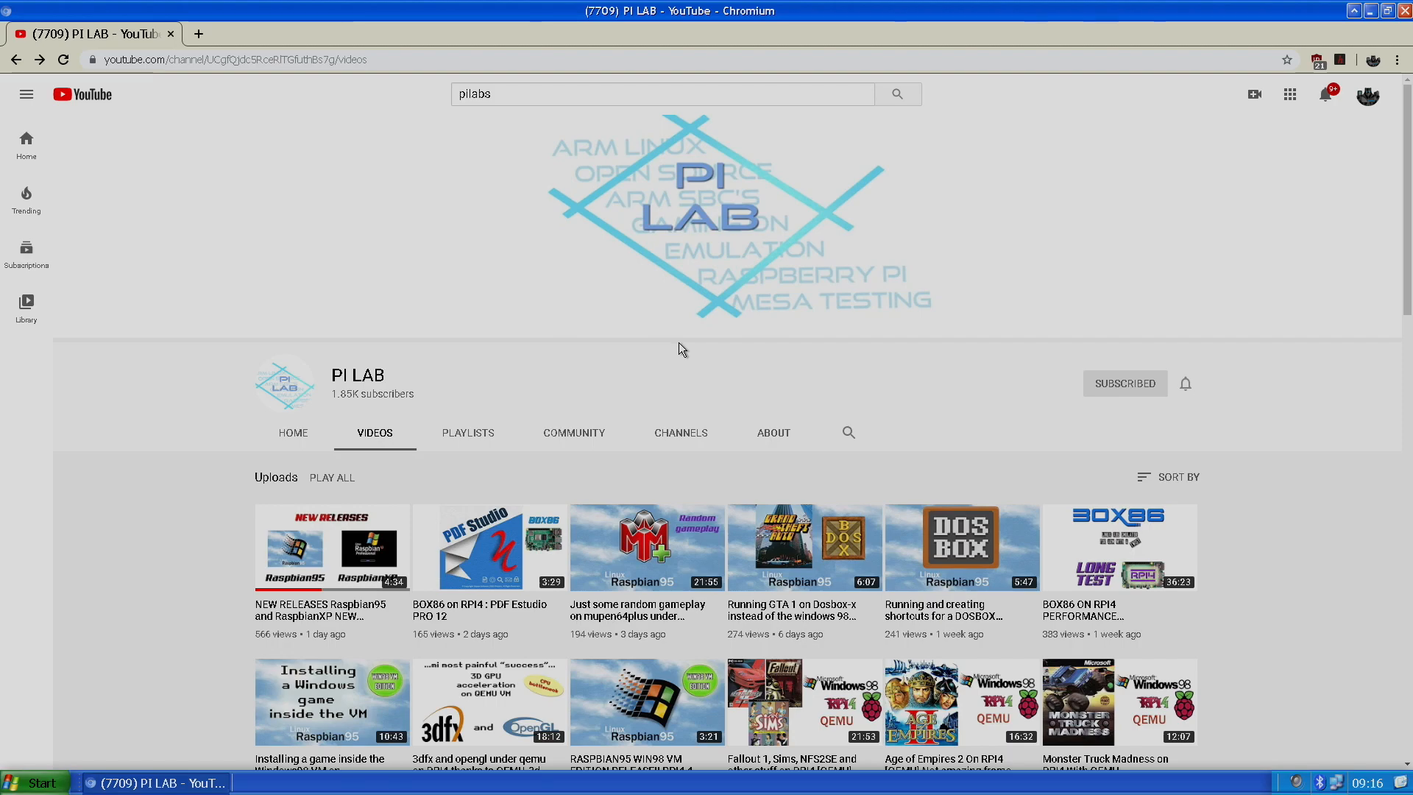
mouse_move(691, 189)
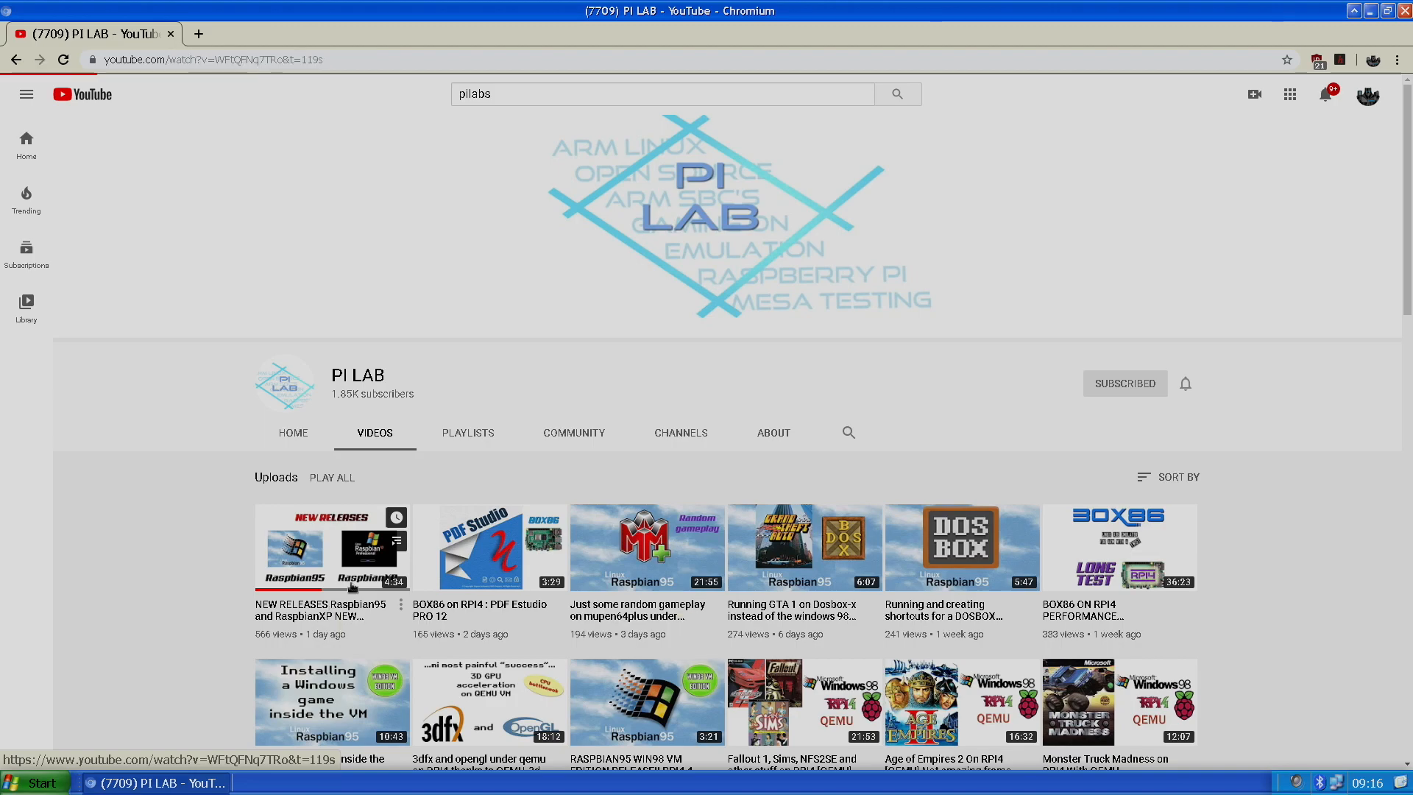
Open PI LAB's NEW RELEASES Raspbian95 and RaspbianXP video and expand its description.
click(294, 547)
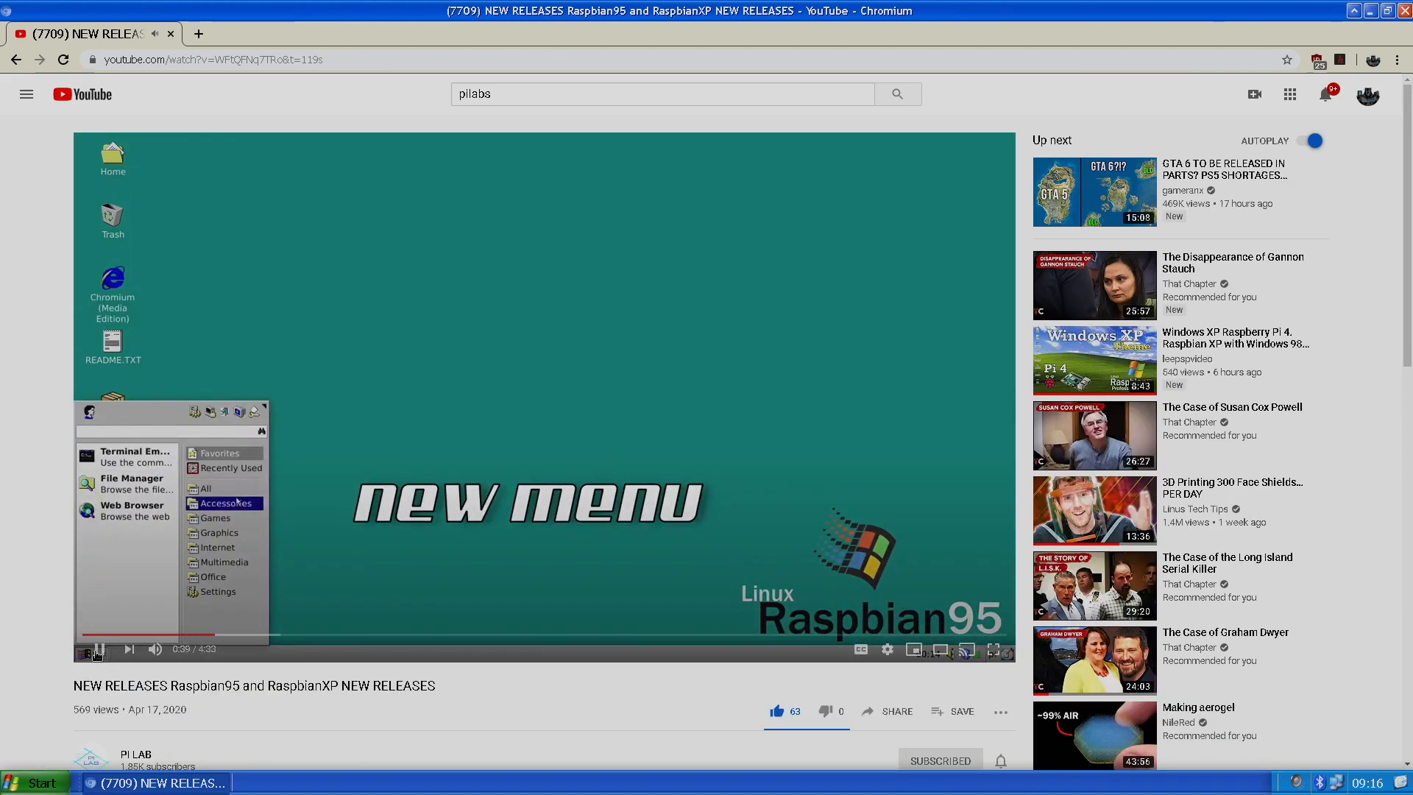
scroll(down, 3)
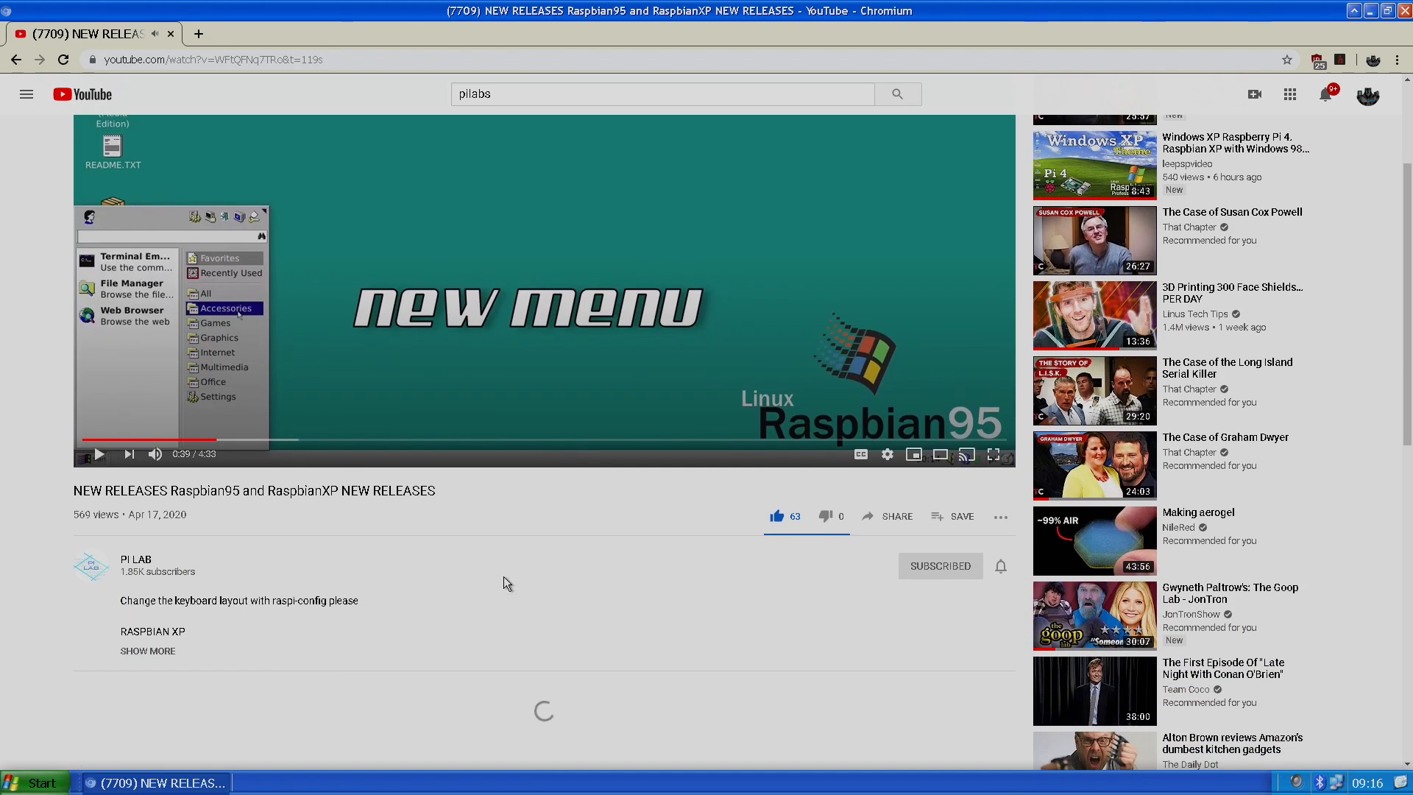
click(147, 650)
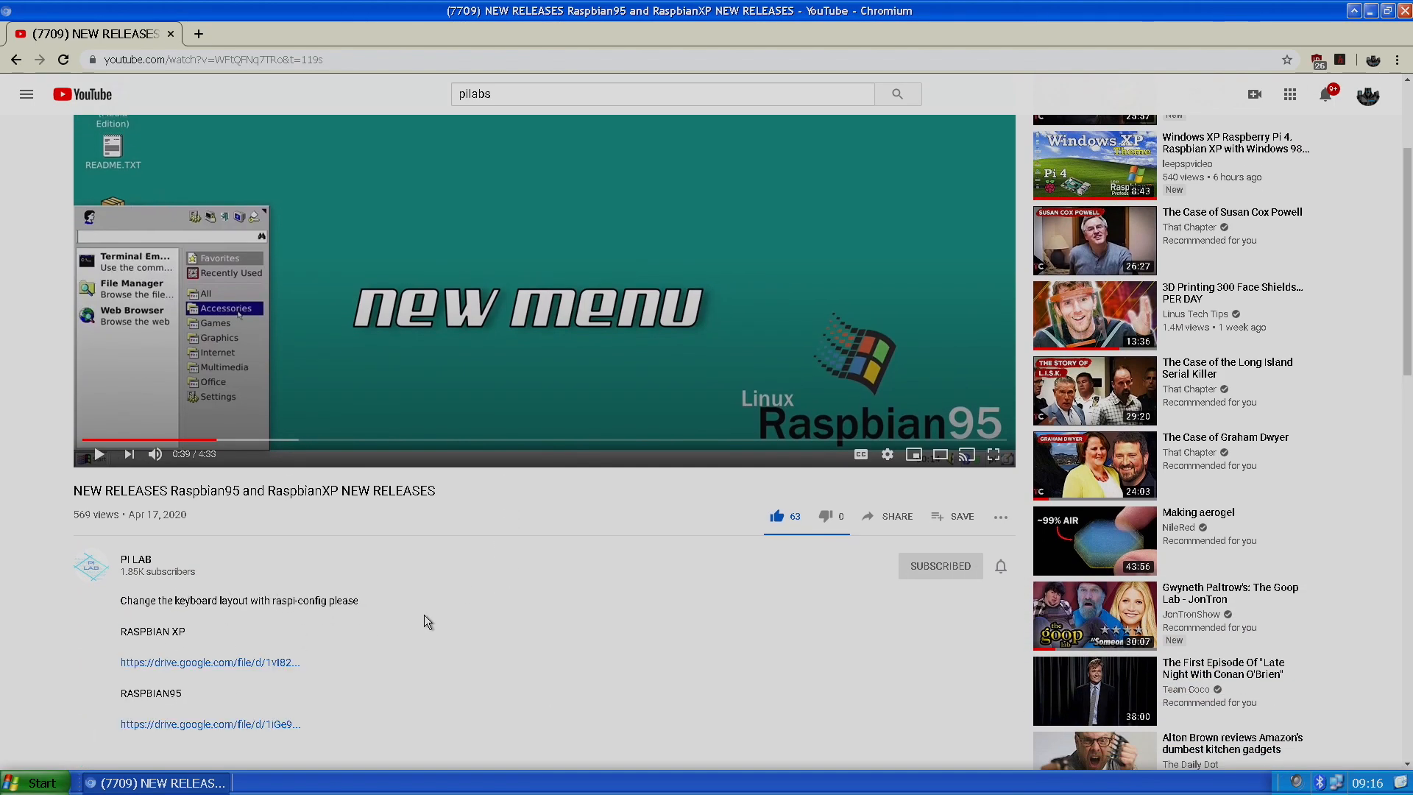